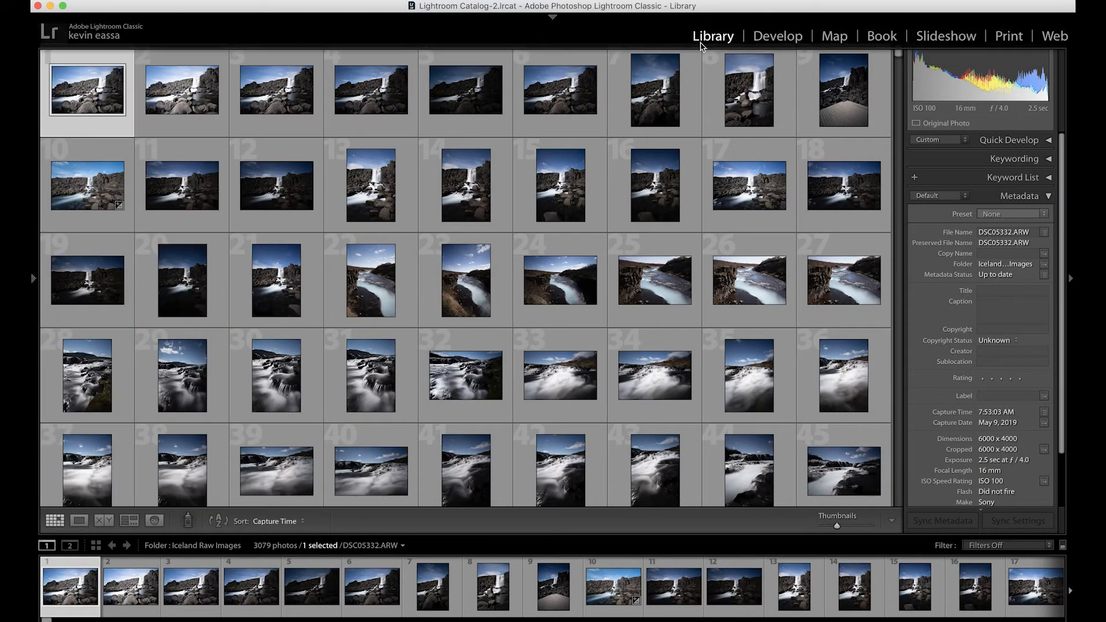
- Show the left panel, start an import, and expand My Passport > Iceland > Iceland Timelapse
{"action": "left_click", "coordinate": [32, 277]}
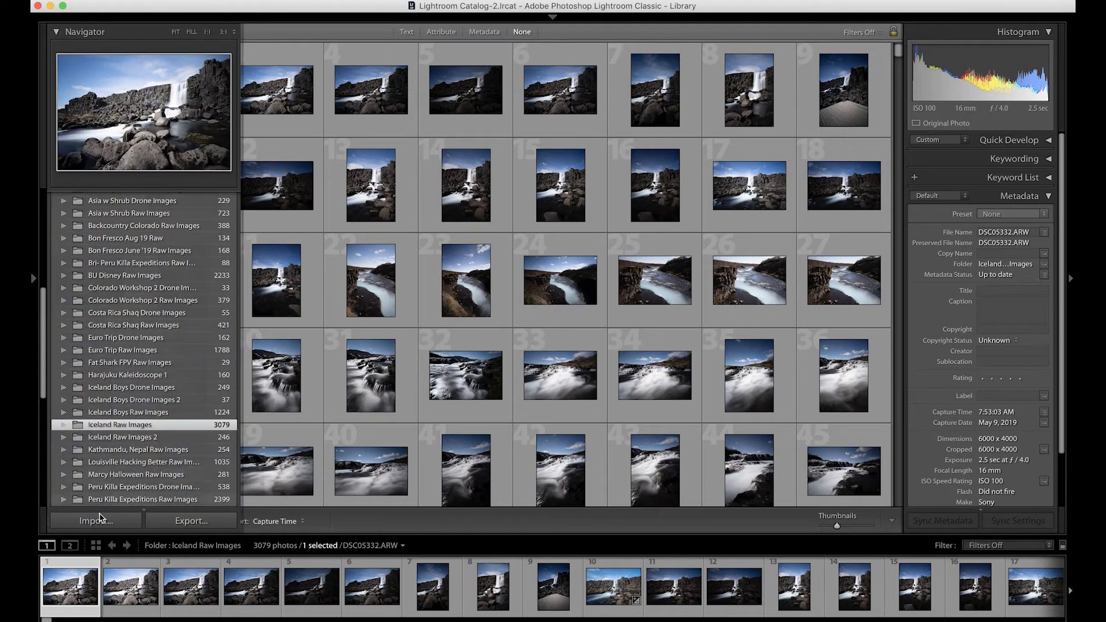
{"action": "left_click", "coordinate": [94, 521]}
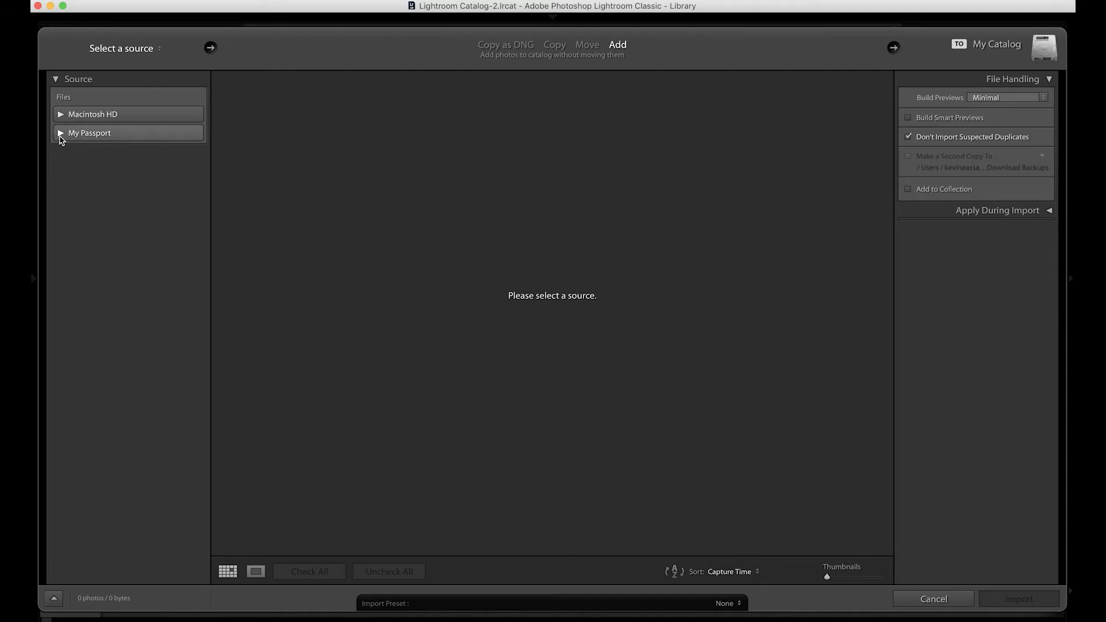
{"action": "left_click", "coordinate": [60, 133]}
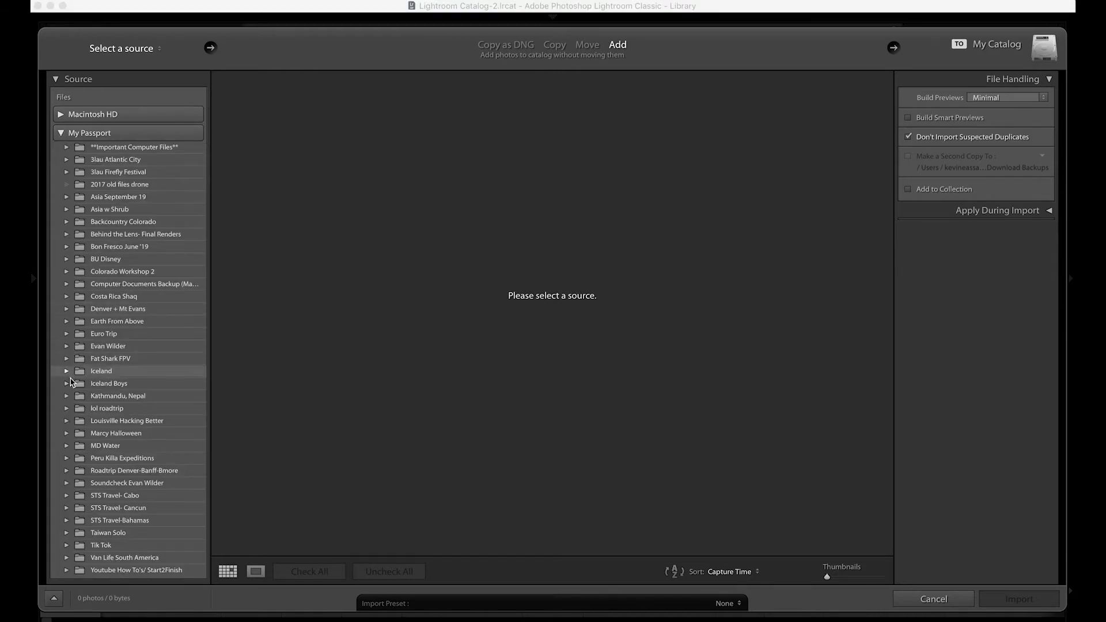
{"action": "left_click", "coordinate": [65, 370]}
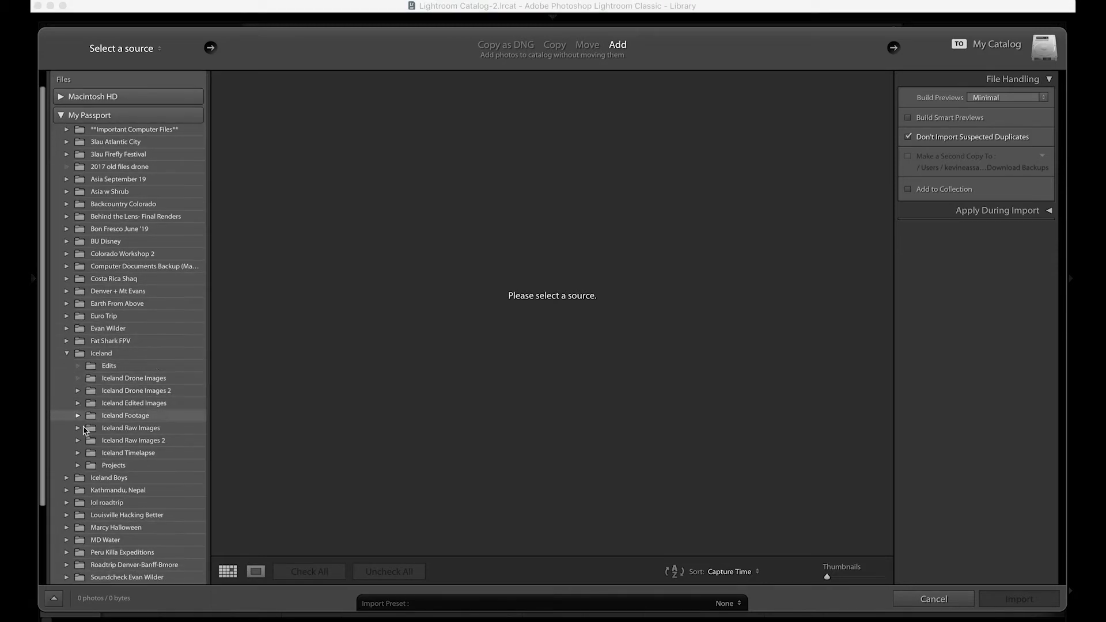
{"action": "left_click", "coordinate": [78, 452]}
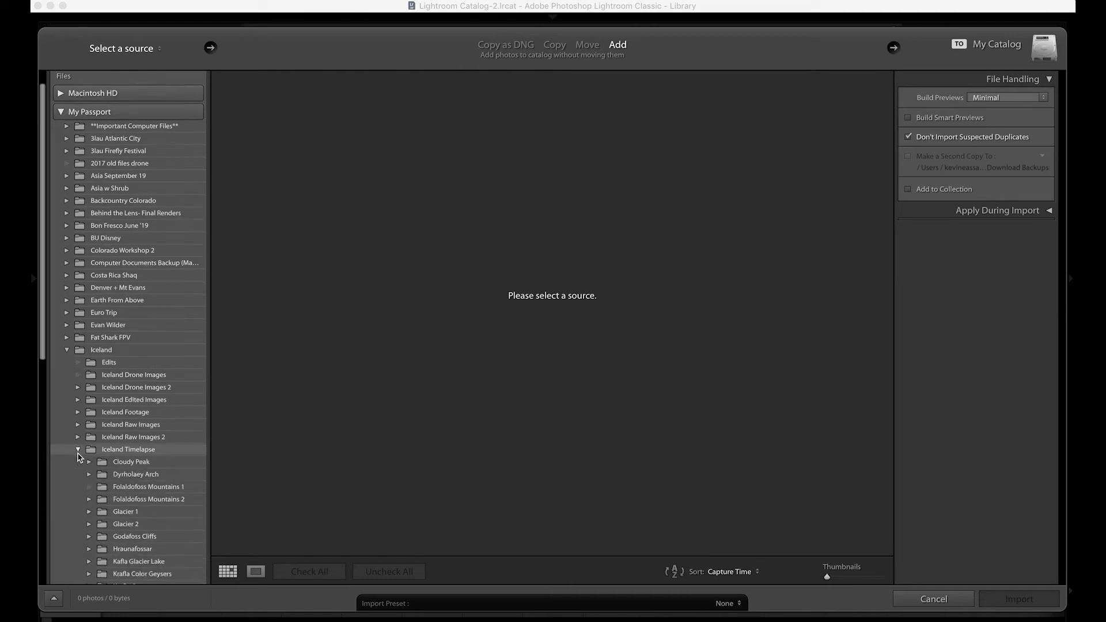
{"action": "scroll", "scroll_direction": "down", "scroll_amount": 3}
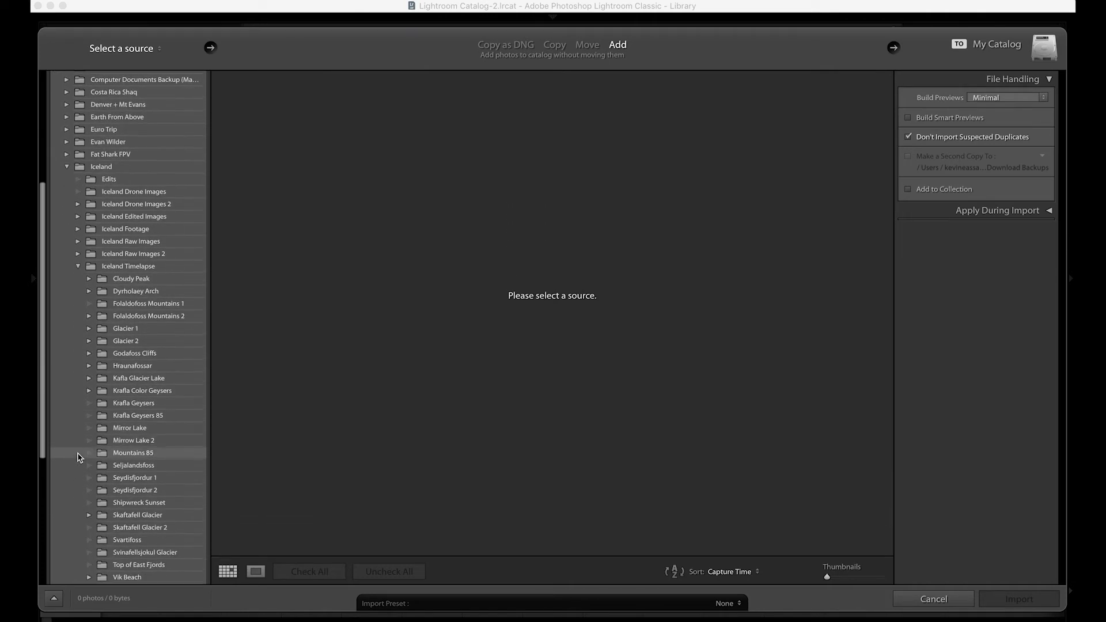
{"action": "scroll", "scroll_direction": "down", "scroll_amount": 3}
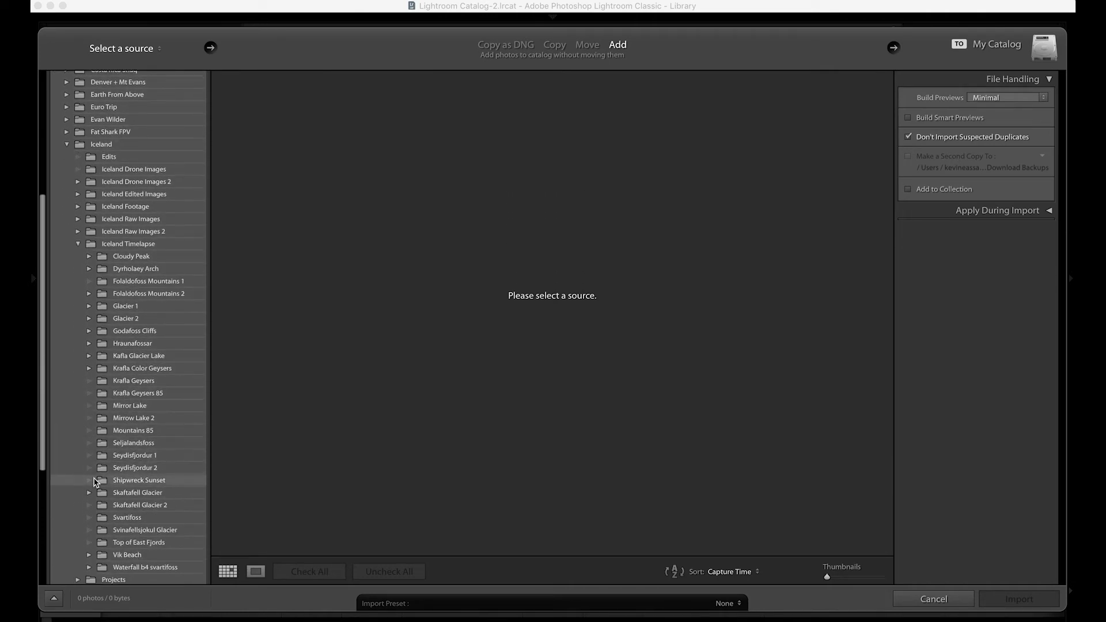
- Use the Shipwreck Sunset folder as source and review all 175 checked RAW previews
{"action": "left_click", "coordinate": [139, 480]}
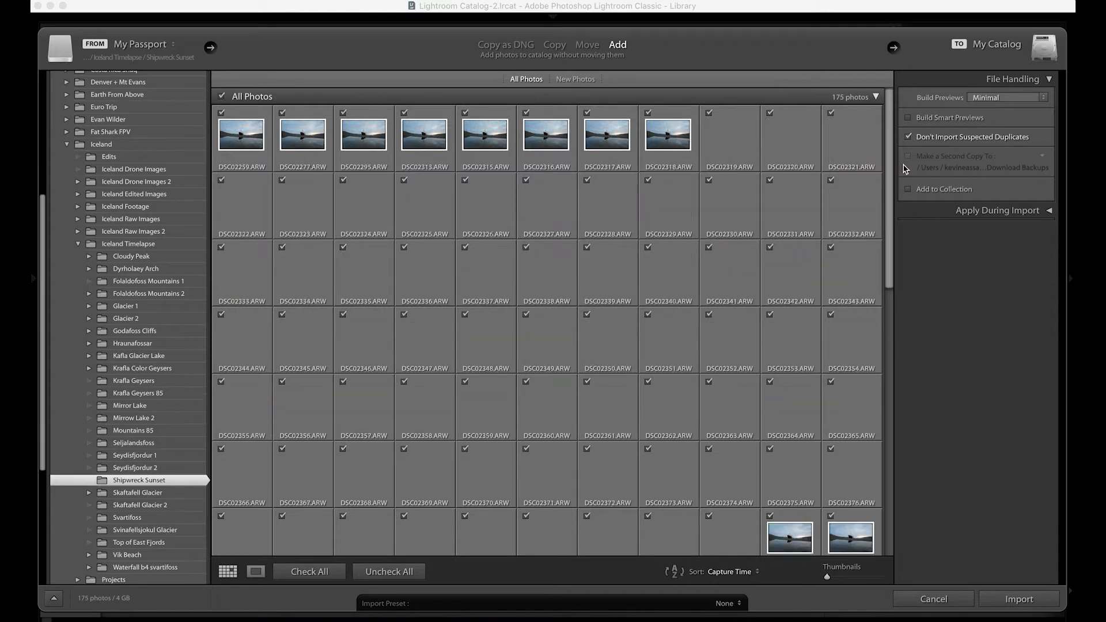
{"action": "scroll", "scroll_direction": "down", "scroll_amount": 3}
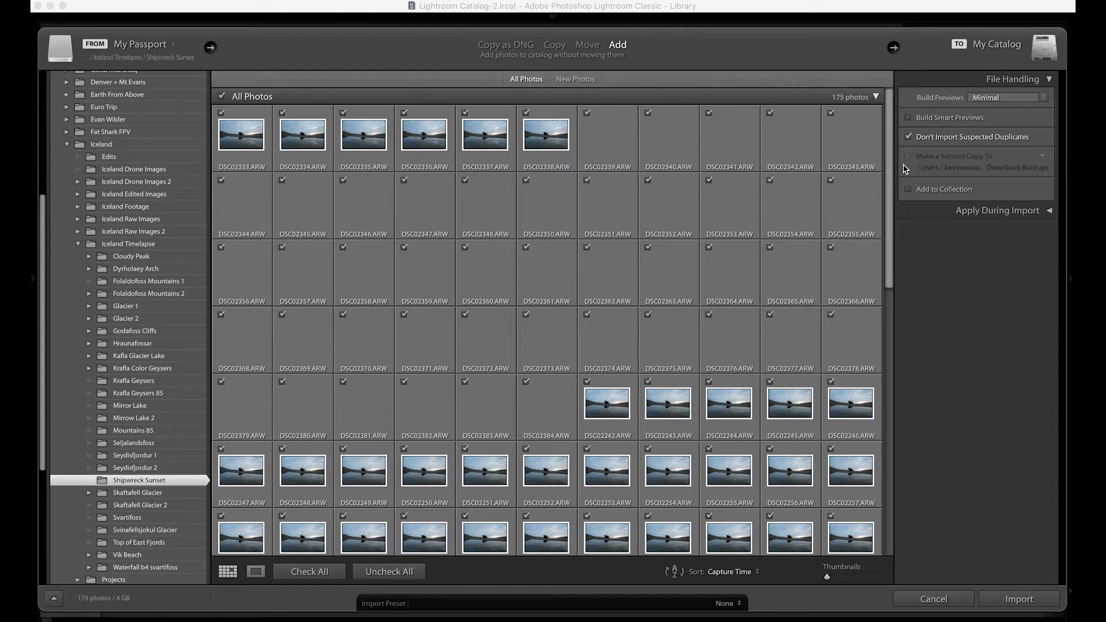
{"action": "scroll", "scroll_direction": "down", "scroll_amount": 3}
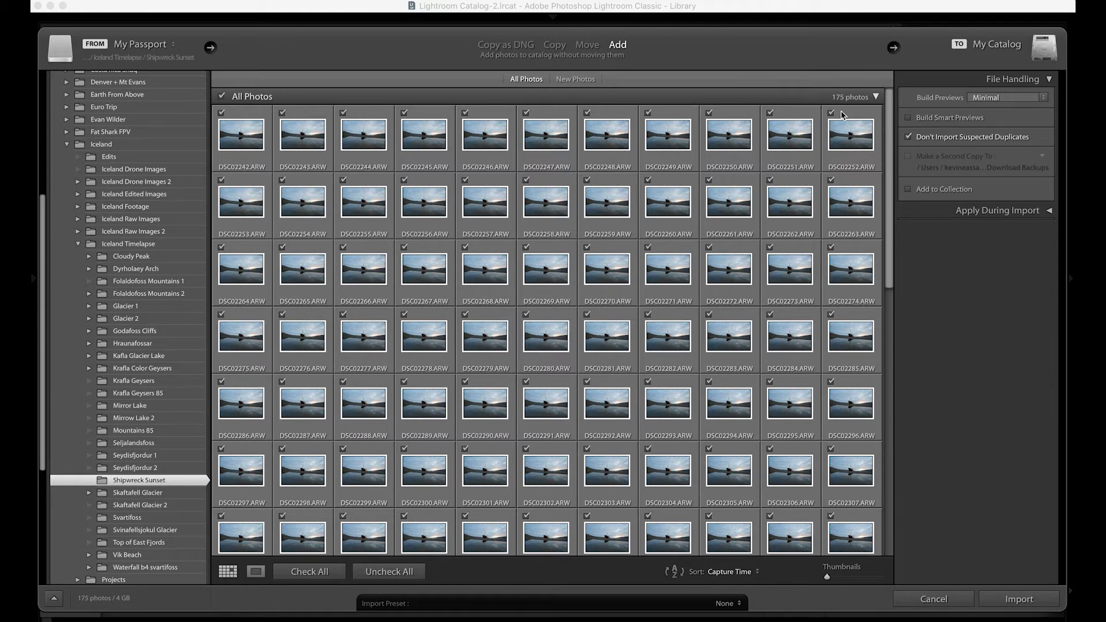
{"action": "mouse_move", "coordinate": [874, 80]}
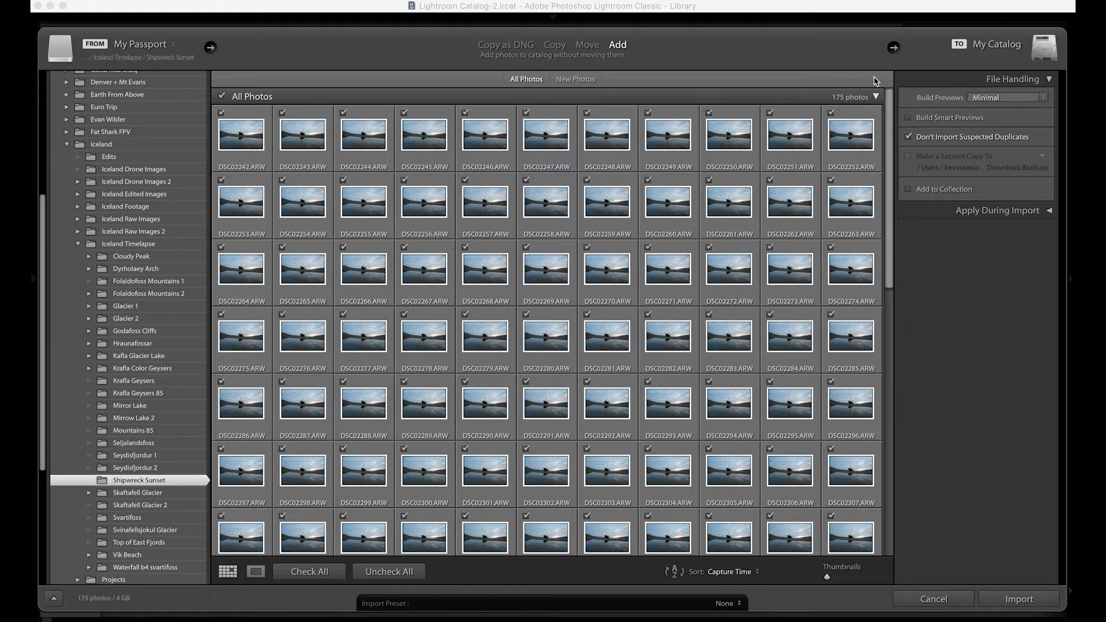
{"action": "scroll", "scroll_direction": "down", "scroll_amount": 3}
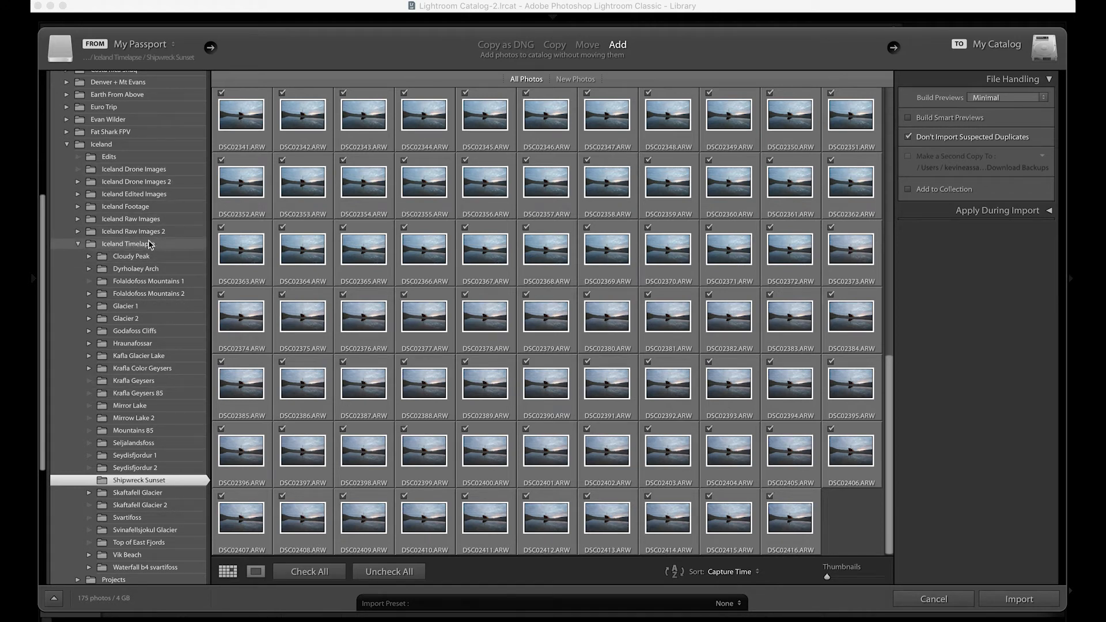
{"action": "mouse_move", "coordinate": [170, 306]}
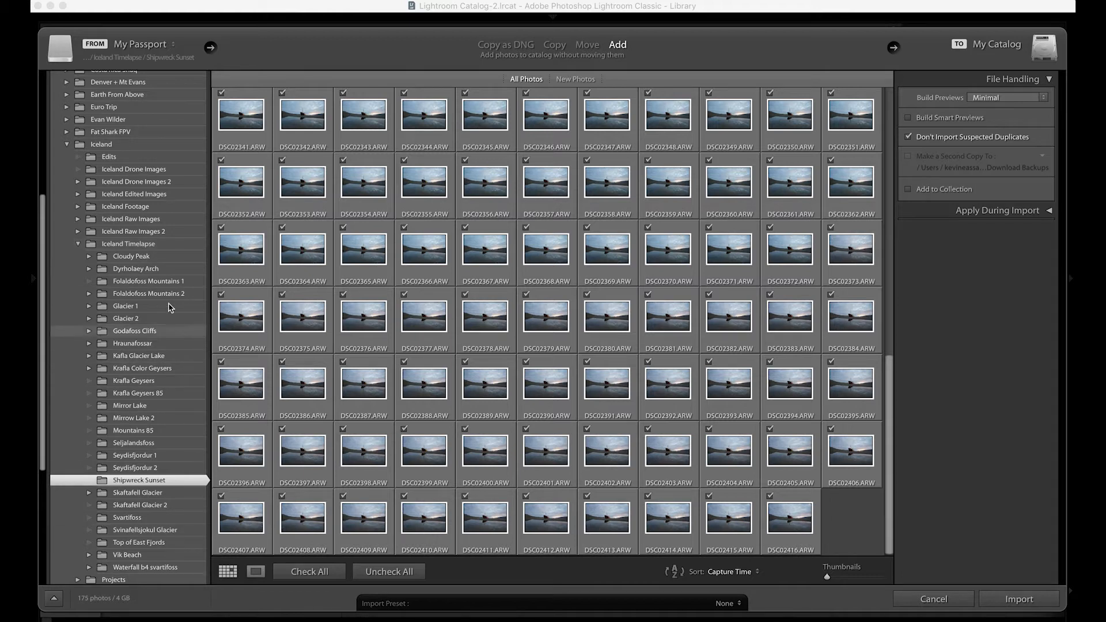
{"action": "mouse_move", "coordinate": [148, 557]}
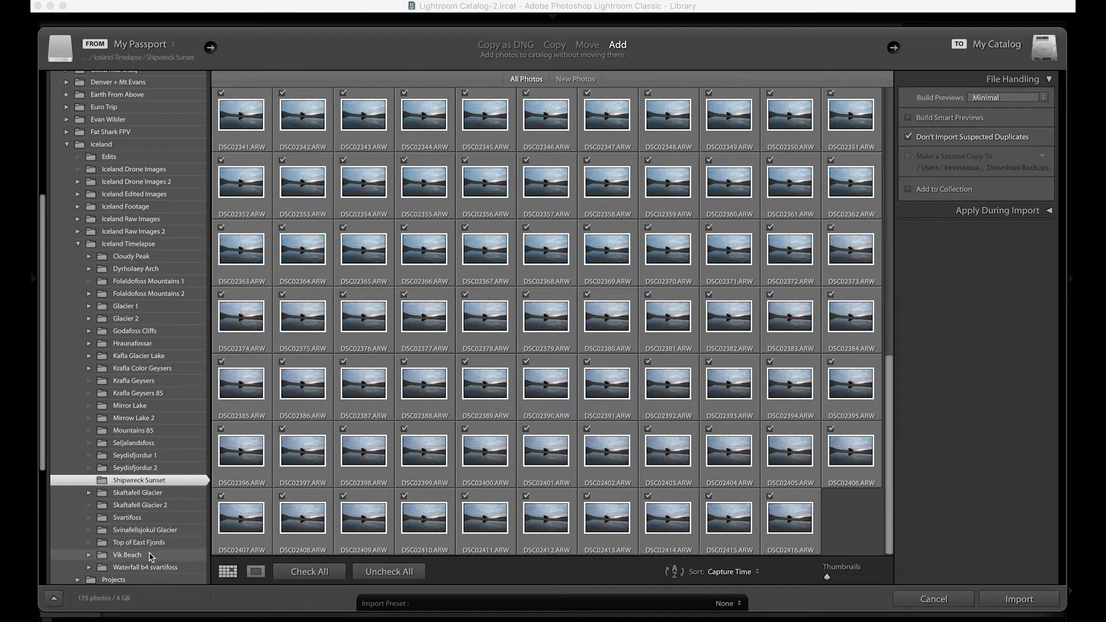
{"action": "mouse_move", "coordinate": [148, 557]}
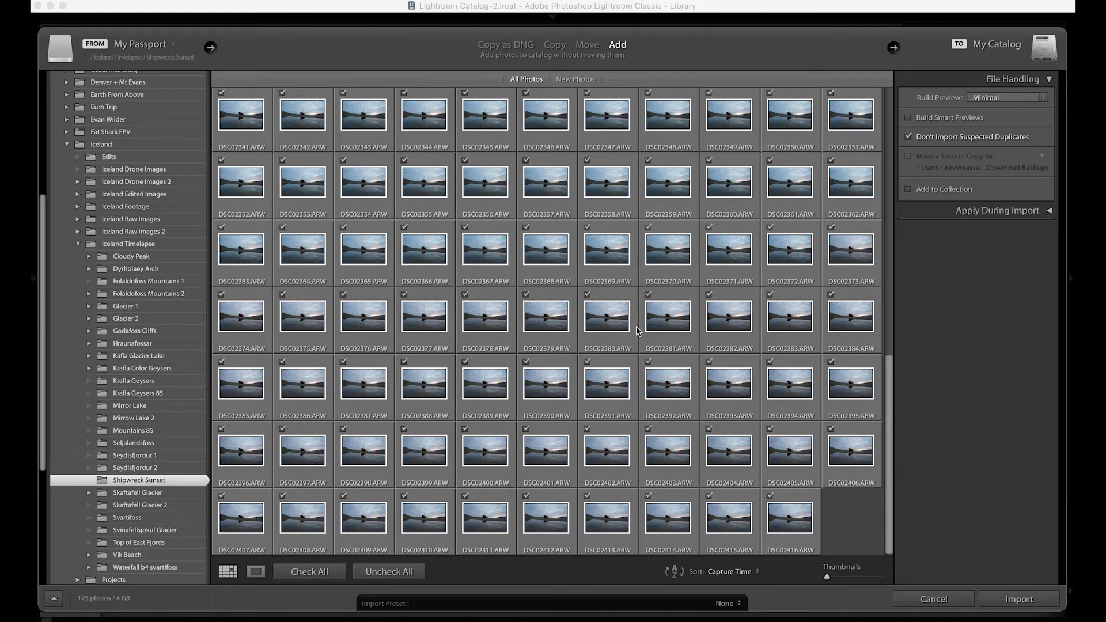
{"action": "mouse_move", "coordinate": [635, 318]}
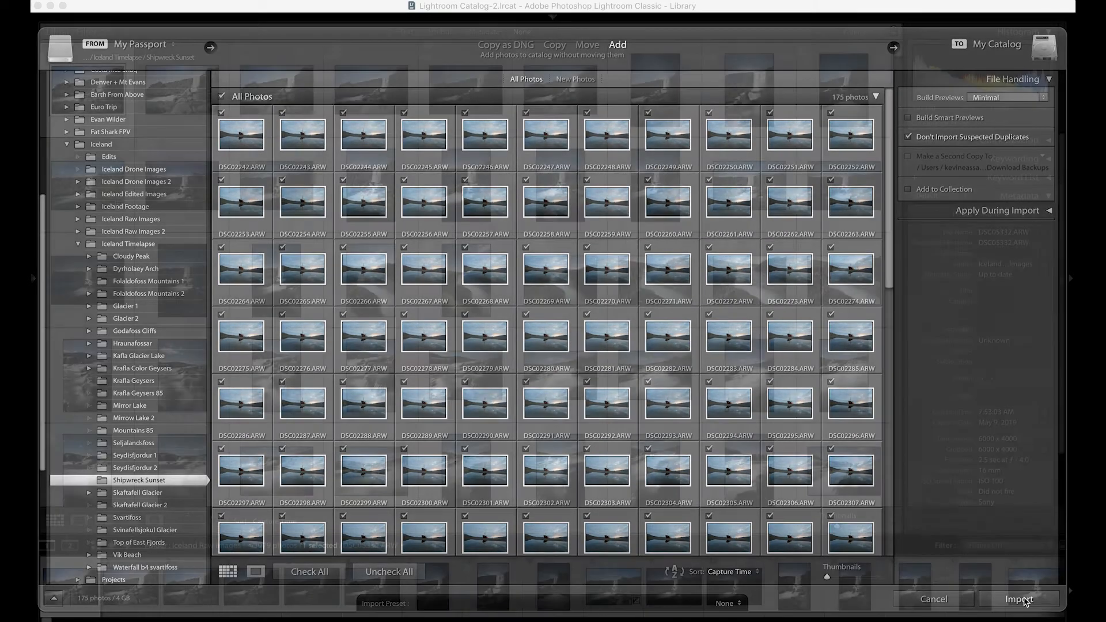
- Import the checked photos, then remove the edited first frame from the catalog
{"action": "left_click", "coordinate": [1018, 599]}
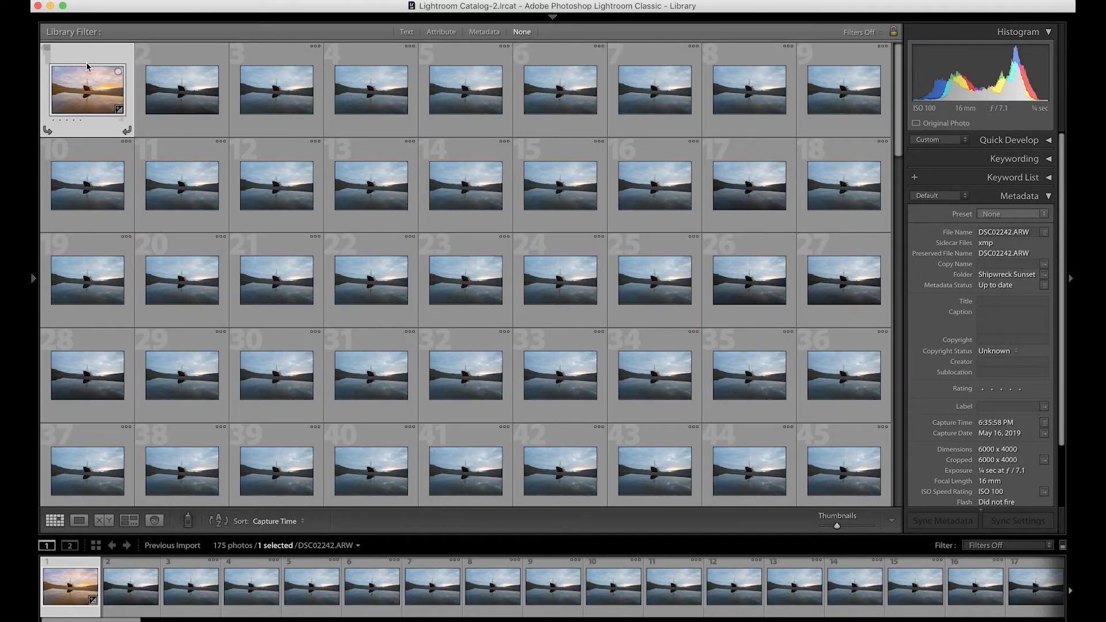
{"action": "mouse_move", "coordinate": [584, 37]}
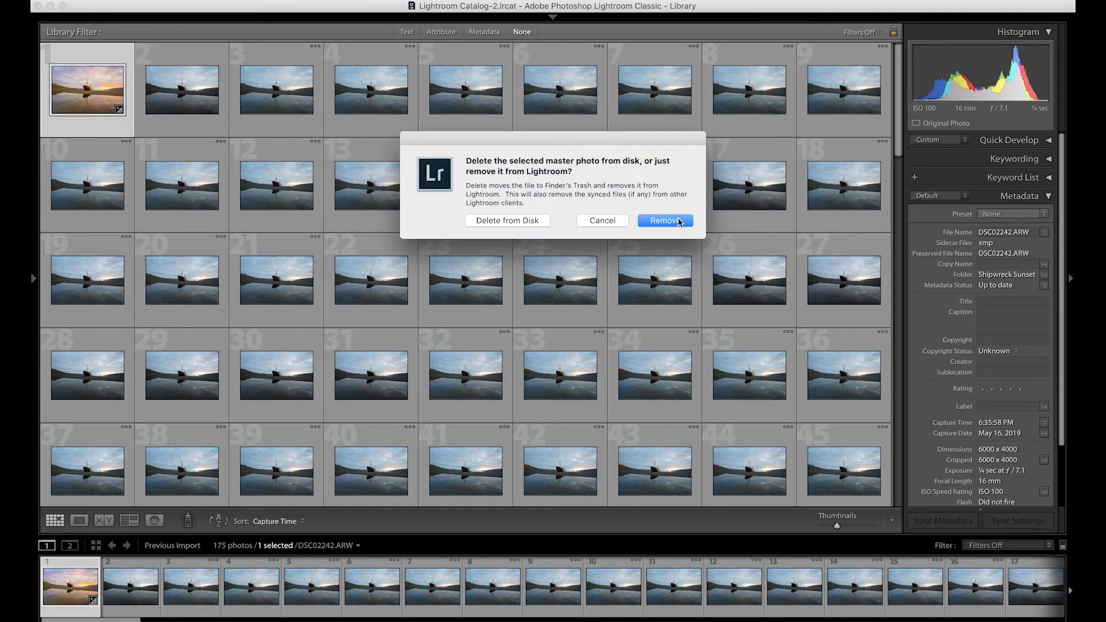
{"action": "left_click", "coordinate": [664, 220]}
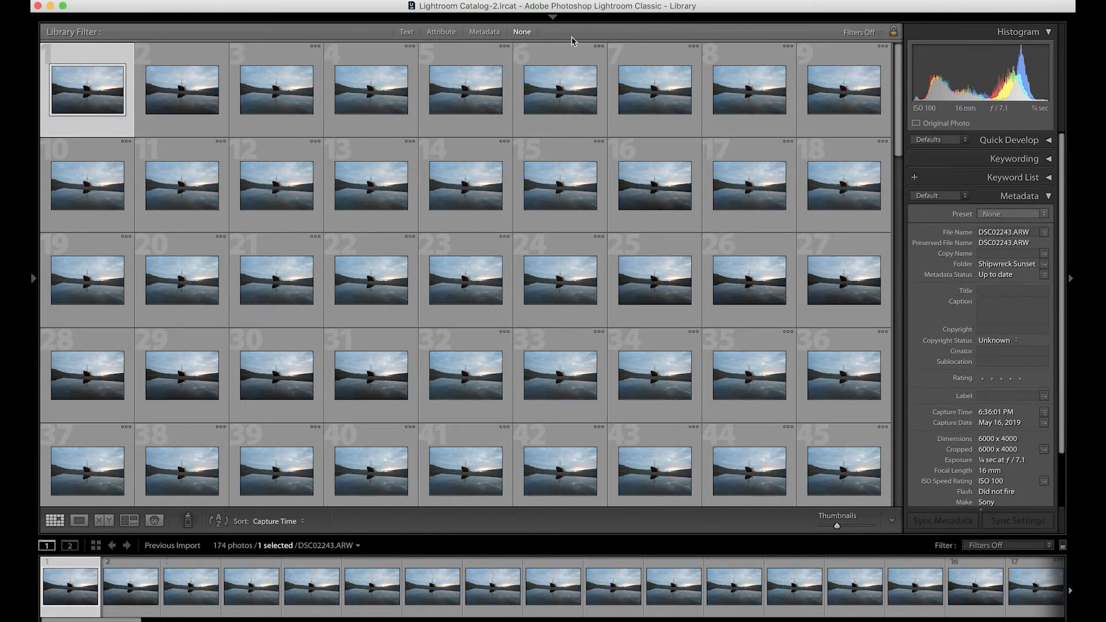
- In Develop, set Highlights −75, Shadows +85, Whites +46, Blacks −25, Contrast −37, Vibrance +58, Dehaze +25, Temp 9,504, Tint +23
{"action": "left_click", "coordinate": [777, 36]}
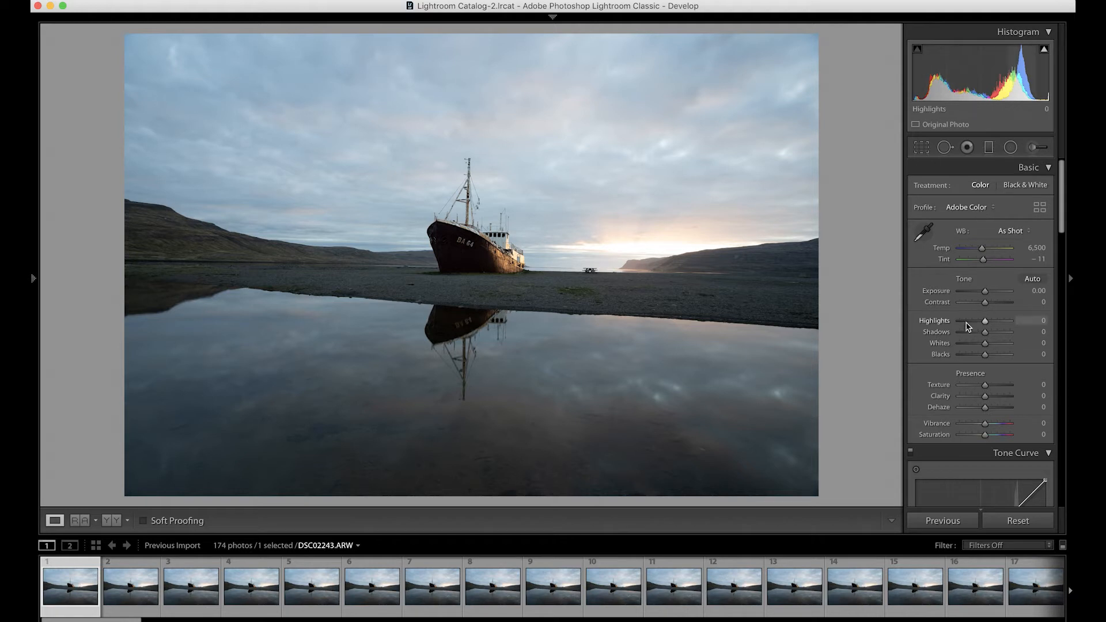
{"action": "left_click_drag", "start_coordinate": [986, 320], "coordinate": [965, 320]}
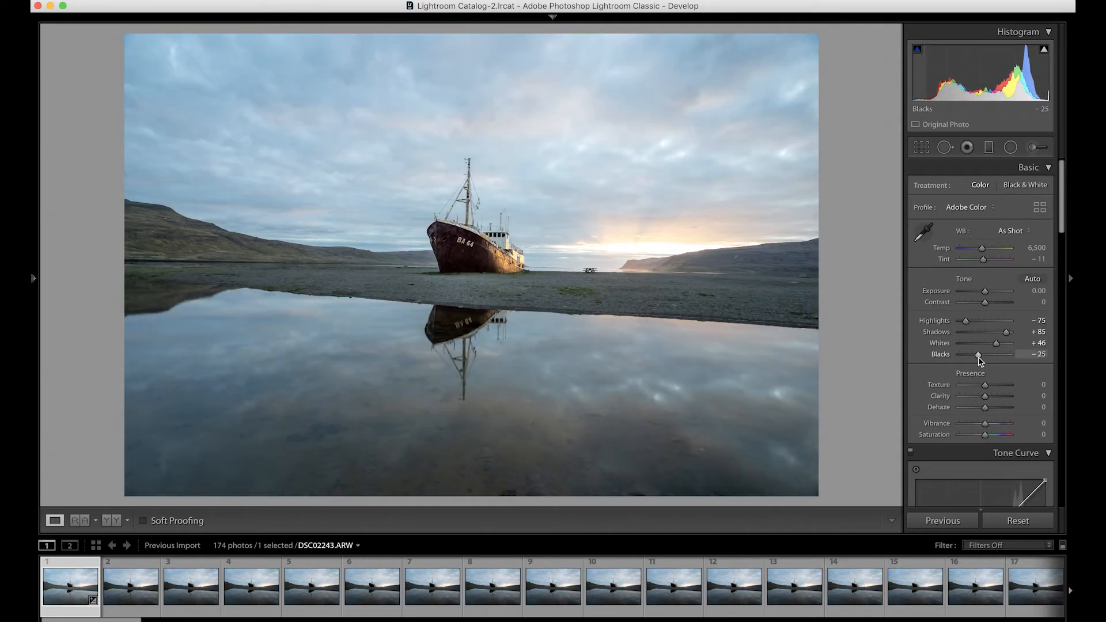
{"action": "left_click_drag", "start_coordinate": [985, 302], "coordinate": [975, 302]}
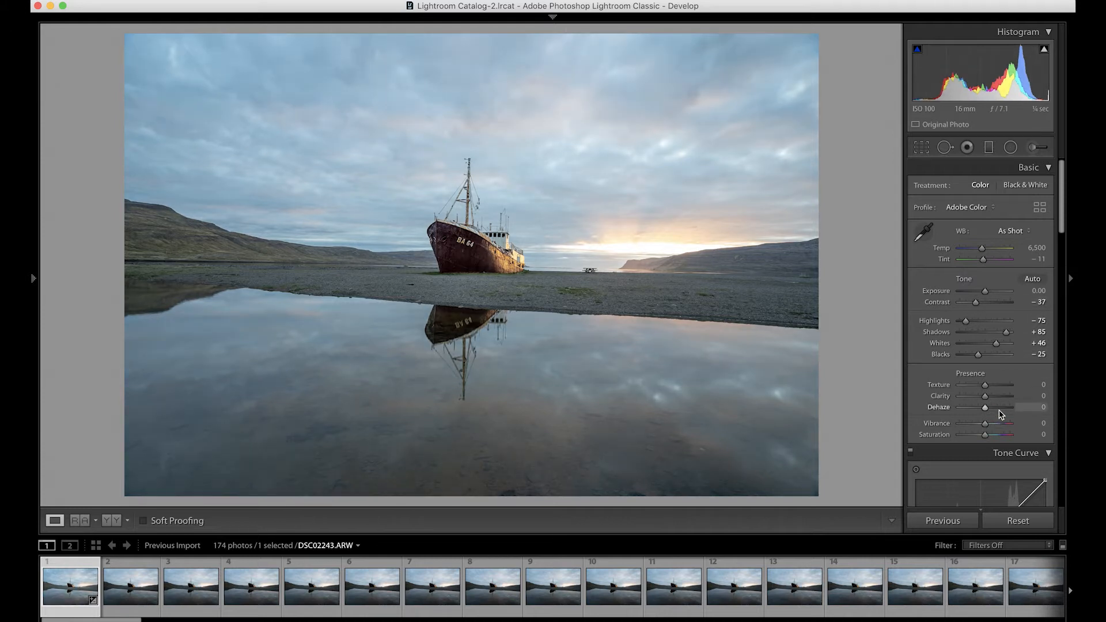
{"action": "left_click_drag", "start_coordinate": [980, 247], "coordinate": [994, 247]}
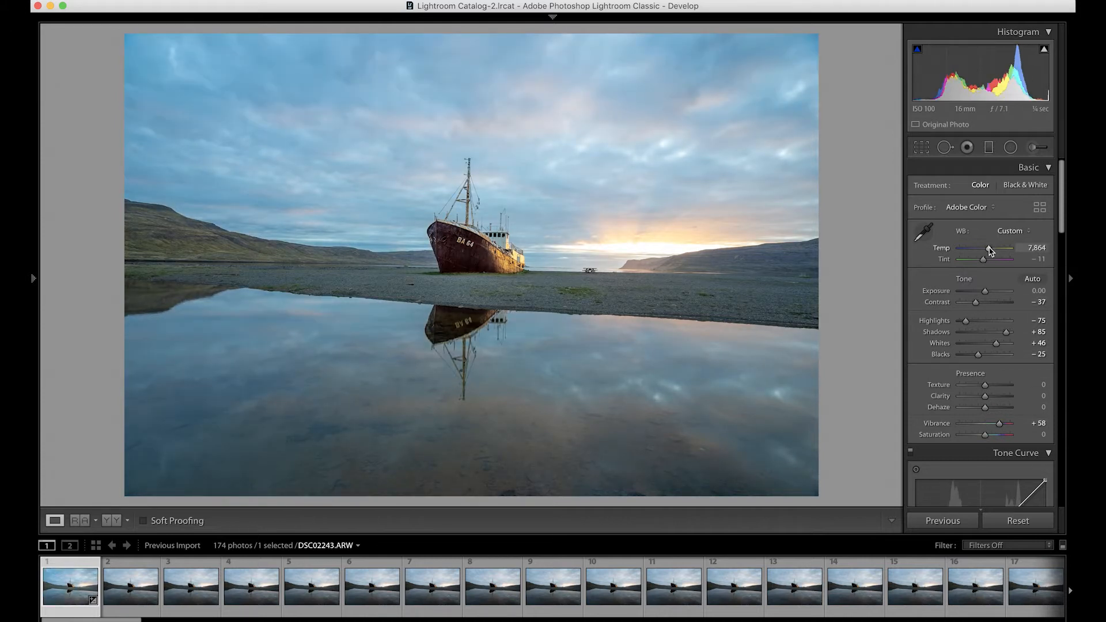
{"action": "left_click_drag", "start_coordinate": [983, 247], "coordinate": [993, 247]}
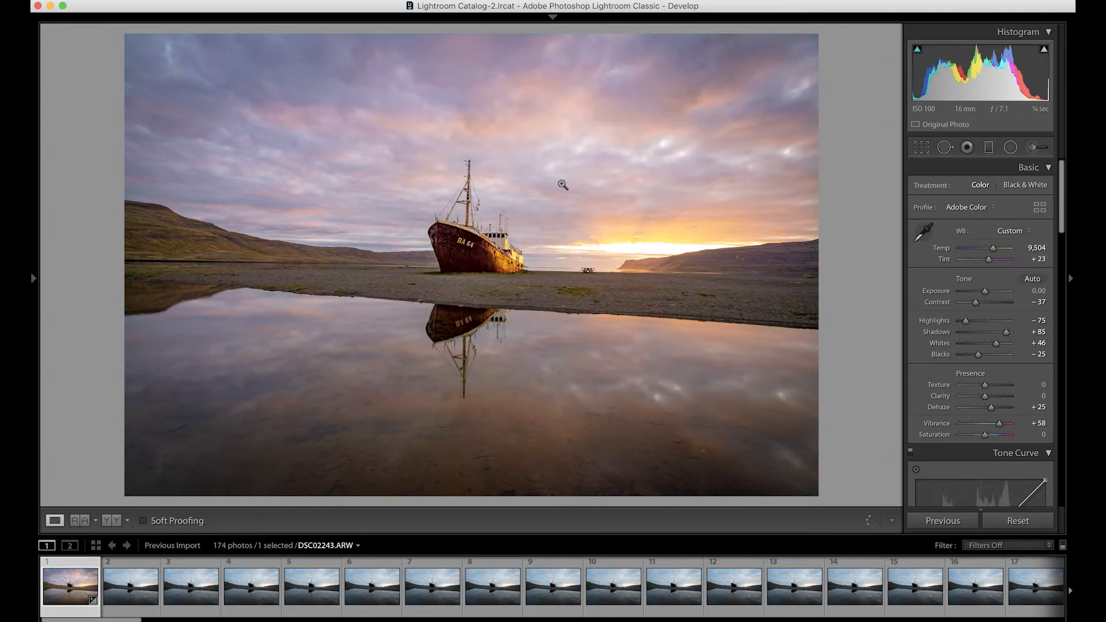
{"action": "key", "text": "\\"}
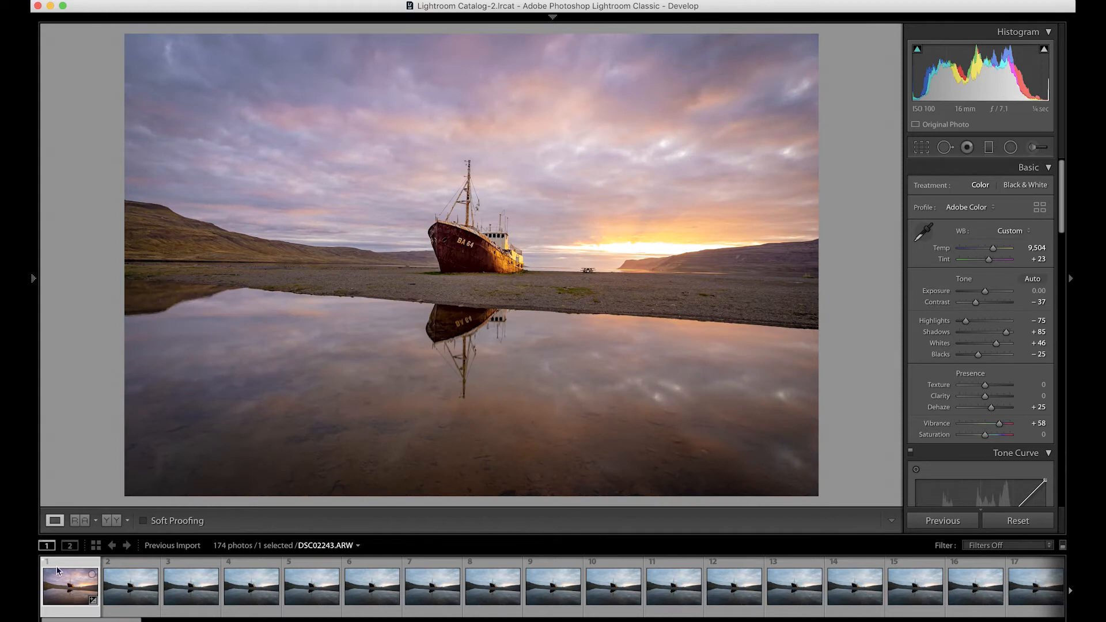
{"action": "mouse_move", "coordinate": [65, 584]}
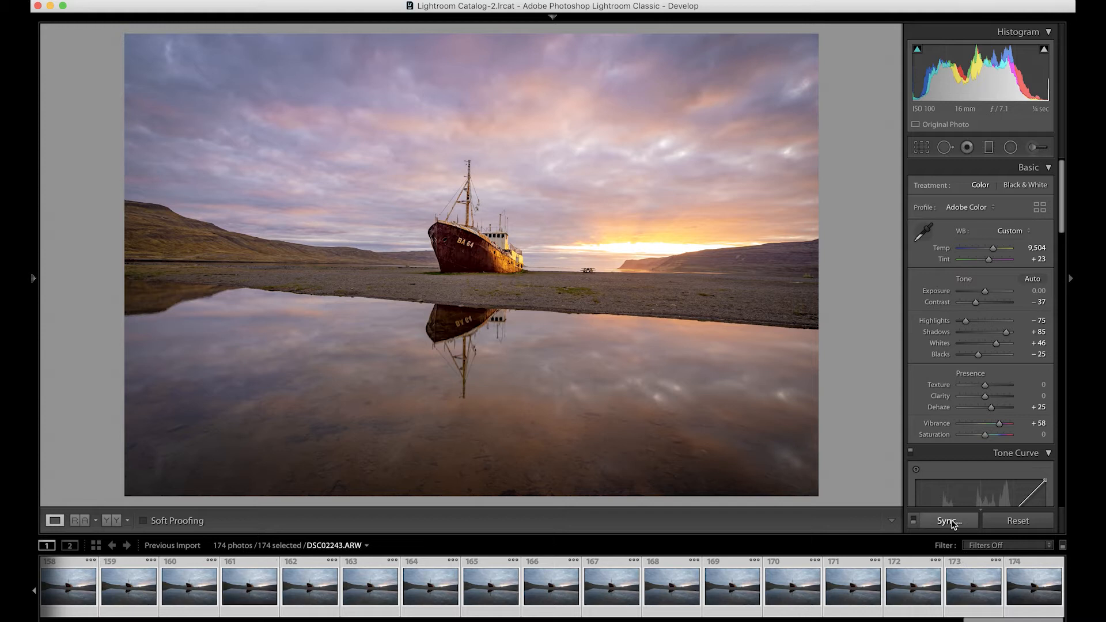
- Synchronize all settings from the first photo across all 174 frames
{"action": "left_click", "coordinate": [948, 521]}
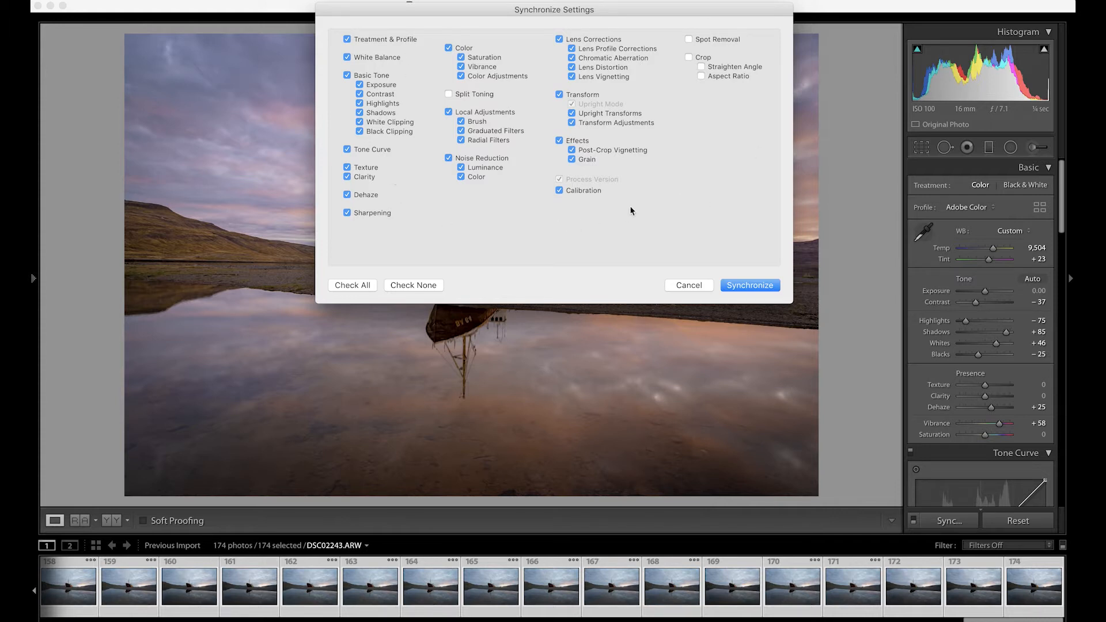
{"action": "mouse_move", "coordinate": [640, 225]}
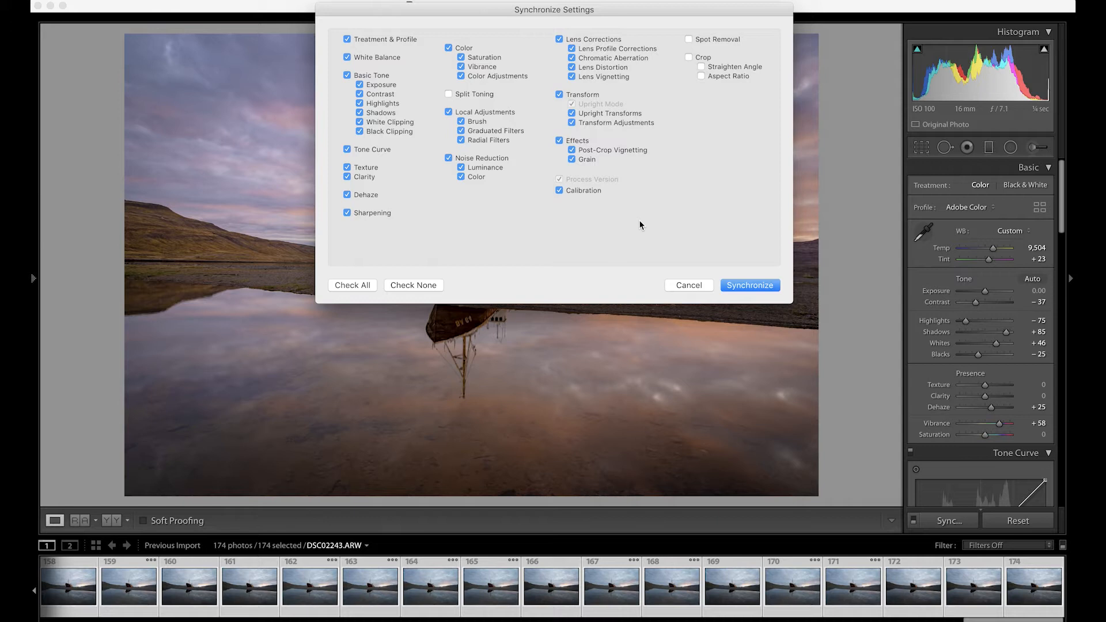
{"action": "left_click", "coordinate": [749, 285]}
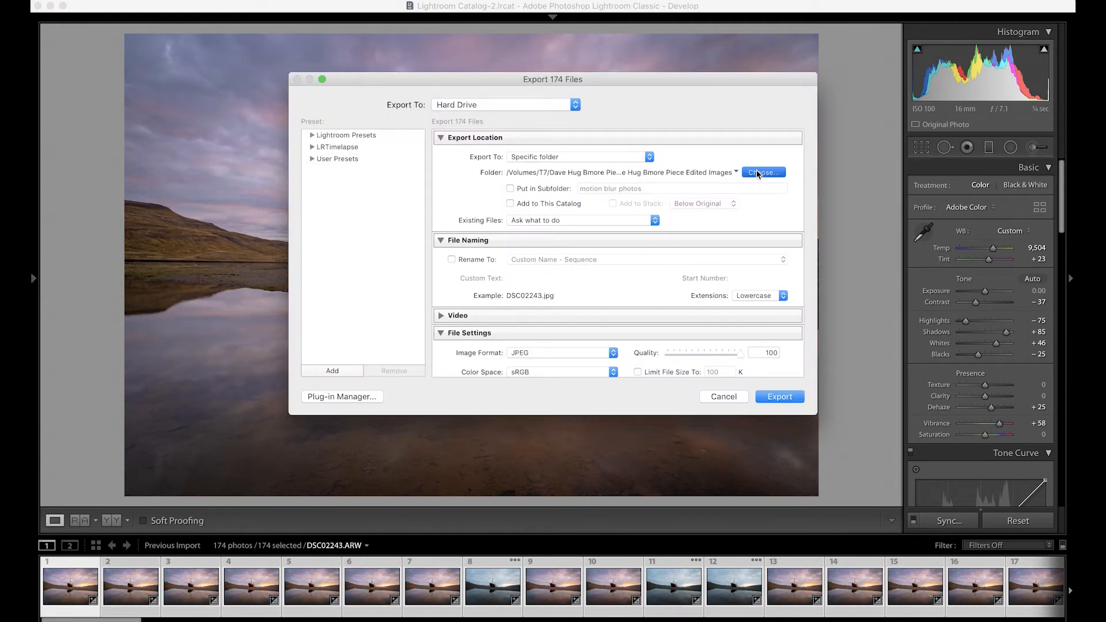
- Choose My Passport > Iceland > Iceland Timelapse as the export destination folder
{"action": "left_click", "coordinate": [764, 172]}
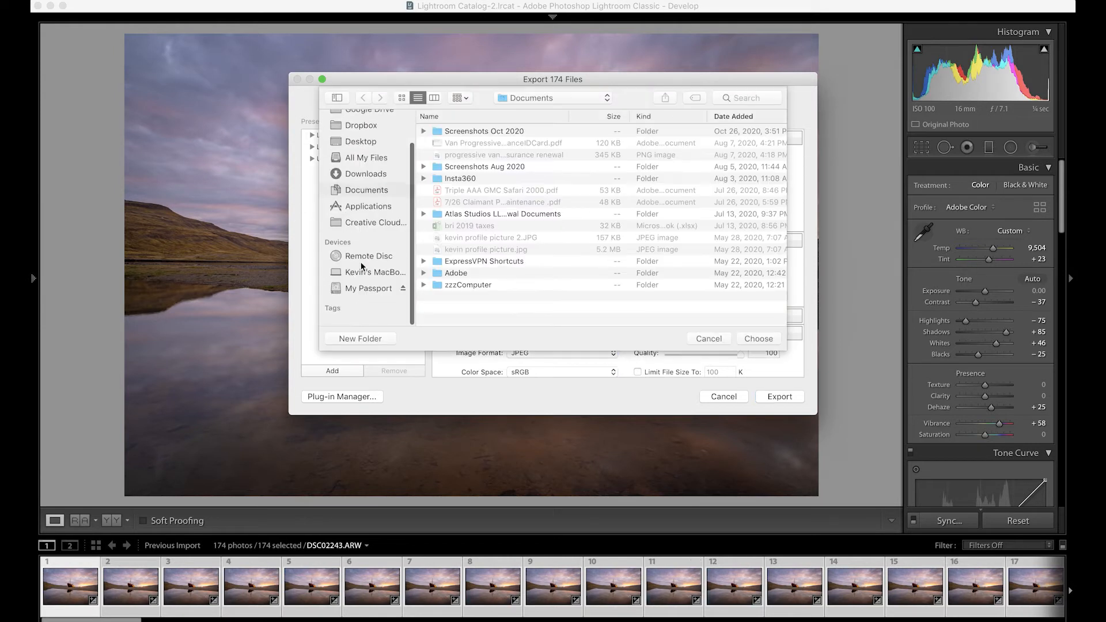
{"action": "left_click", "coordinate": [368, 301]}
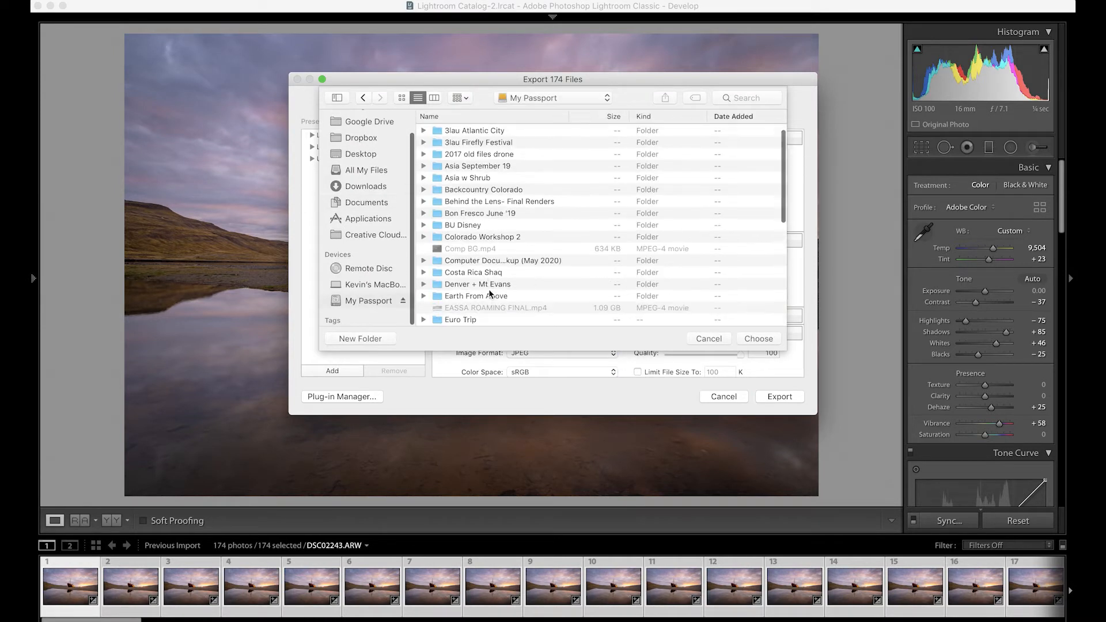
{"action": "scroll", "scroll_direction": "down", "scroll_amount": 3}
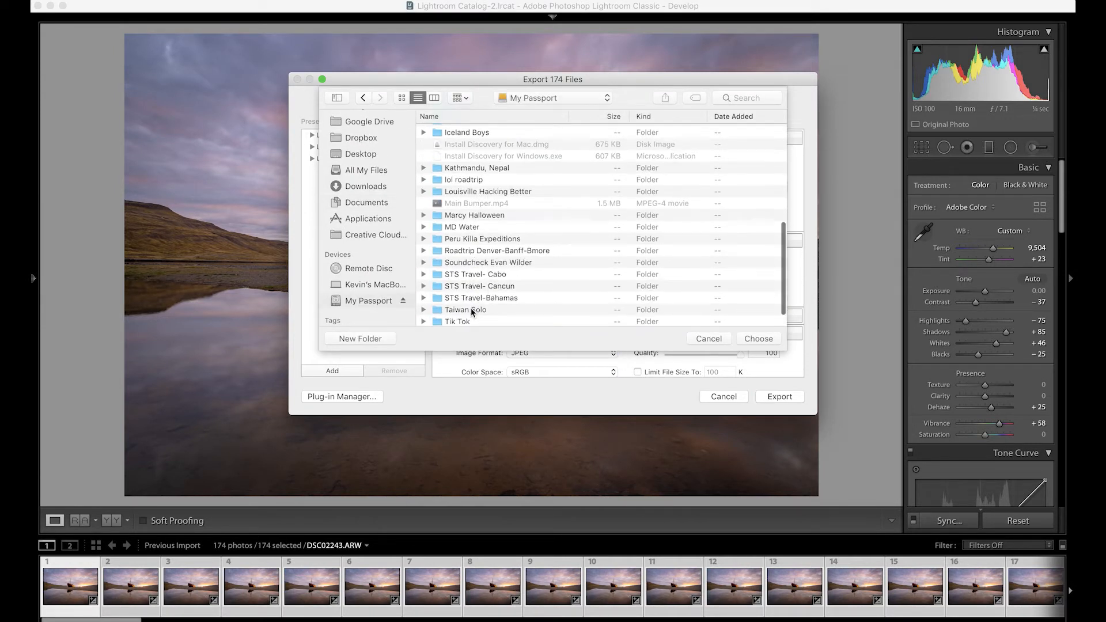
{"action": "double_click", "coordinate": [476, 132]}
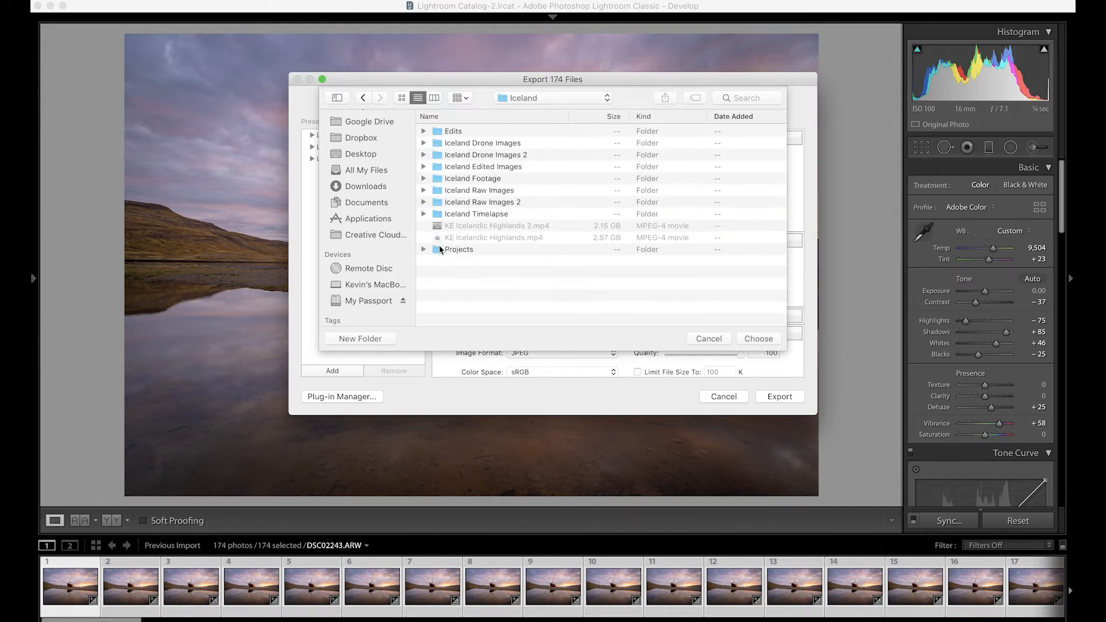
{"action": "left_click", "coordinate": [476, 213]}
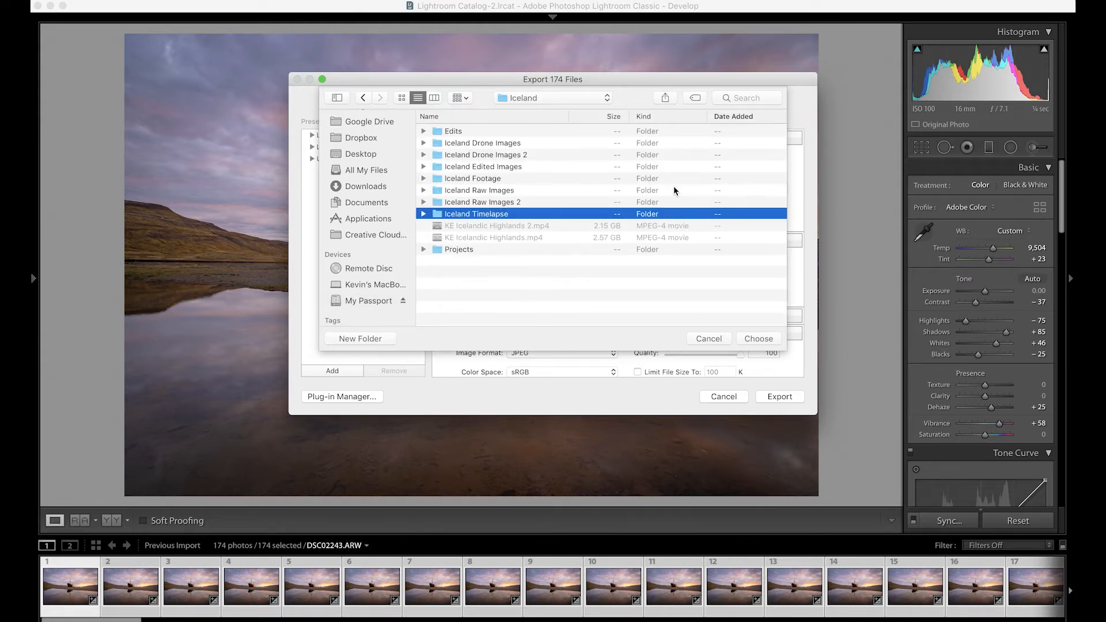
{"action": "left_click", "coordinate": [757, 338]}
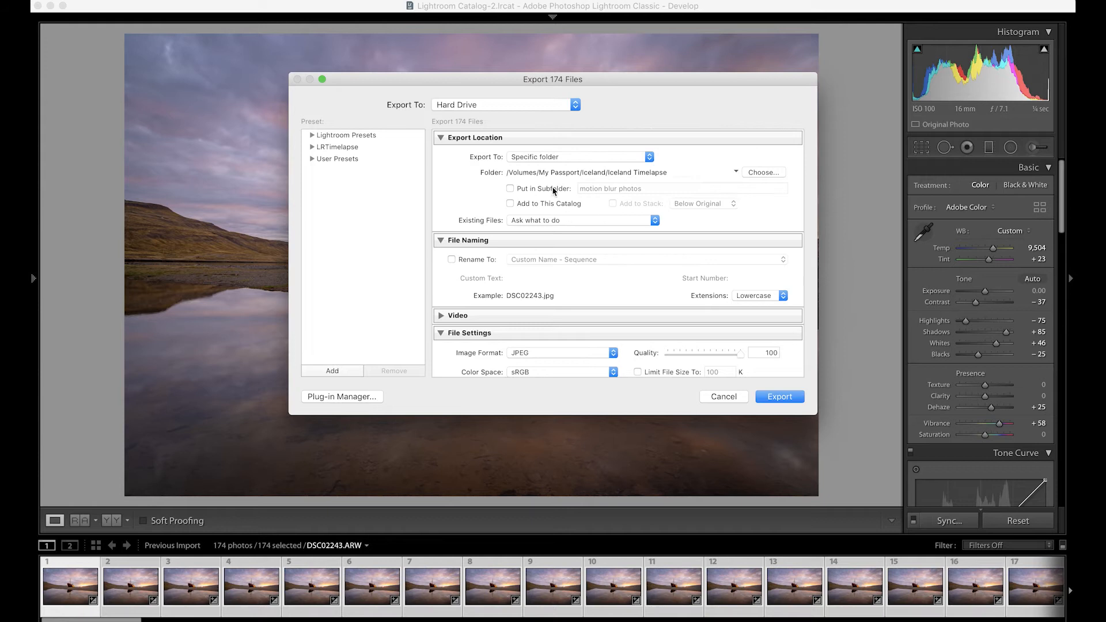
- Enable Put in Subfolder and name the subfolder Shipwreck Iceland JPG
{"action": "left_click", "coordinate": [510, 188]}
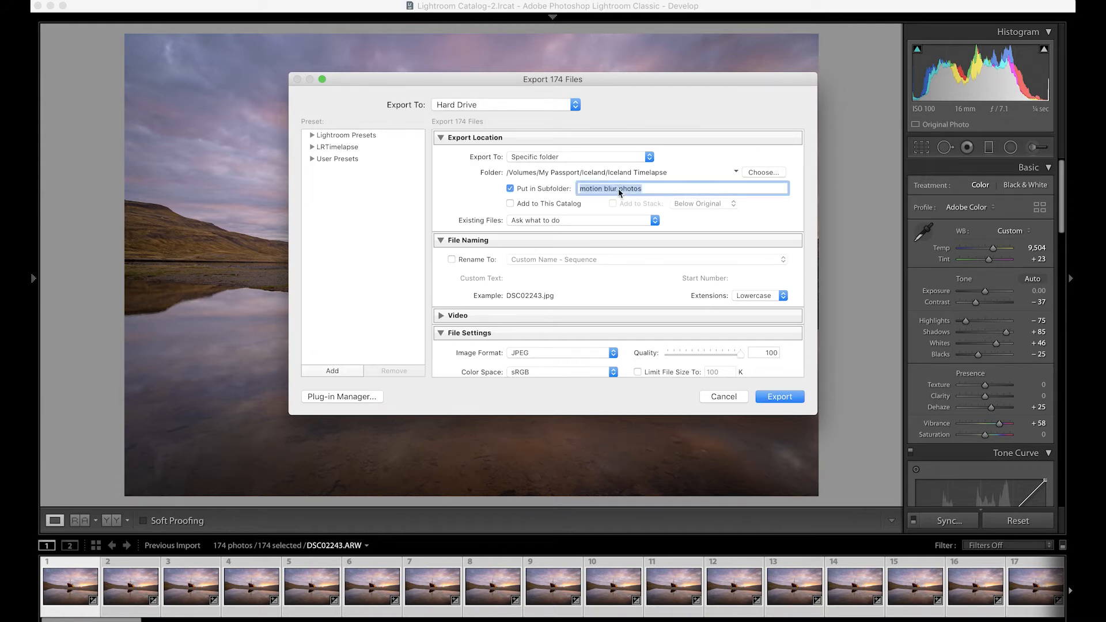
{"action": "type", "text": "Shipwreck Iceland JP"}
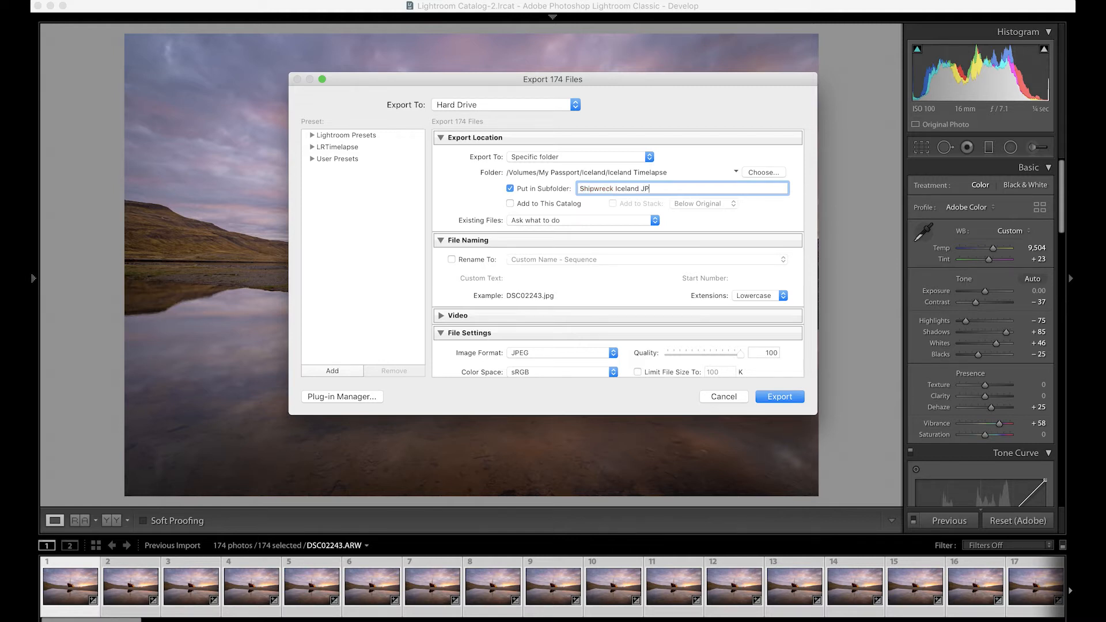
{"action": "type", "text": "G"}
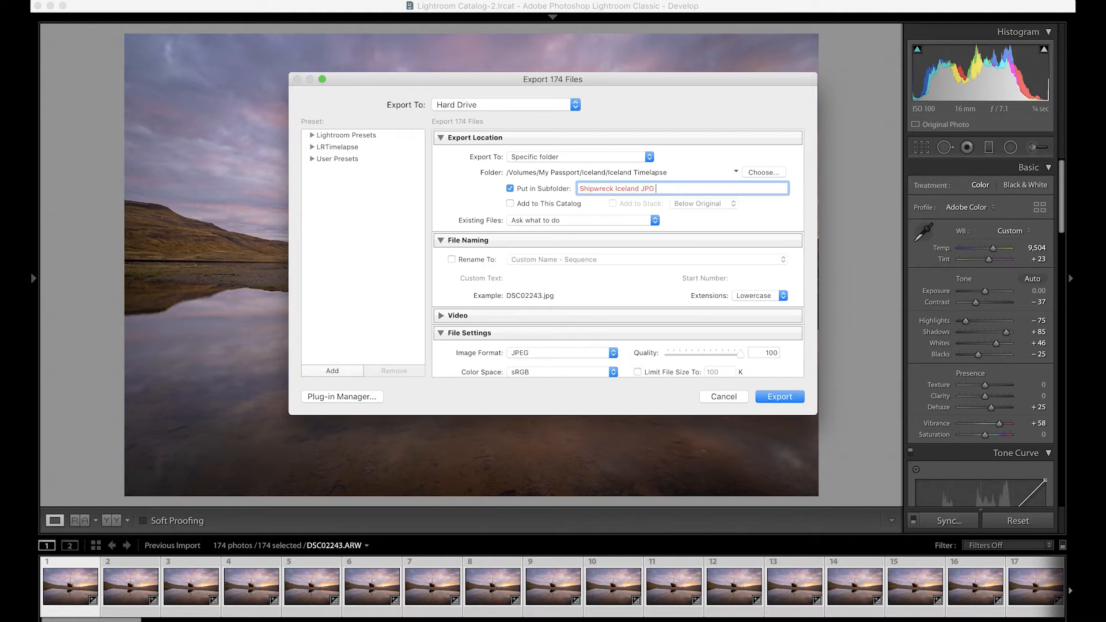
{"action": "type", "text": "Tutori"}
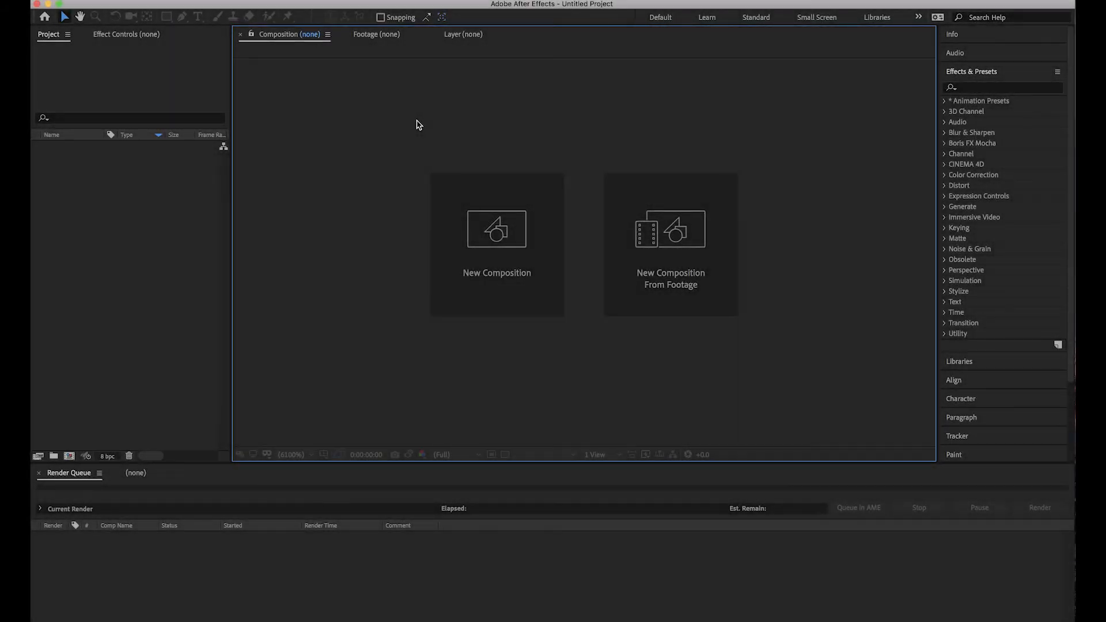
{"action": "mouse_move", "coordinate": [628, 155]}
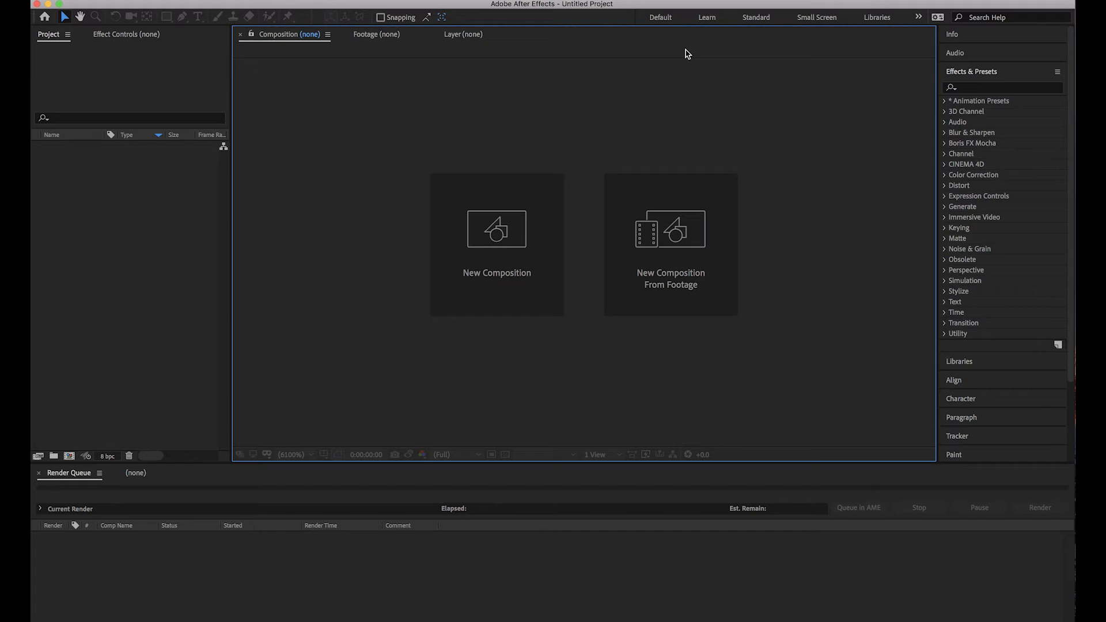
{"action": "mouse_move", "coordinate": [470, 131]}
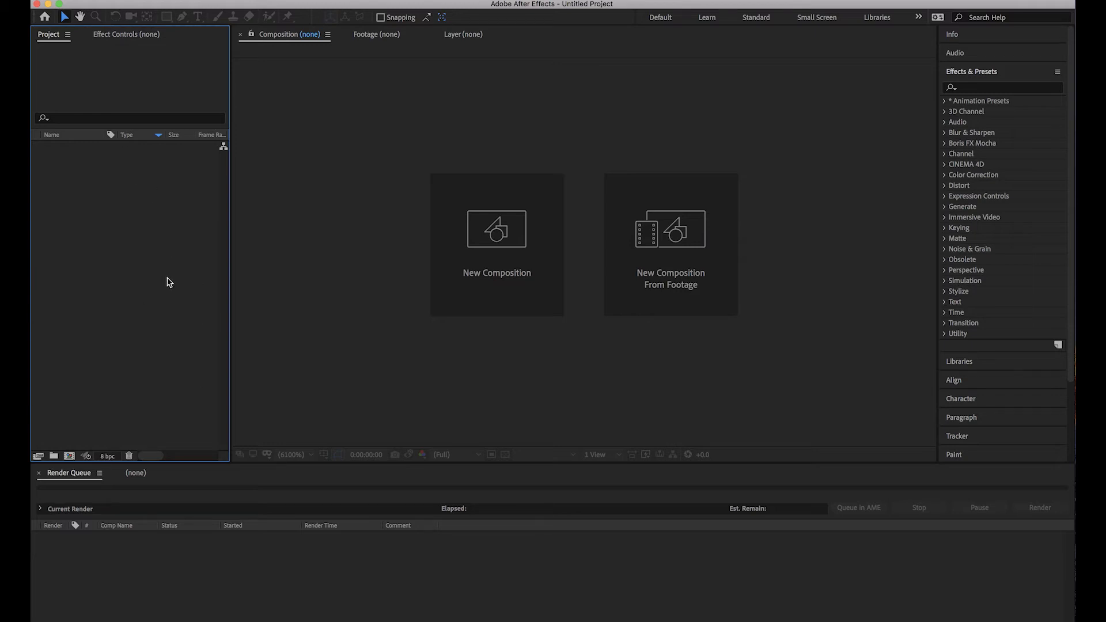
- Import DSC02243.jpg onward as a JPEG sequence, then select the DSC composition
{"action": "left_click", "coordinate": [49, 4]}
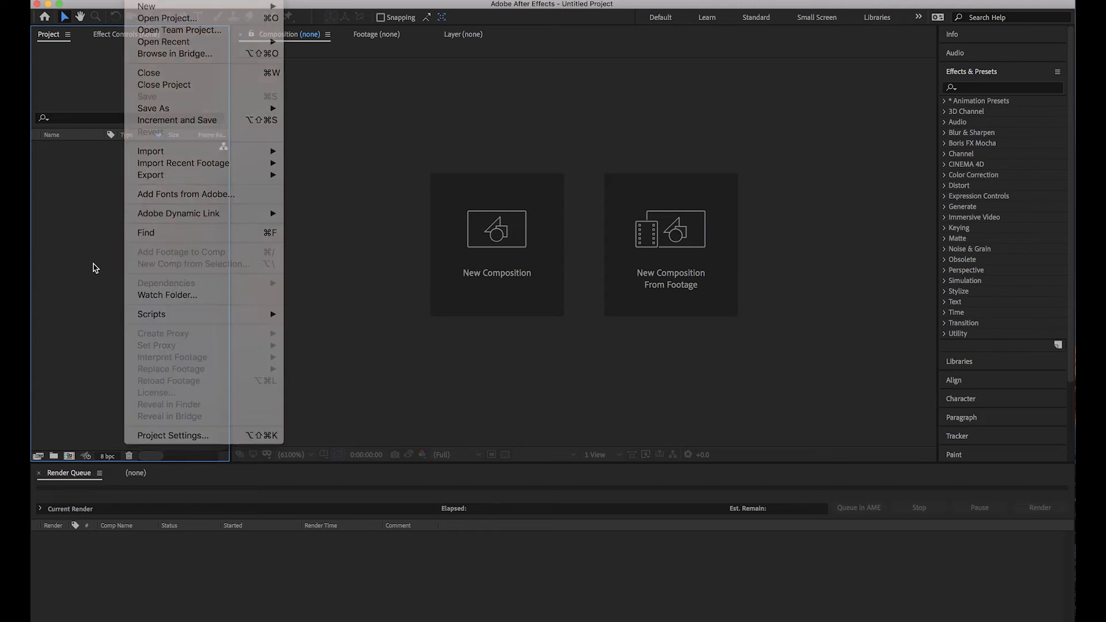
{"action": "left_click", "coordinate": [127, 261]}
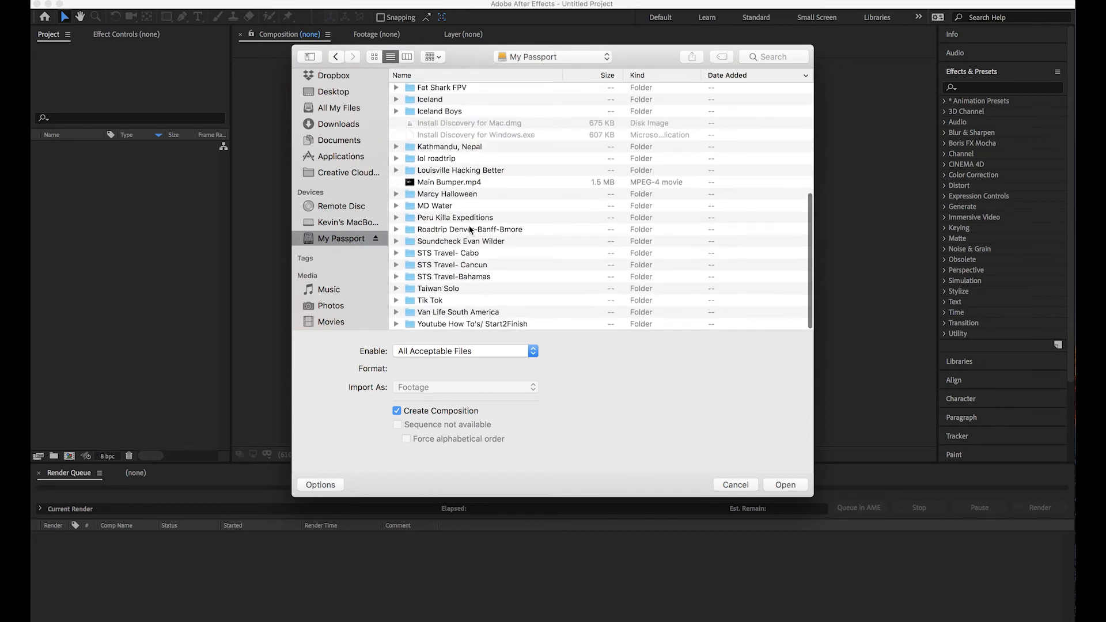
{"action": "double_click", "coordinate": [430, 98]}
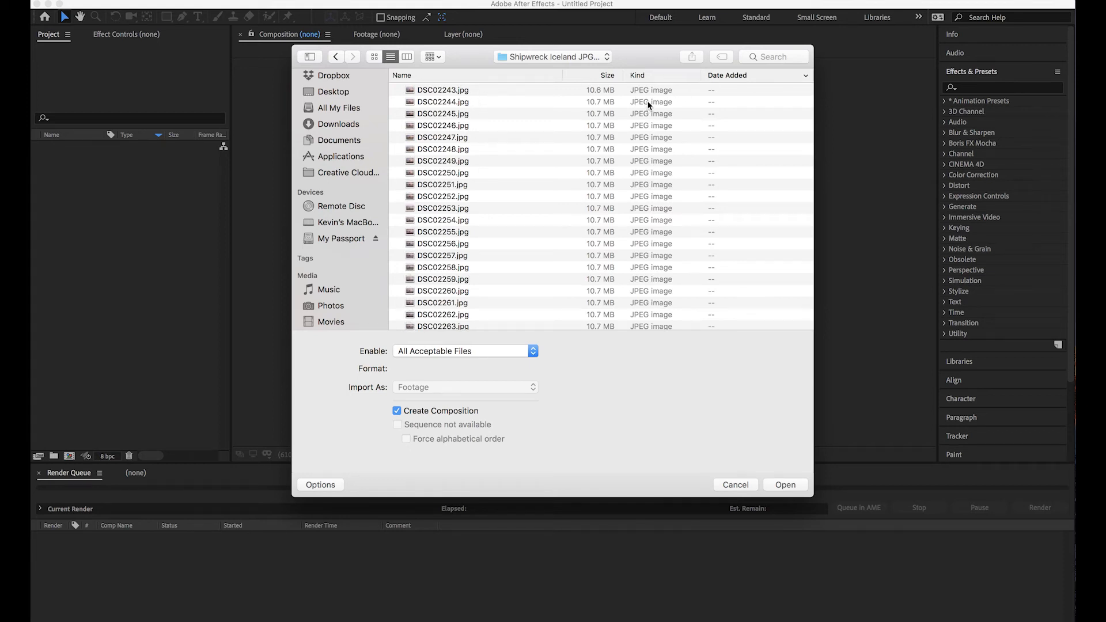
{"action": "mouse_move", "coordinate": [601, 91]}
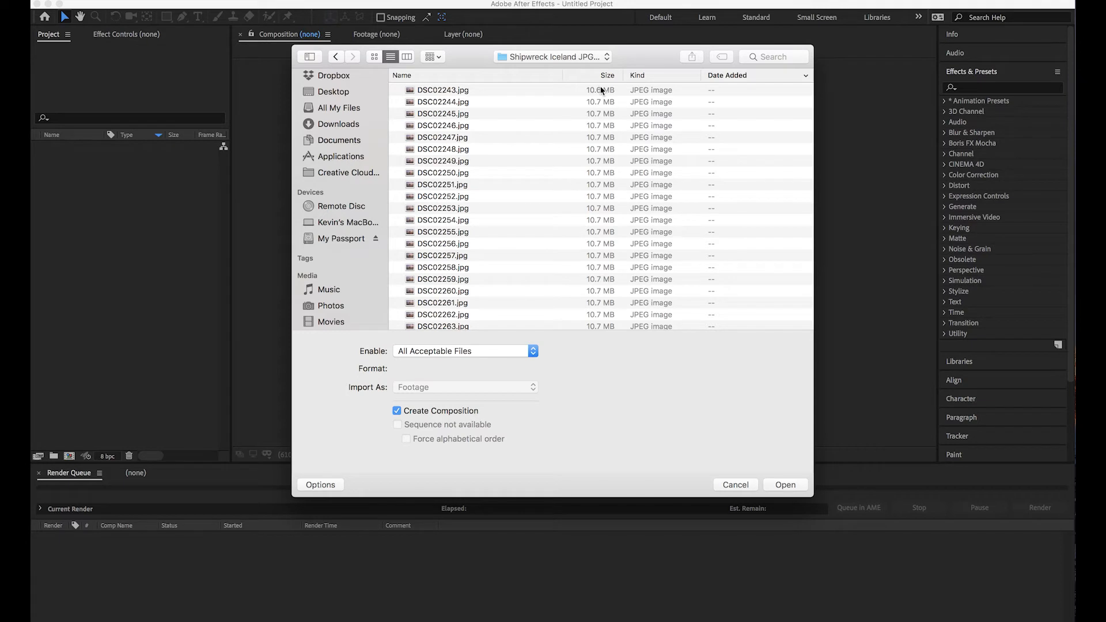
{"action": "left_click", "coordinate": [442, 90]}
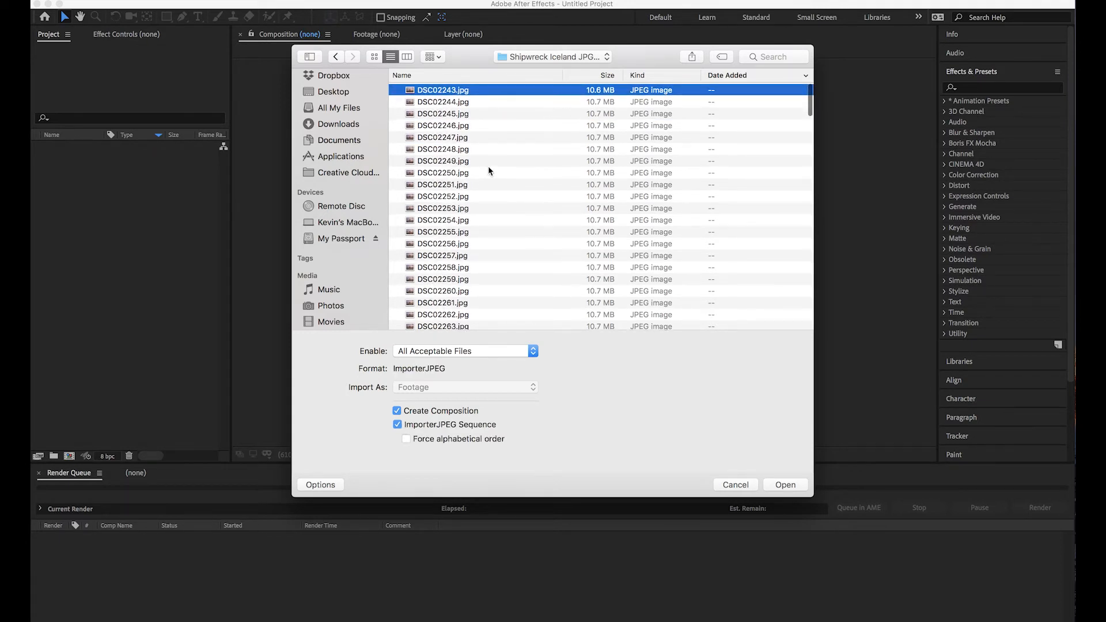
{"action": "scroll", "scroll_direction": "down", "scroll_amount": 3}
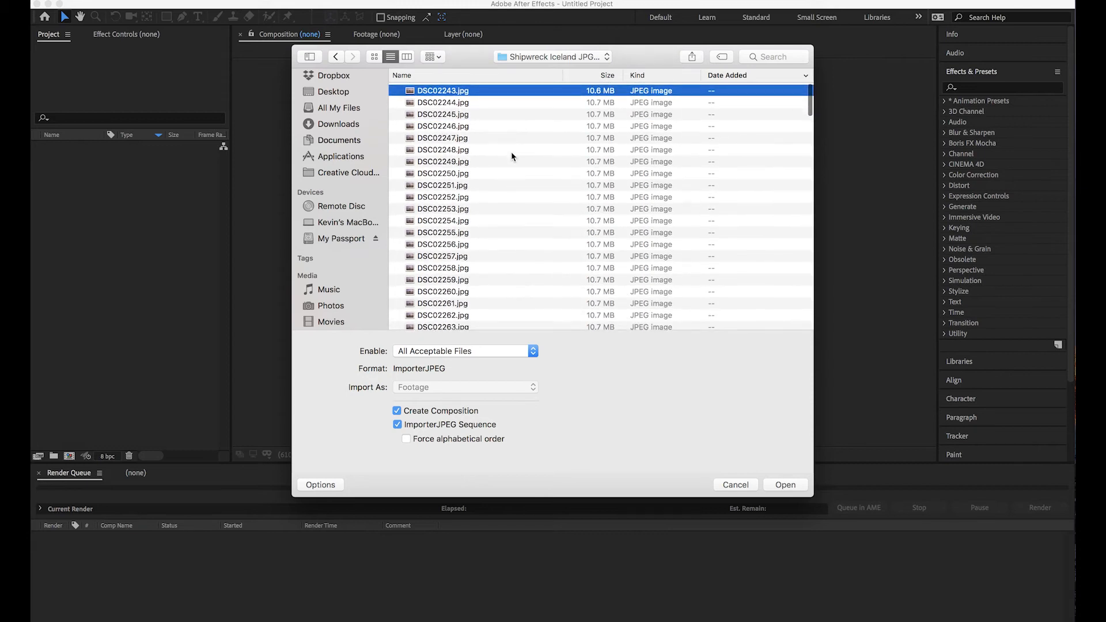
{"action": "scroll", "scroll_direction": "down", "scroll_amount": 3}
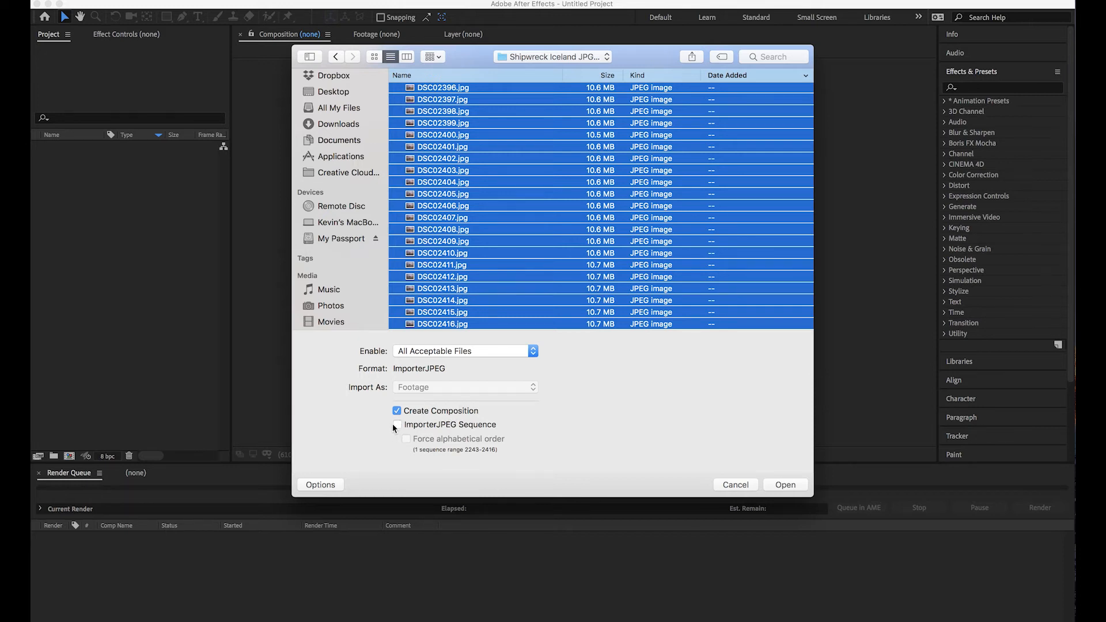
{"action": "left_click", "coordinate": [397, 424]}
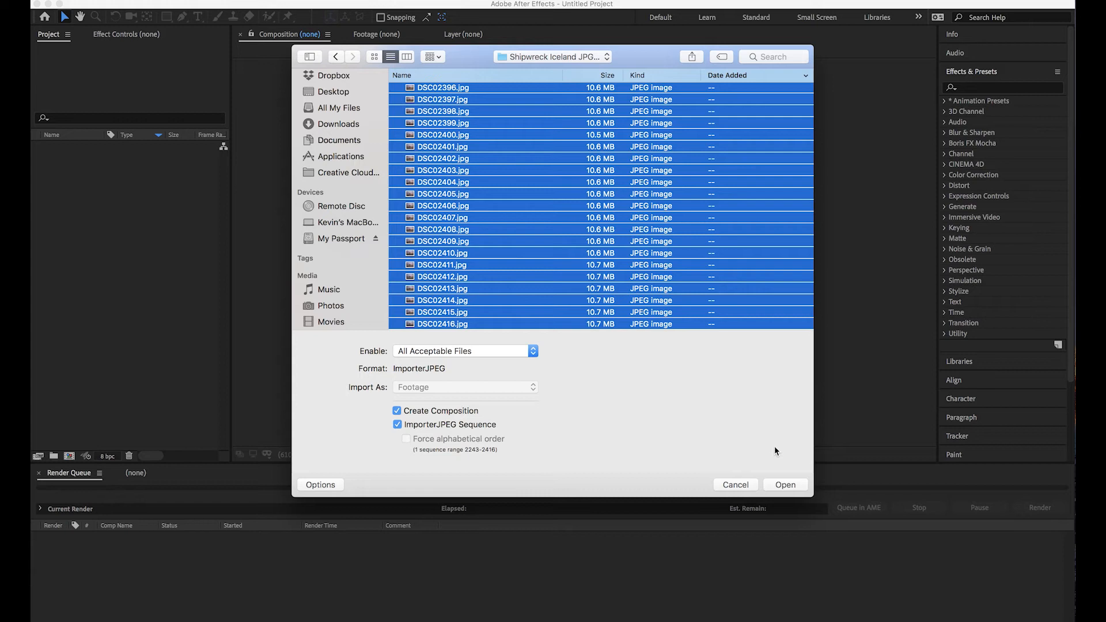
{"action": "left_click", "coordinate": [786, 484]}
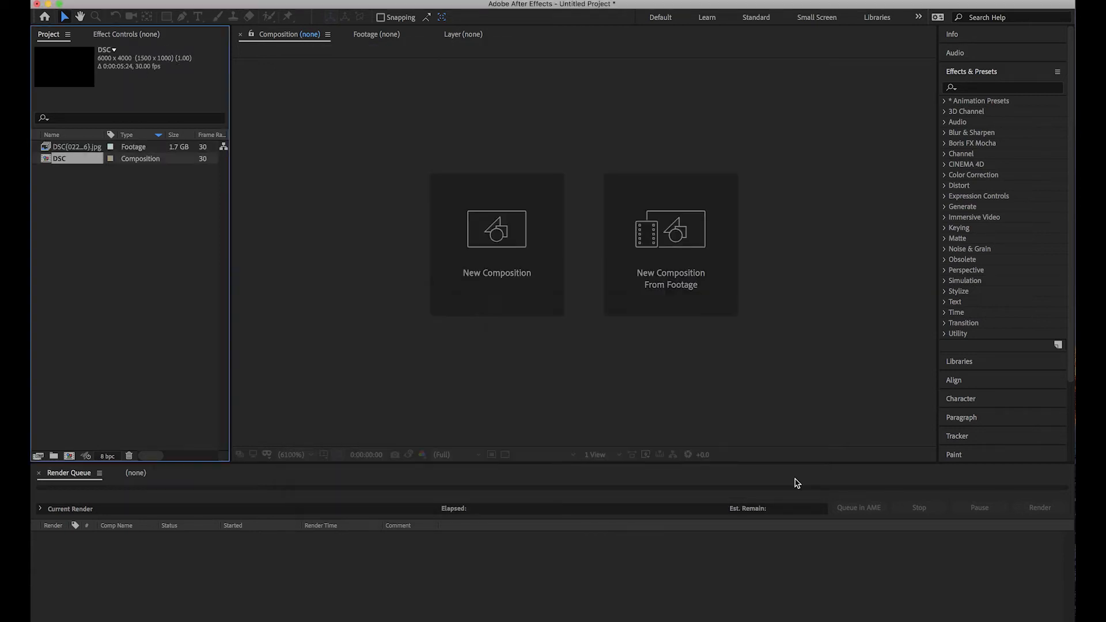
- Open the DSC composition, check the image-sequence footage details, and play the preview
{"action": "double_click", "coordinate": [60, 158]}
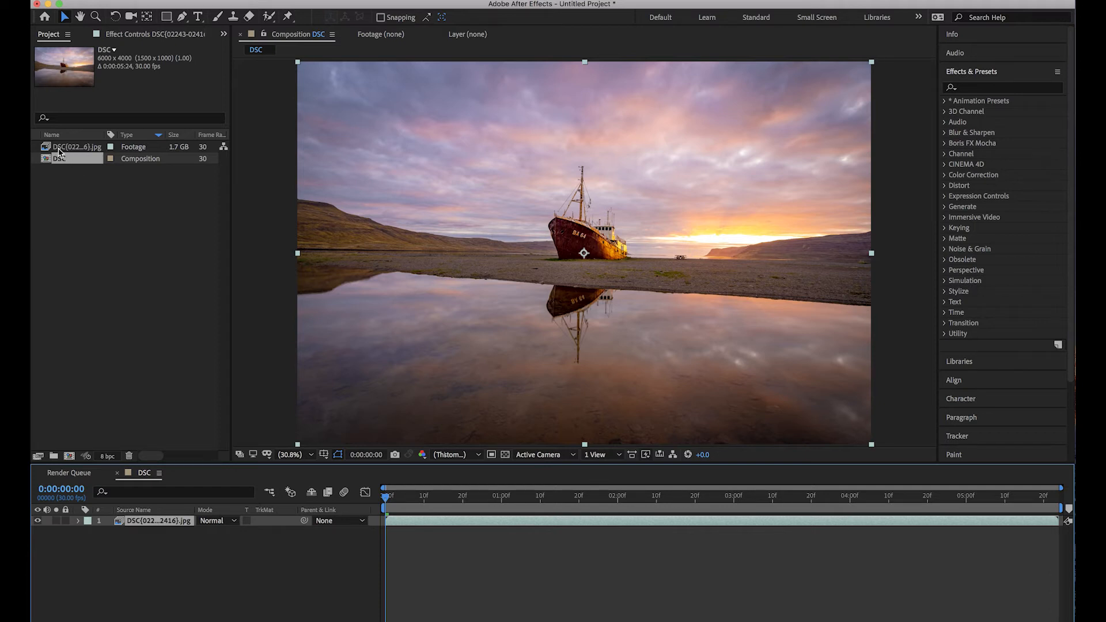
{"action": "left_click", "coordinate": [75, 145]}
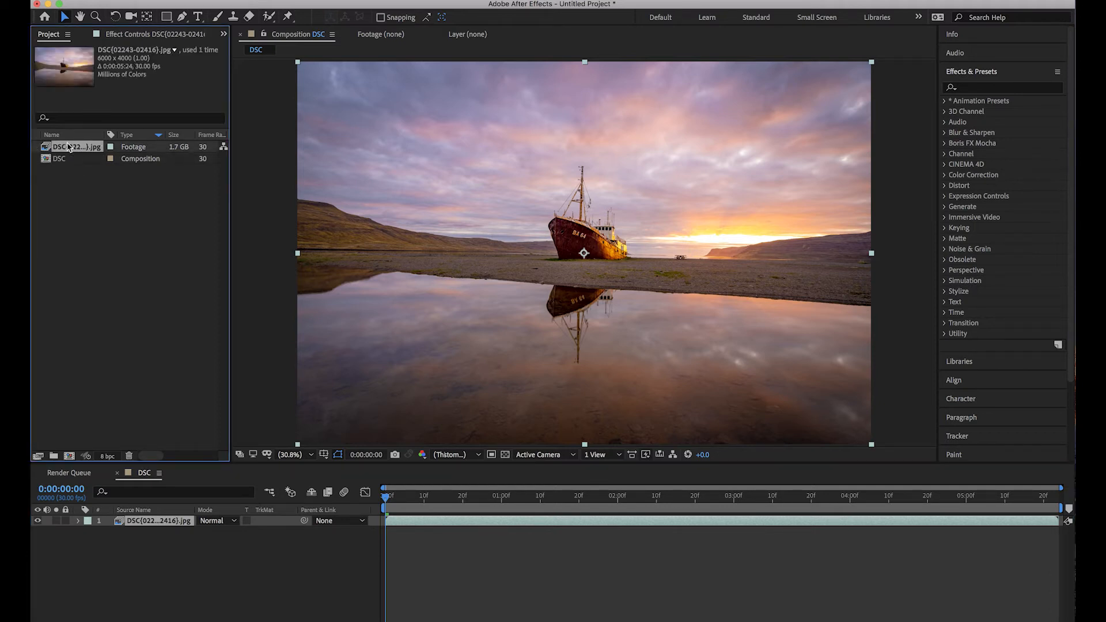
{"action": "left_click", "coordinate": [59, 158]}
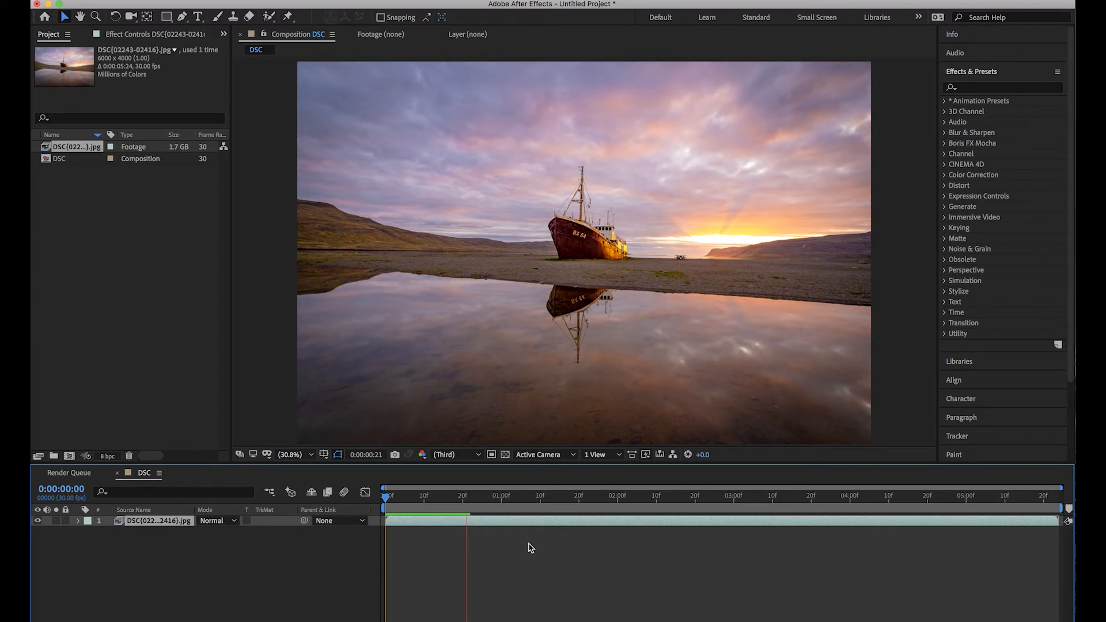
{"action": "left_click", "coordinate": [485, 495]}
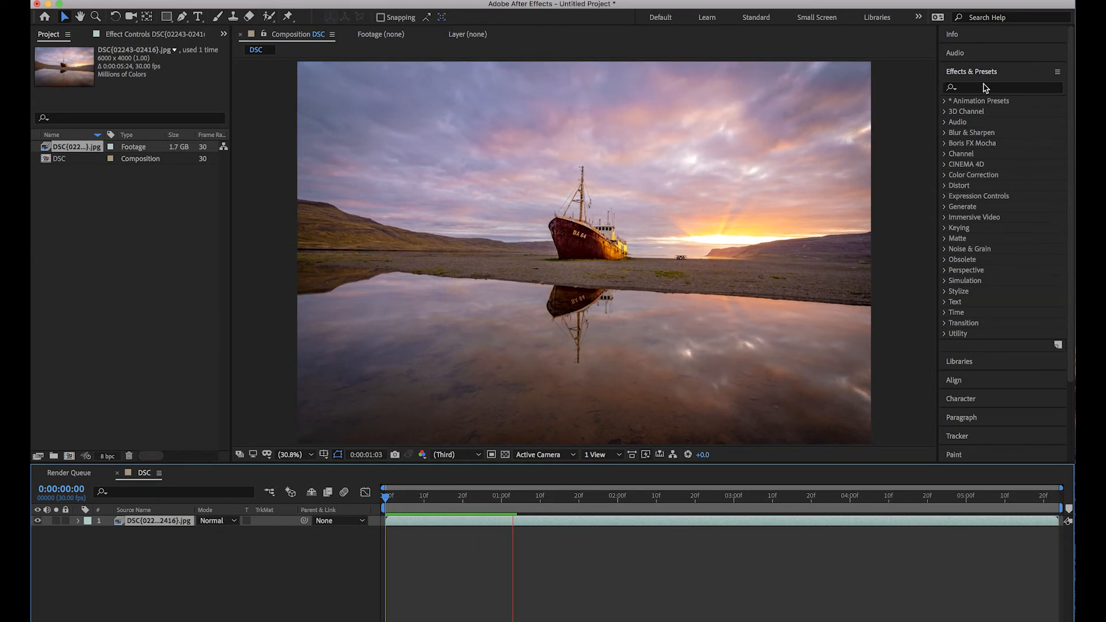
- Search Effects & Presets for 'warp' and glance at Effect Controls and the Project panel
{"action": "type", "text": "warp s"}
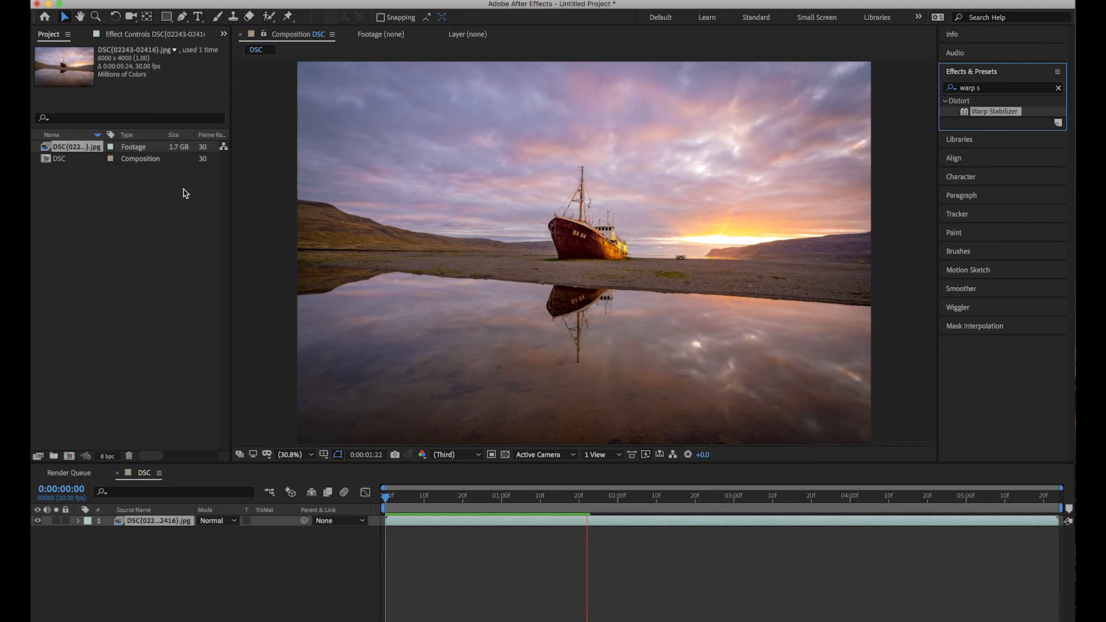
{"action": "left_click", "coordinate": [148, 34]}
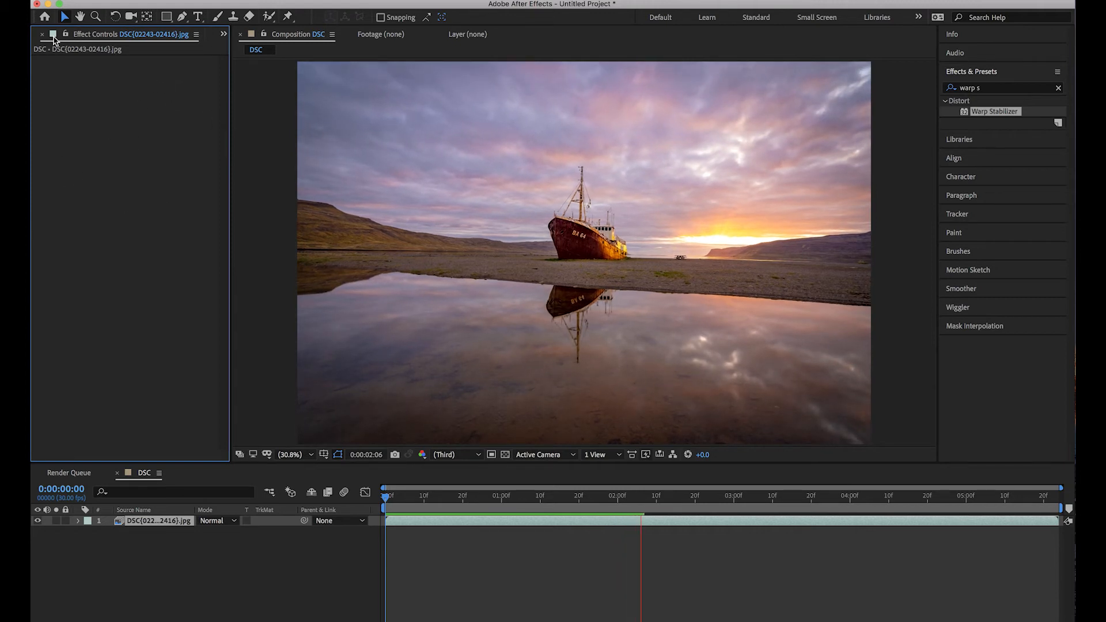
{"action": "left_click", "coordinate": [48, 34]}
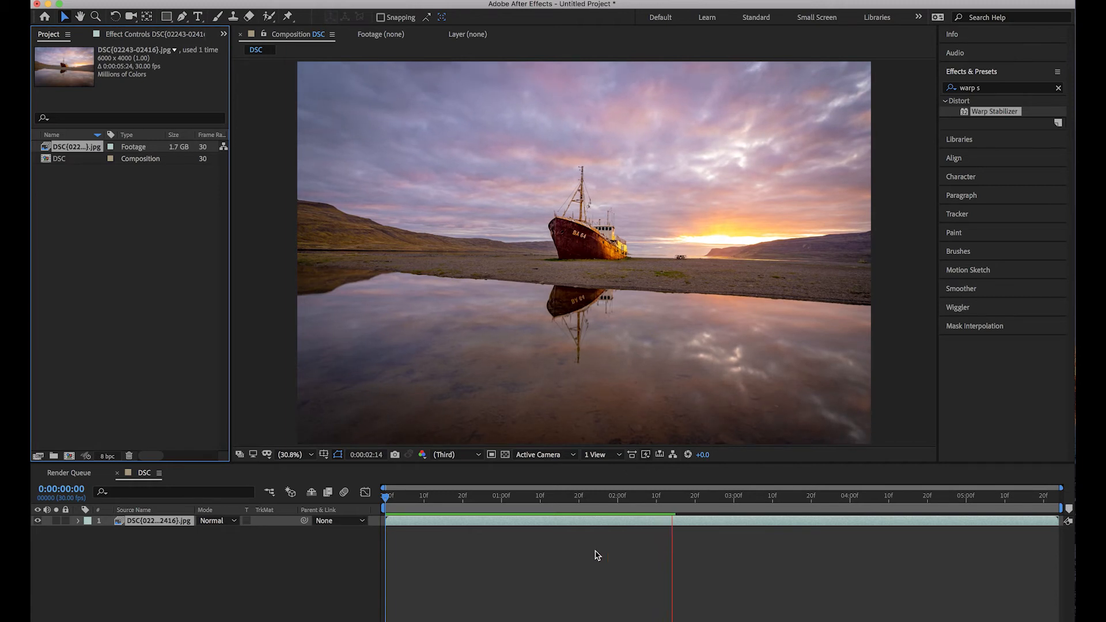
{"action": "left_click", "coordinate": [681, 508]}
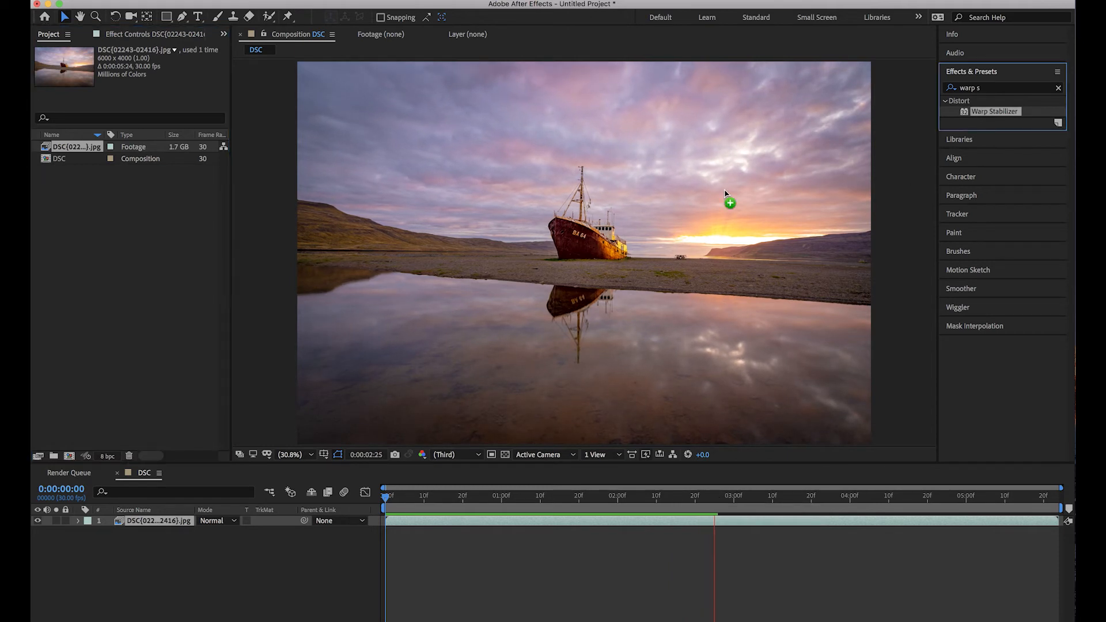
{"action": "left_click", "coordinate": [789, 521]}
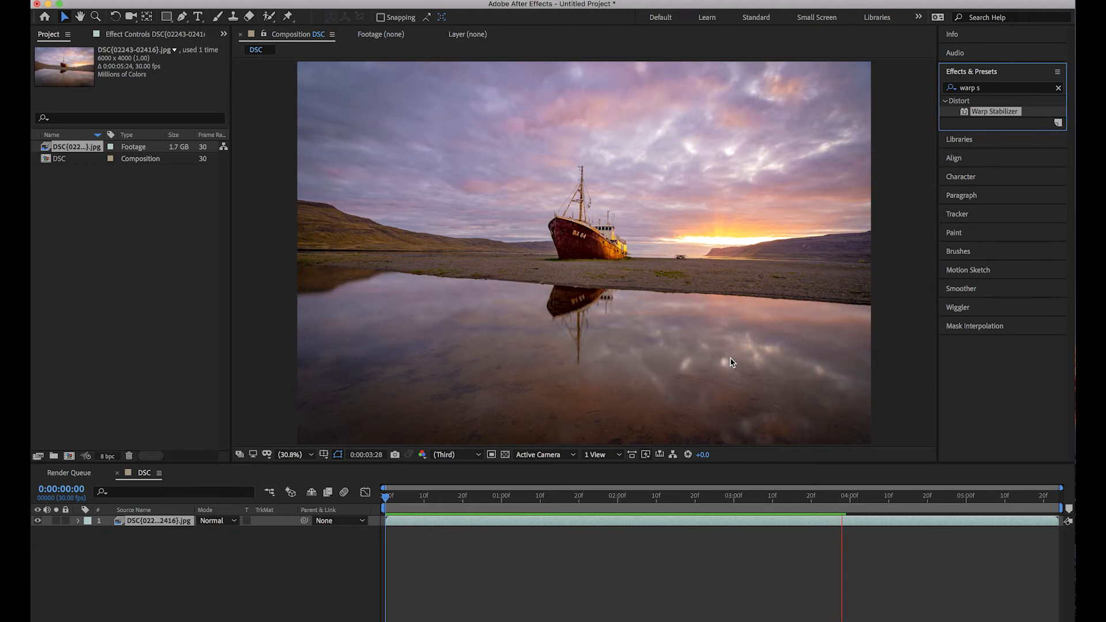
{"action": "left_click", "coordinate": [698, 495]}
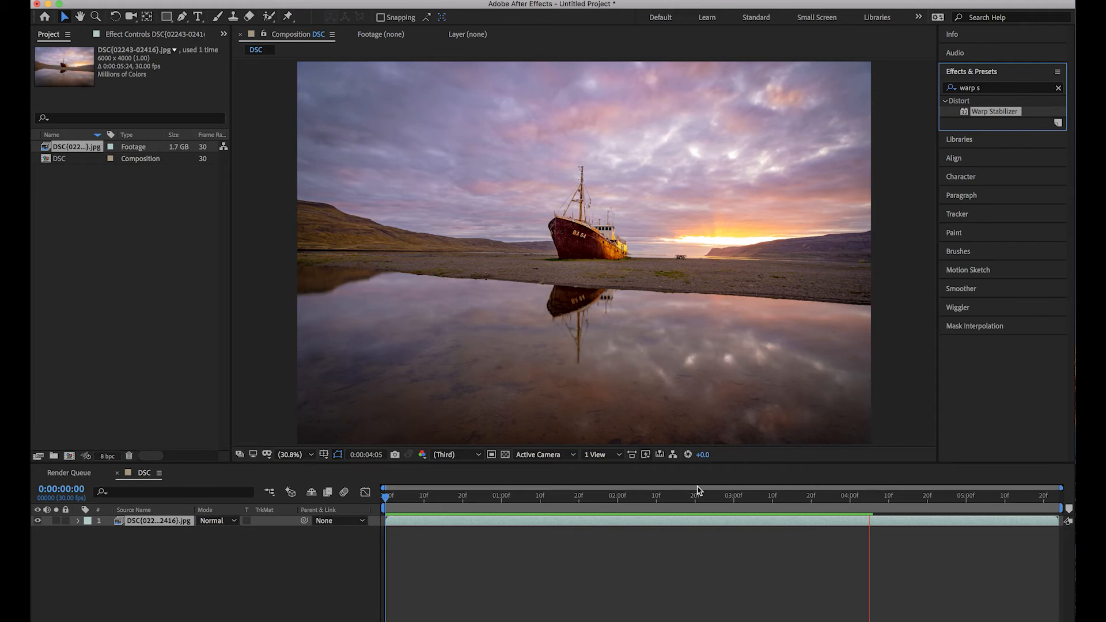
{"action": "left_click", "coordinate": [880, 496]}
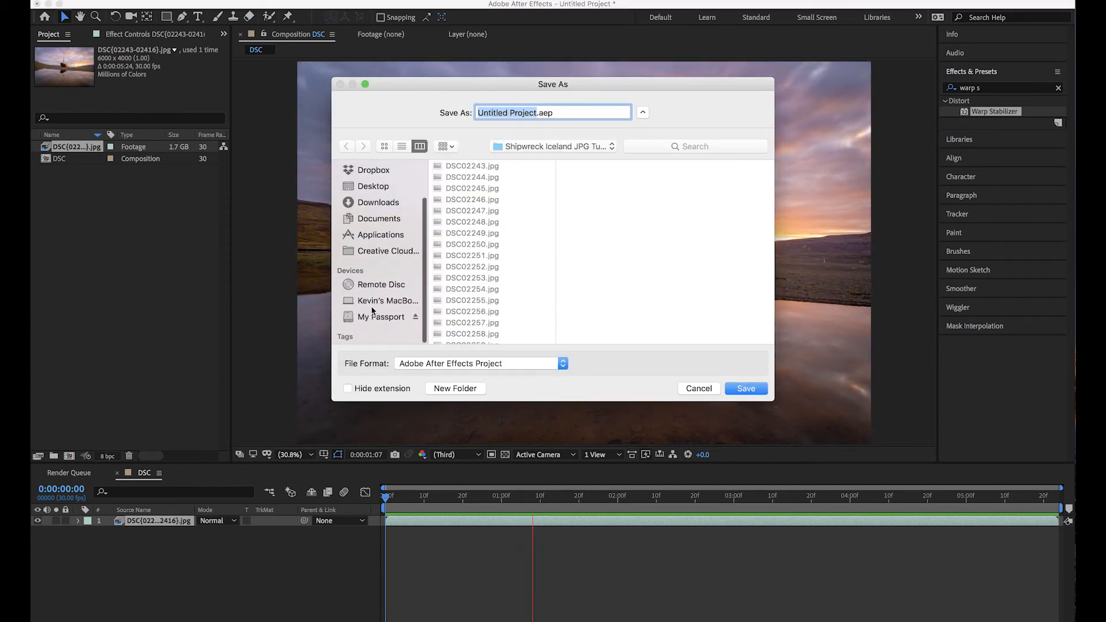
- Save the project as 'shipwreck tl tutorial' in My Passport > Iceland > Projects
{"action": "left_click", "coordinate": [380, 318]}
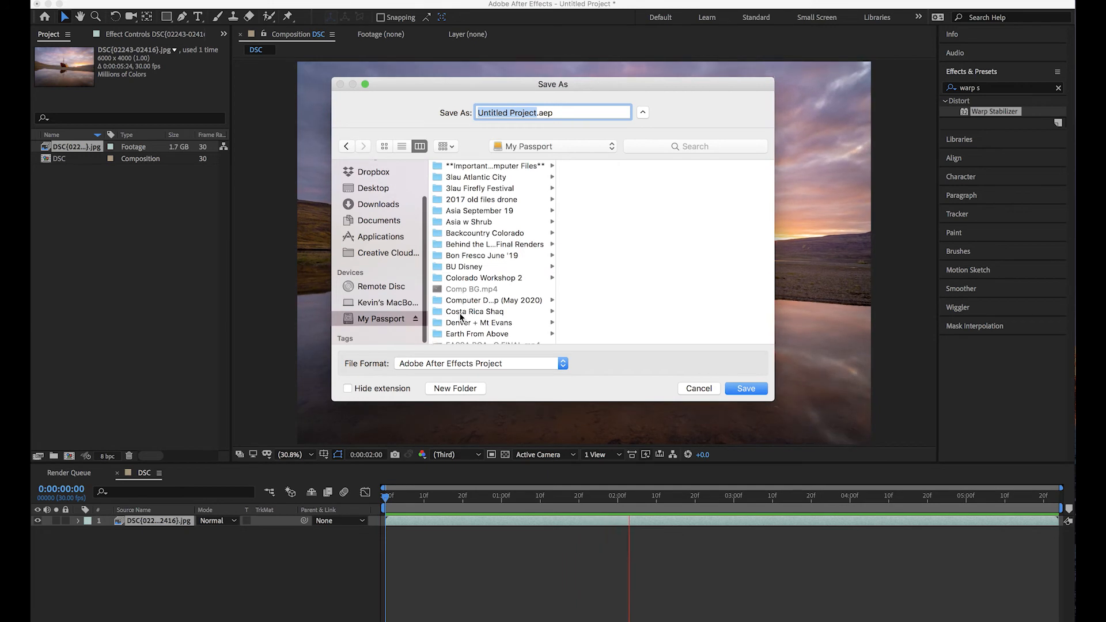
{"action": "scroll", "scroll_direction": "down", "scroll_amount": 3}
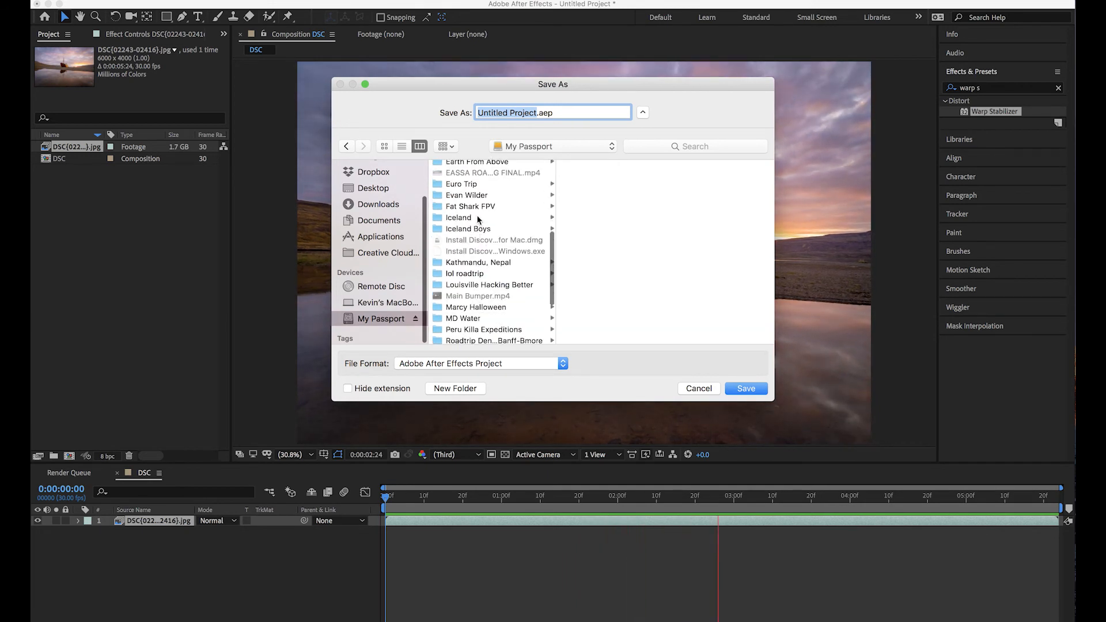
{"action": "left_click", "coordinate": [458, 217]}
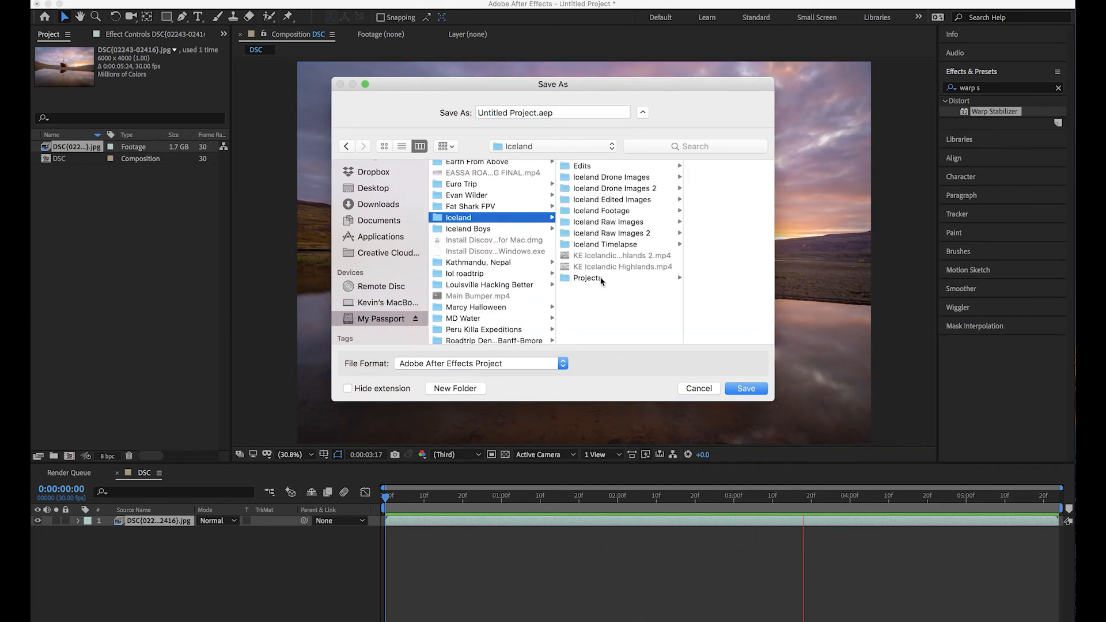
{"action": "left_click", "coordinate": [587, 277]}
{"action": "type", "text": "shipwreck tl "}
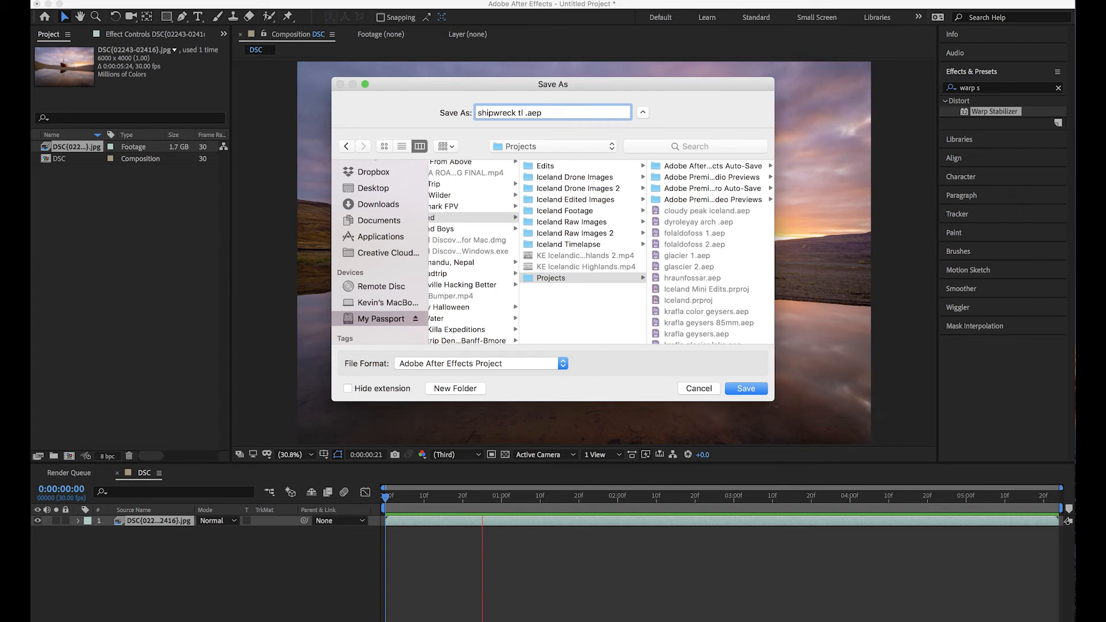
{"action": "type", "text": "tutorial"}
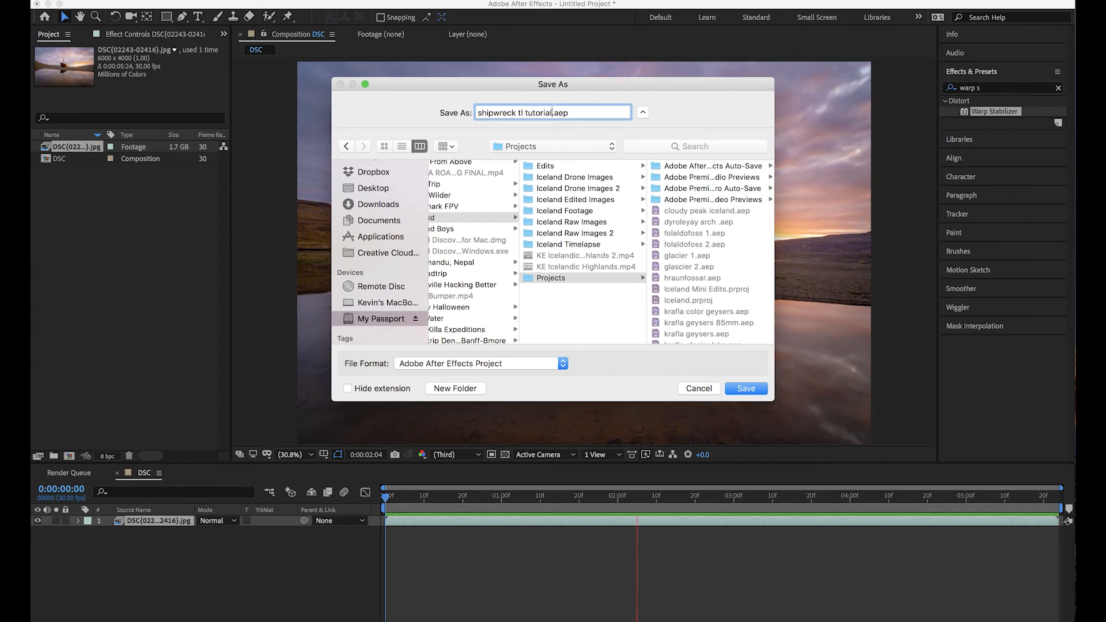
{"action": "left_click", "coordinate": [745, 387]}
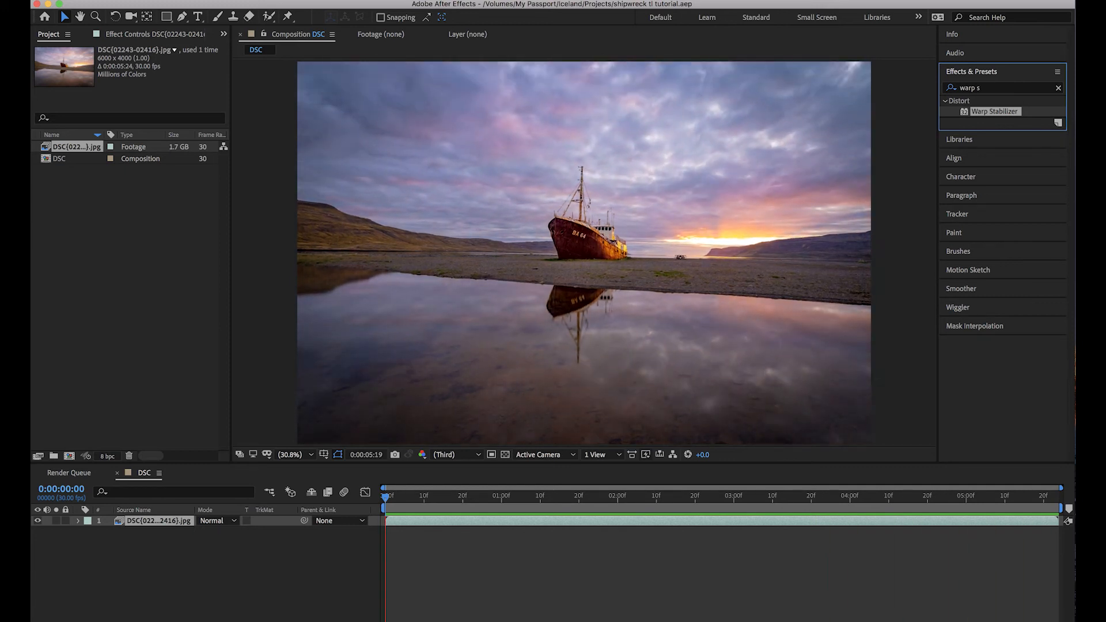
{"action": "left_click", "coordinate": [531, 496]}
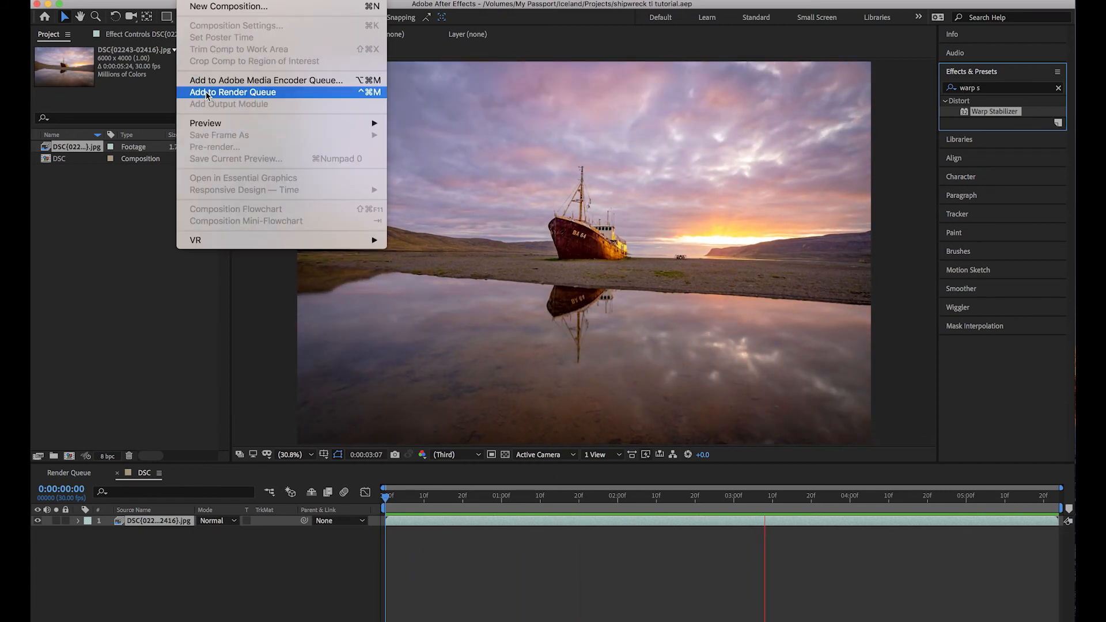
- Add the DSC 2 time-lapse composition to the After Effects render queue
{"action": "left_click", "coordinate": [232, 92]}
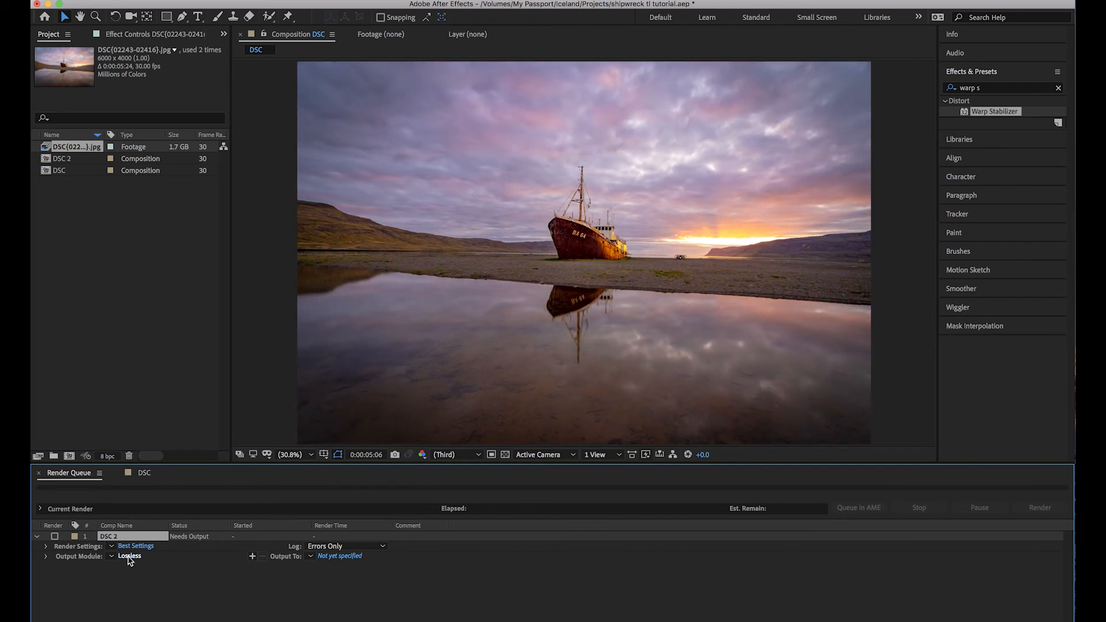
- Set the DSC 2 output module to QuickTime with the Apple ProRes 422 HQ codec
{"action": "left_click", "coordinate": [129, 556]}
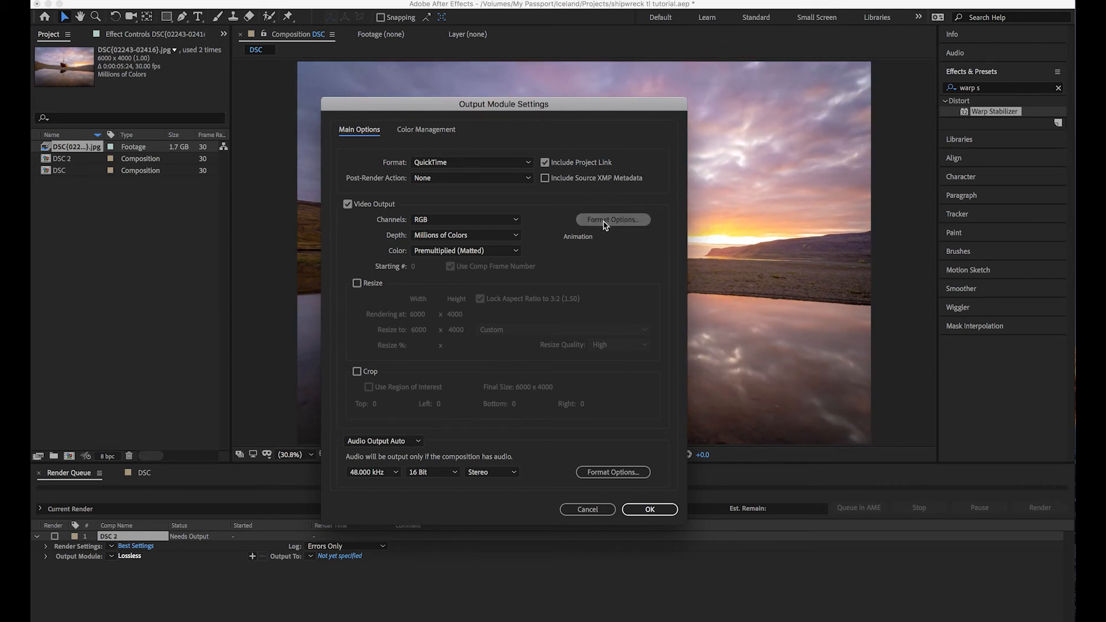
{"action": "left_click", "coordinate": [612, 219]}
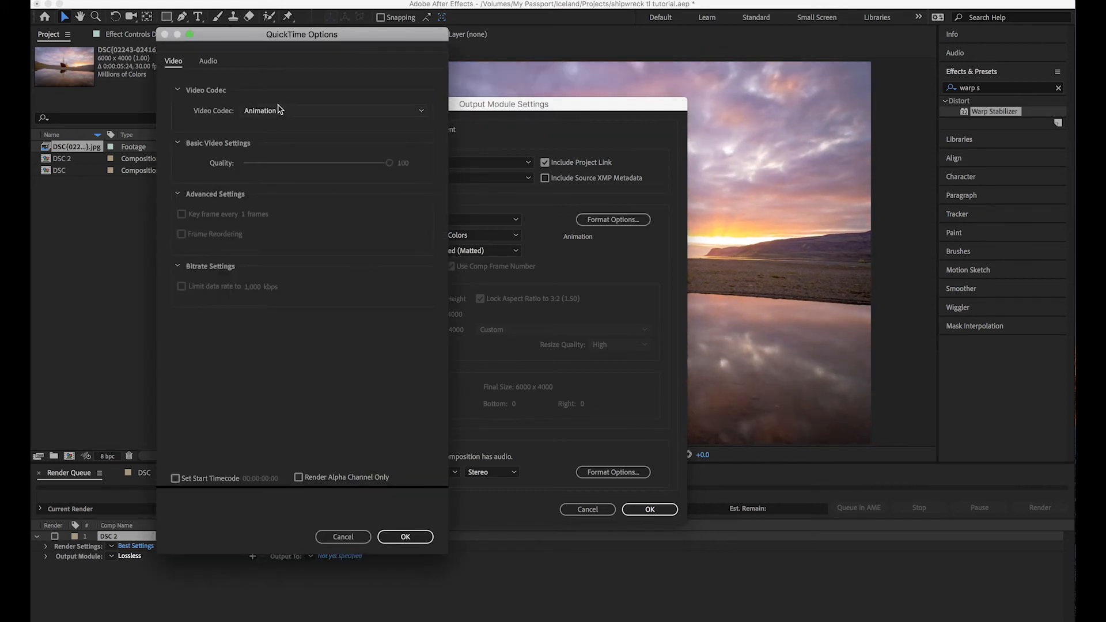
{"action": "left_click", "coordinate": [333, 111]}
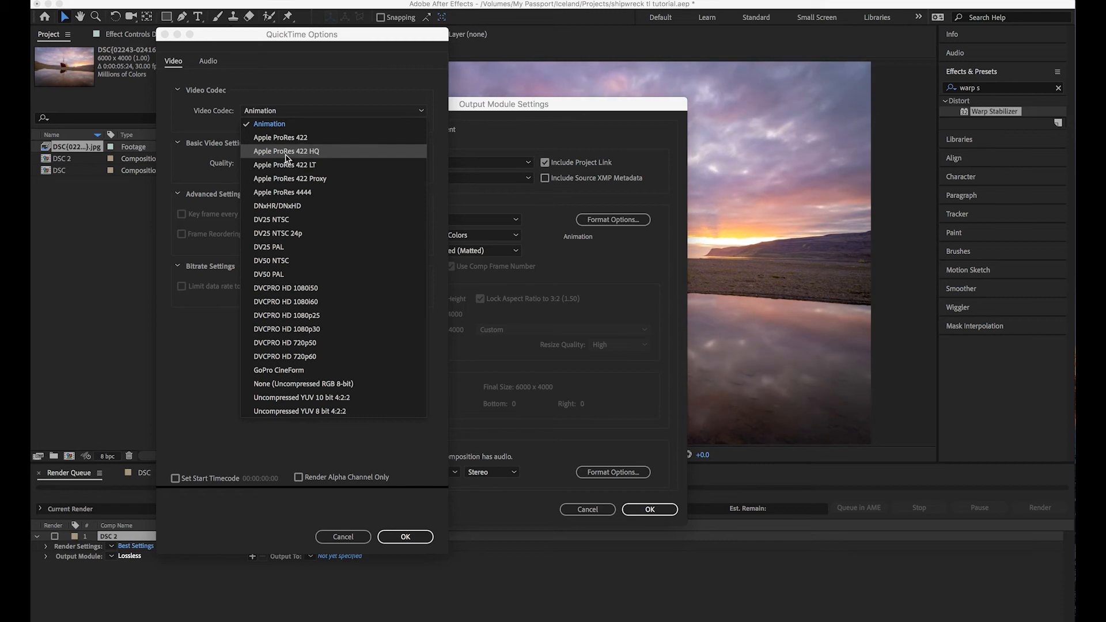
{"action": "left_click", "coordinate": [286, 151]}
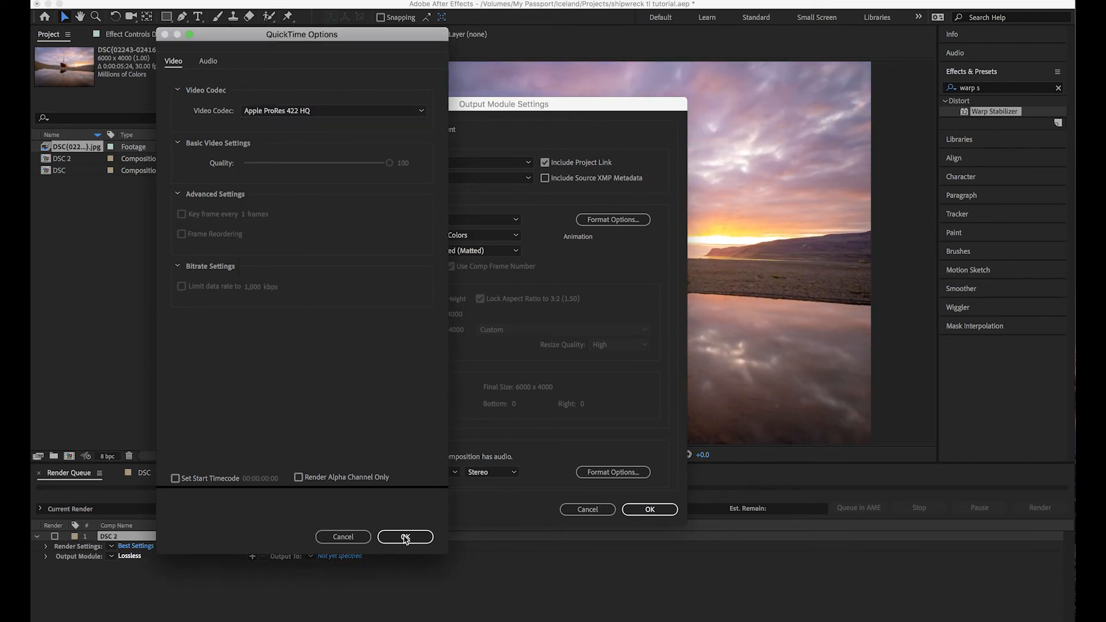
{"action": "left_click", "coordinate": [405, 537]}
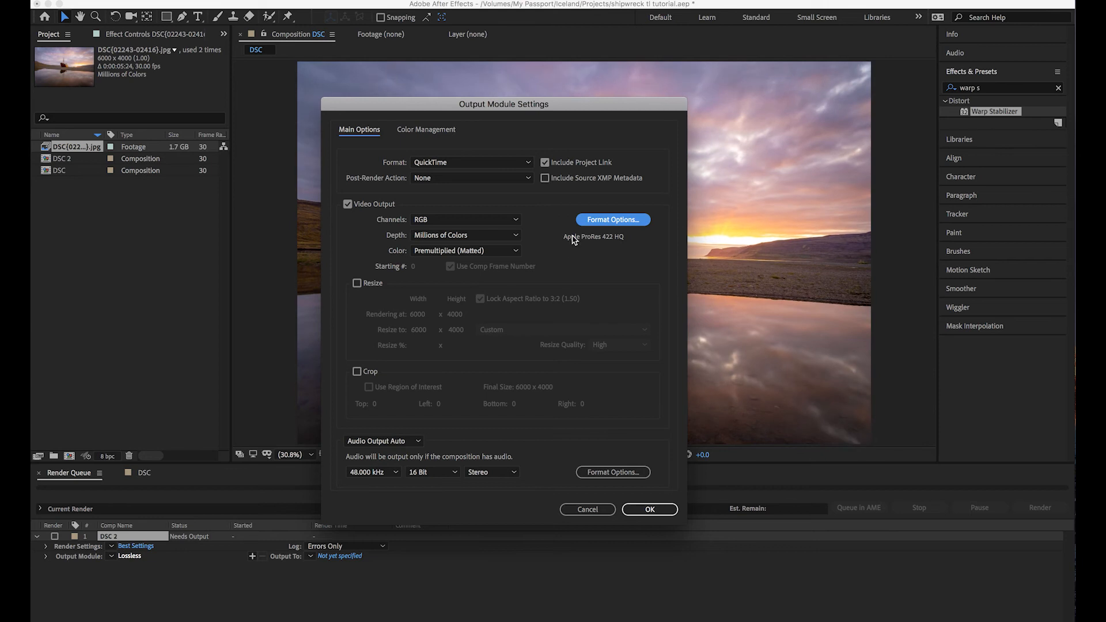
{"action": "mouse_move", "coordinate": [552, 273]}
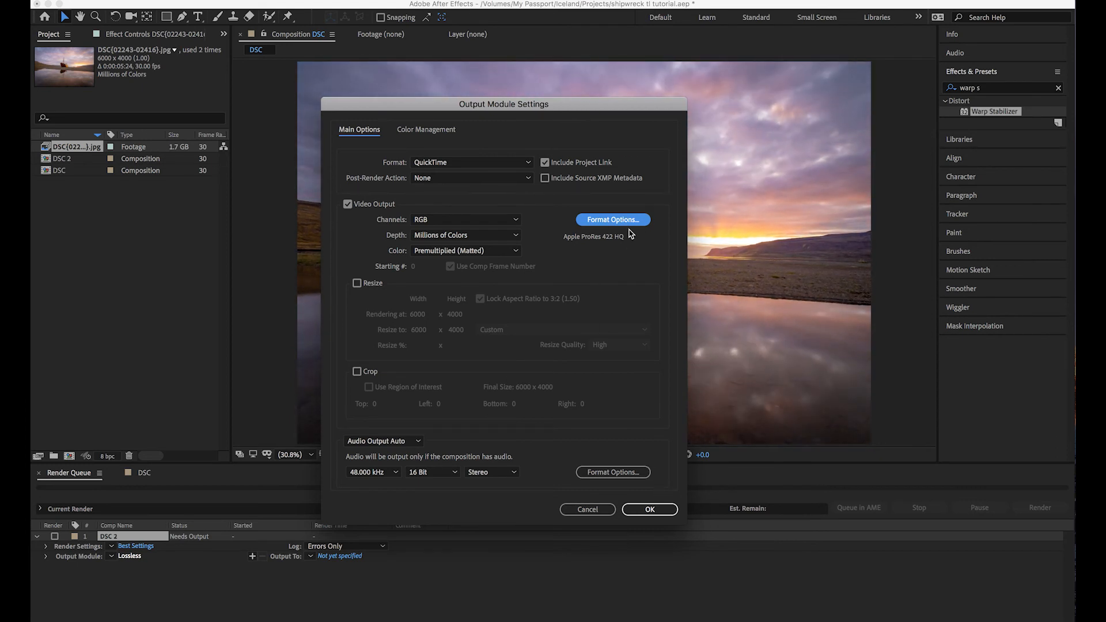
{"action": "left_click", "coordinate": [648, 509]}
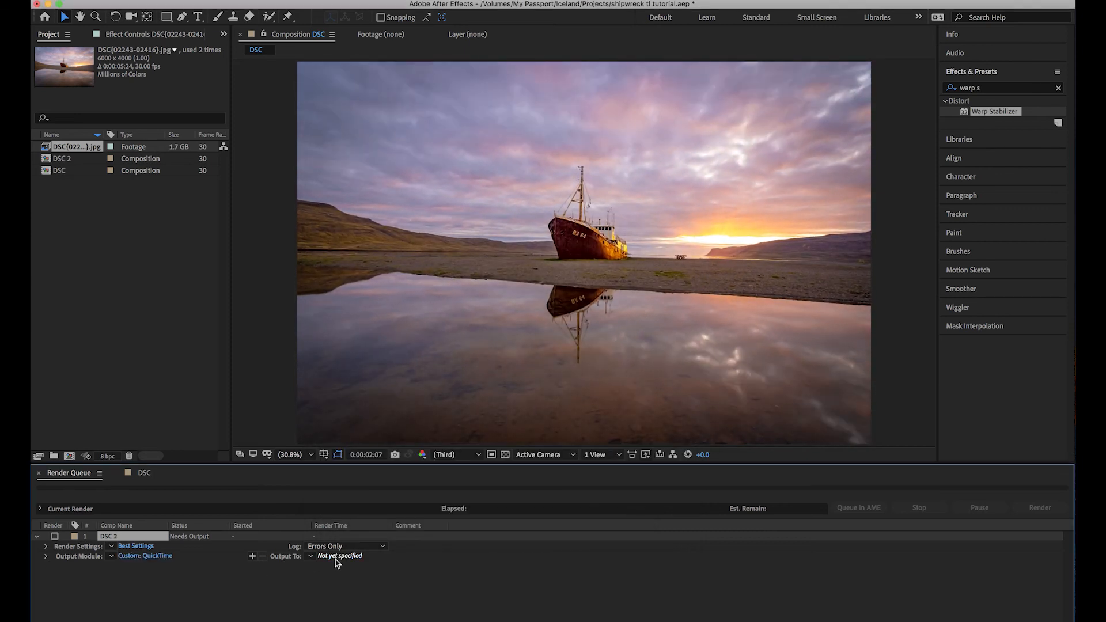
- Output the render as '5k Shipwreck Colored TL.mov' in Iceland Timelapse > Shipwreck Iceland JPG Tutorial
{"action": "left_click", "coordinate": [339, 556]}
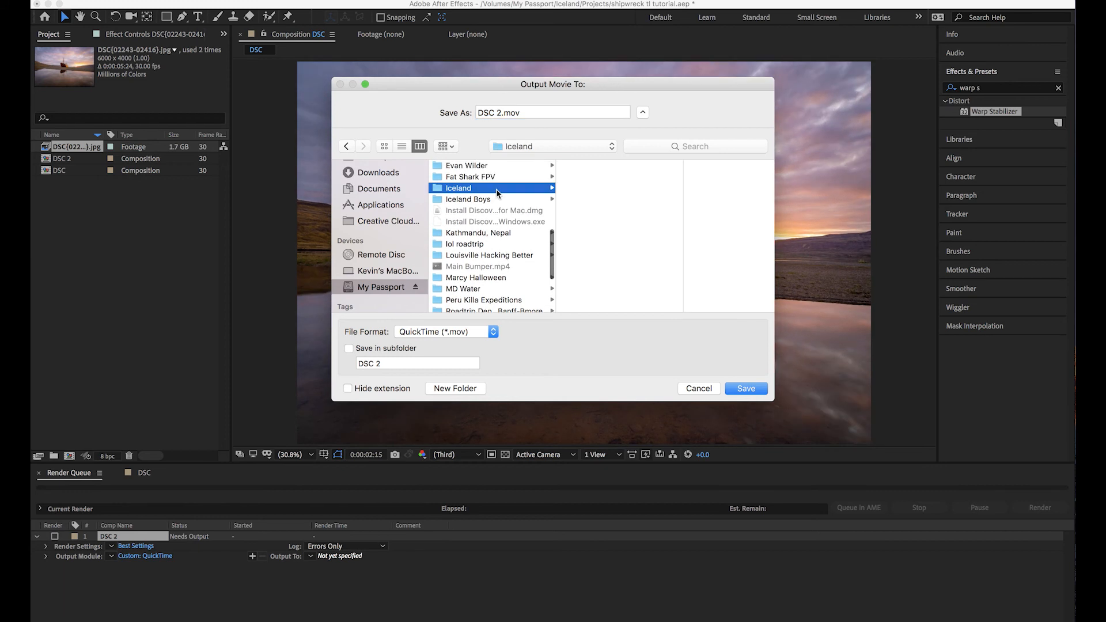
{"action": "left_click", "coordinate": [566, 245]}
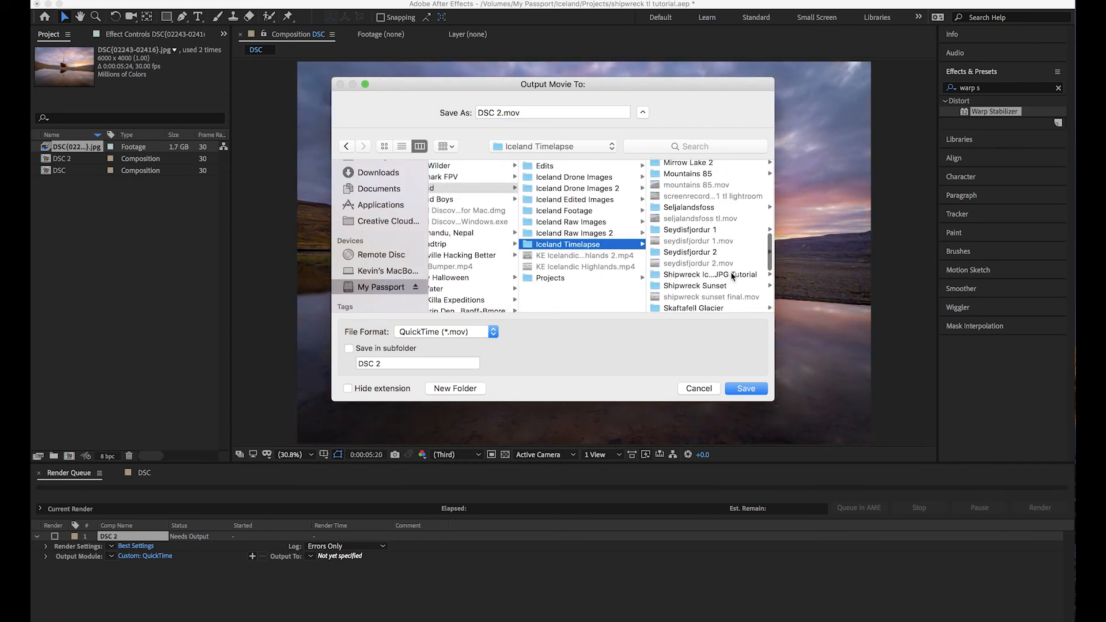
{"action": "left_click", "coordinate": [705, 274]}
{"action": "type", "text": "5k"}
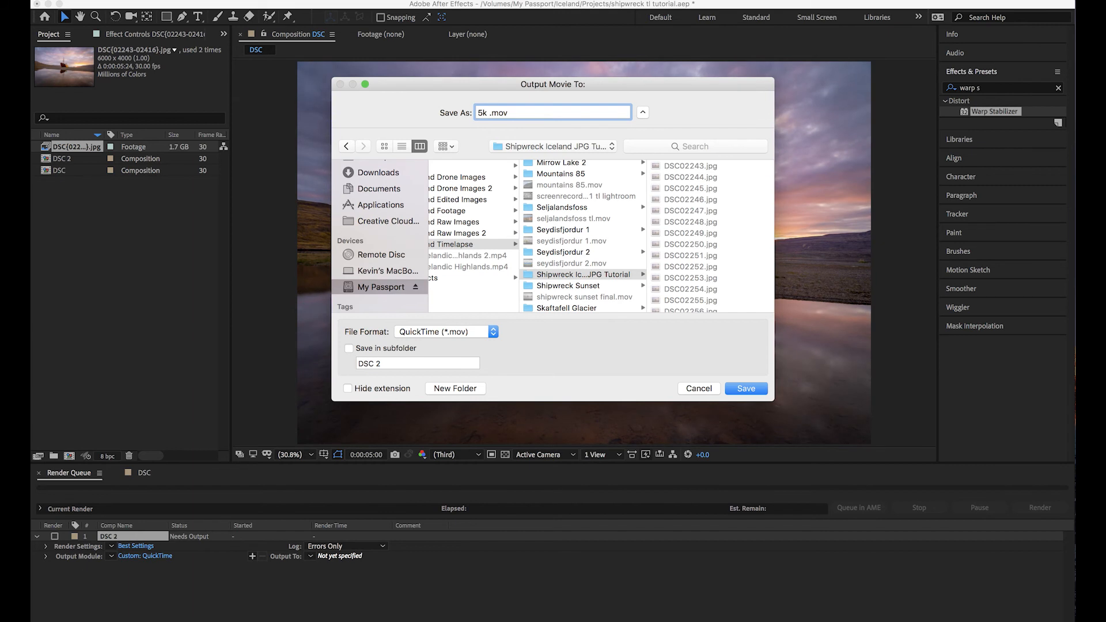
{"action": "type", "text": "Shipwreck Colored TL"}
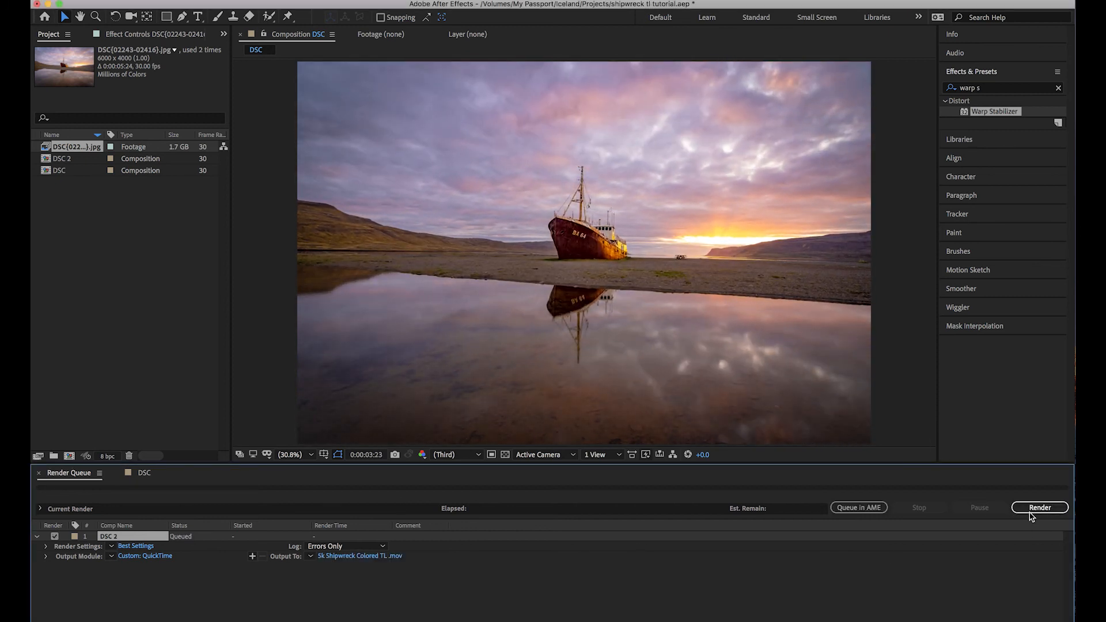
{"action": "left_click", "coordinate": [1039, 507]}
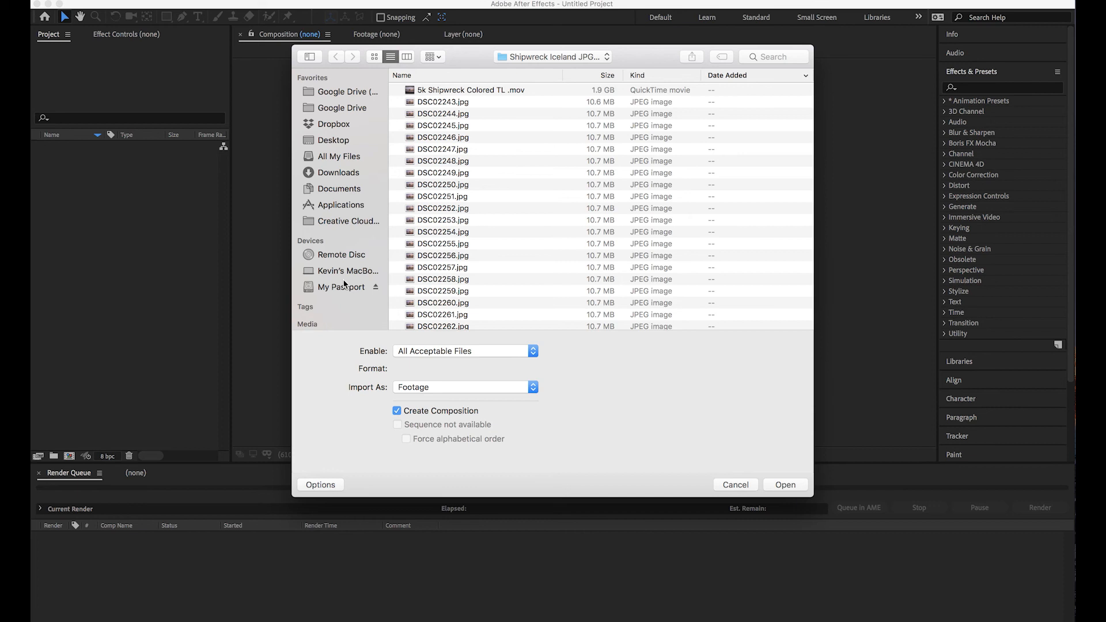
- Import the ARW frames from My Passport > Iceland > Iceland Timelapse > Shipwreck Sunset as a sequence
{"action": "left_click", "coordinate": [340, 287]}
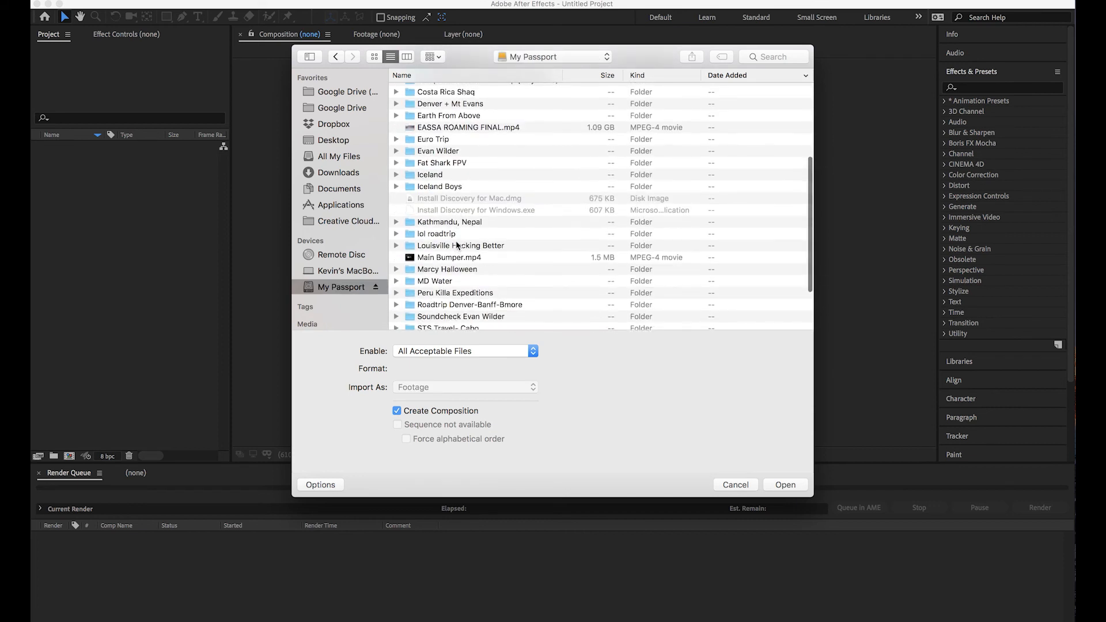
{"action": "left_click", "coordinate": [430, 174]}
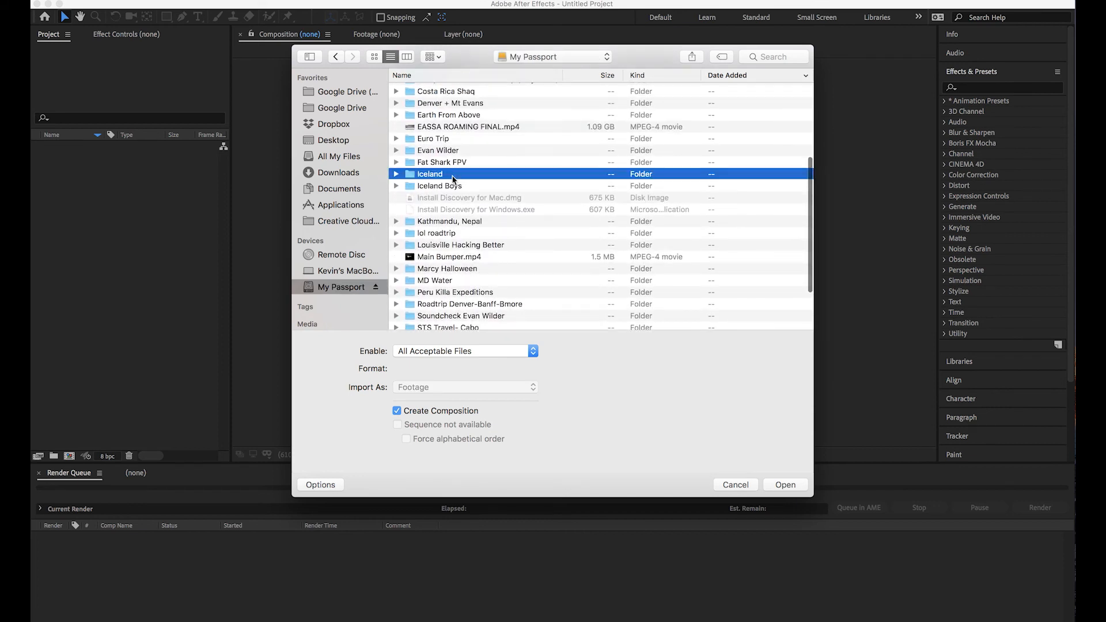
{"action": "double_click", "coordinate": [428, 173]}
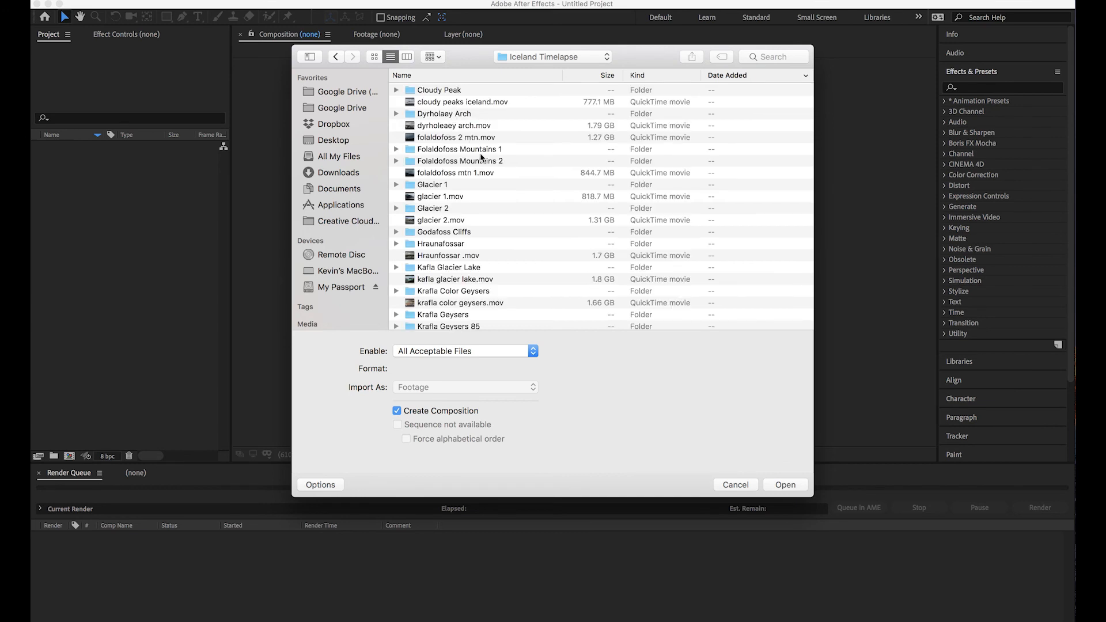
{"action": "scroll", "scroll_direction": "down", "scroll_amount": 3}
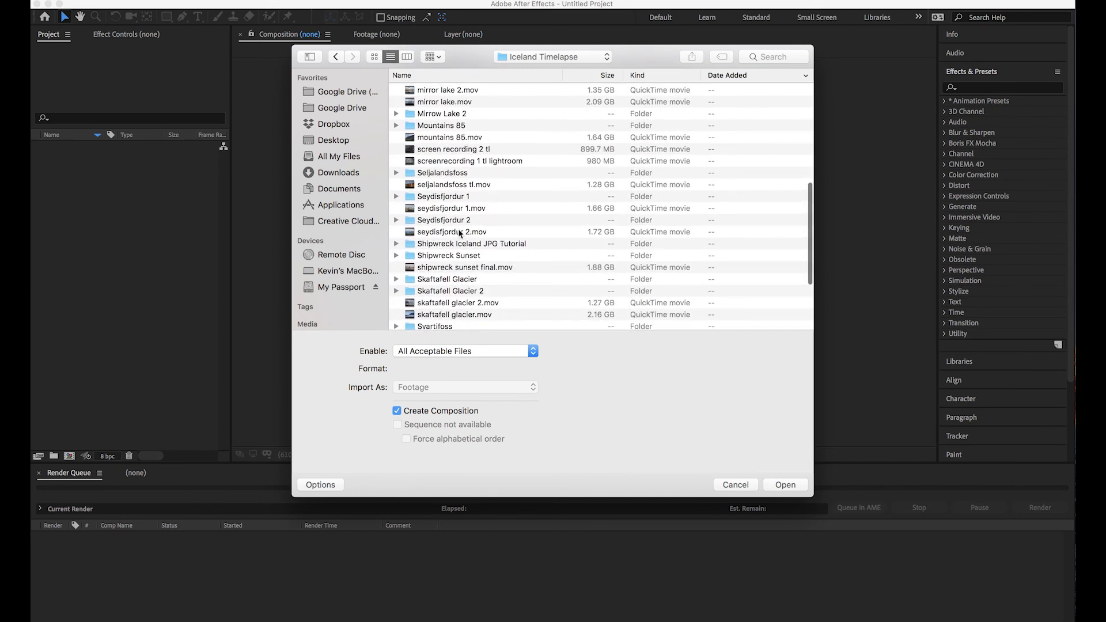
{"action": "double_click", "coordinate": [446, 255]}
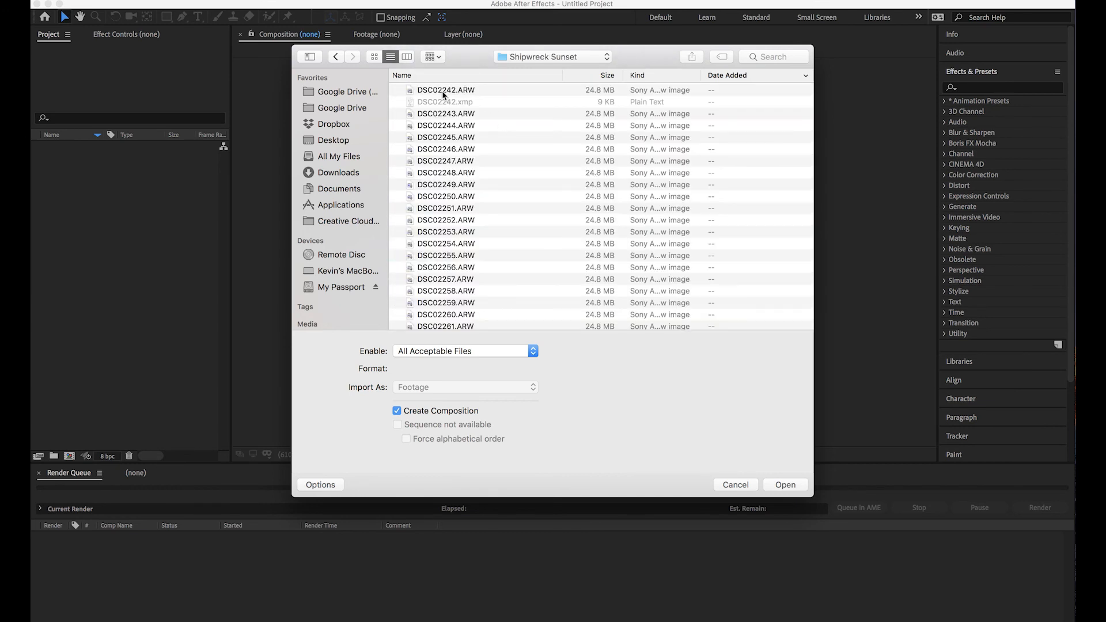
{"action": "left_click", "coordinate": [445, 114]}
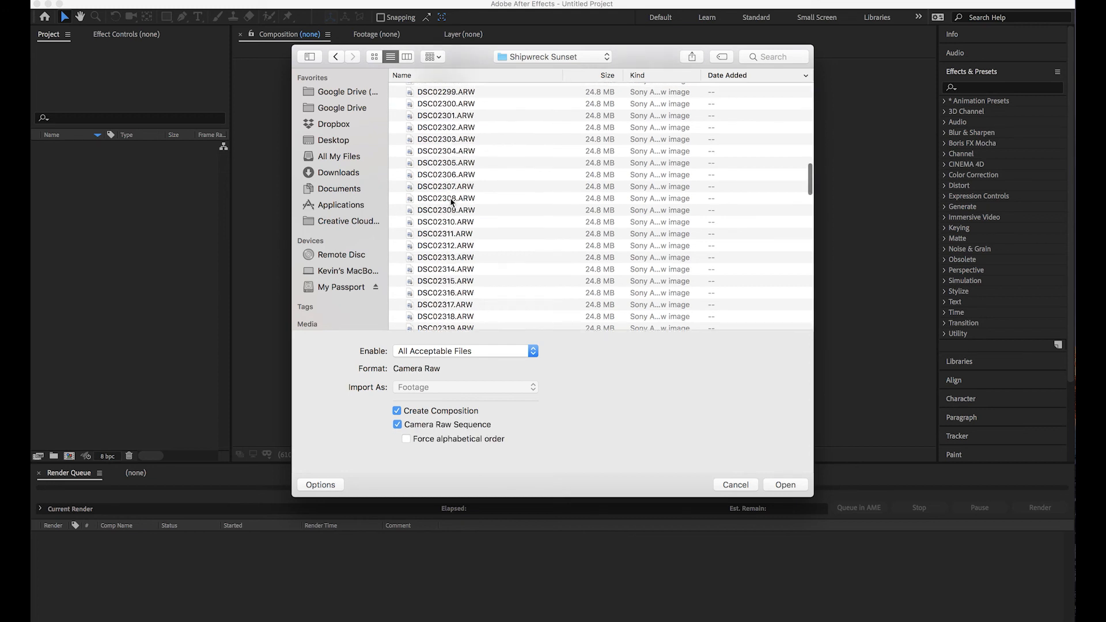
{"action": "scroll", "scroll_direction": "down", "scroll_amount": 3}
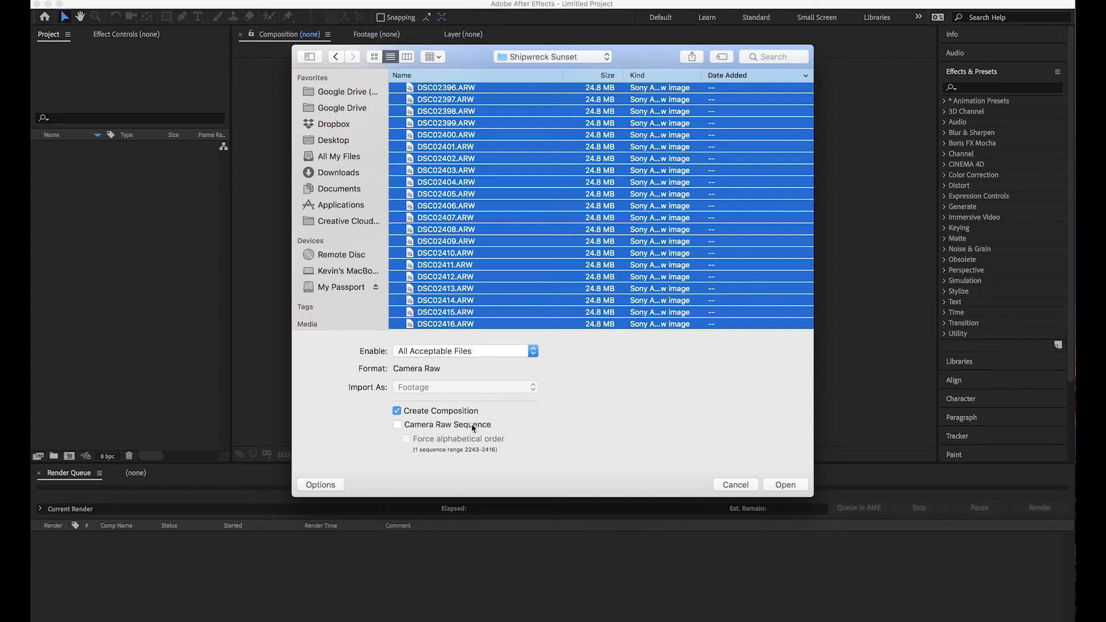
{"action": "left_click", "coordinate": [784, 484]}
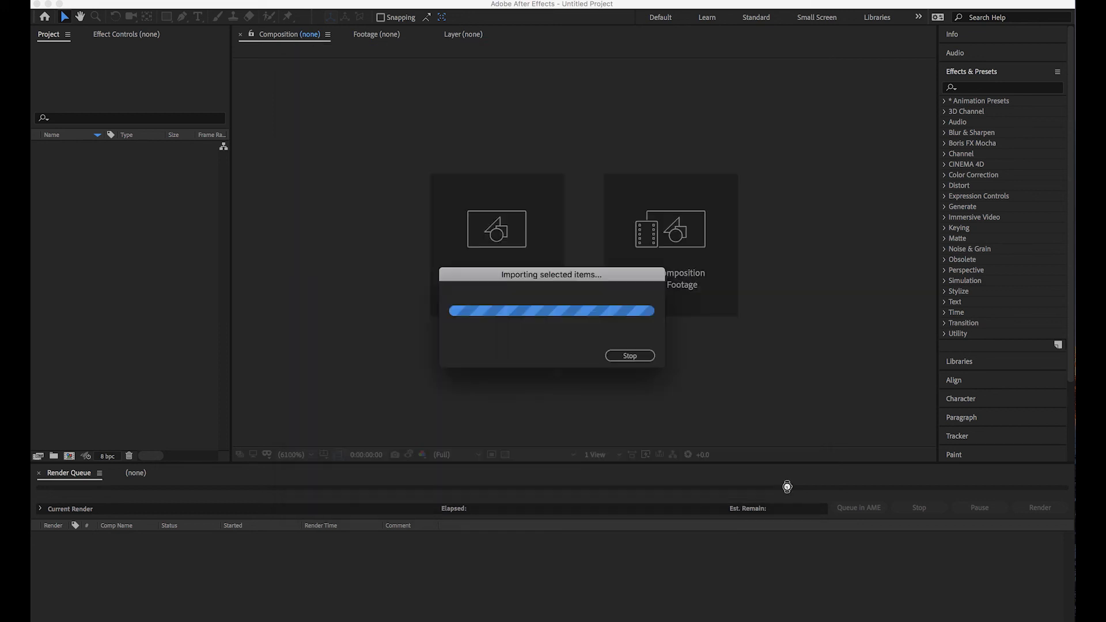
{"action": "mouse_move", "coordinate": [789, 491]}
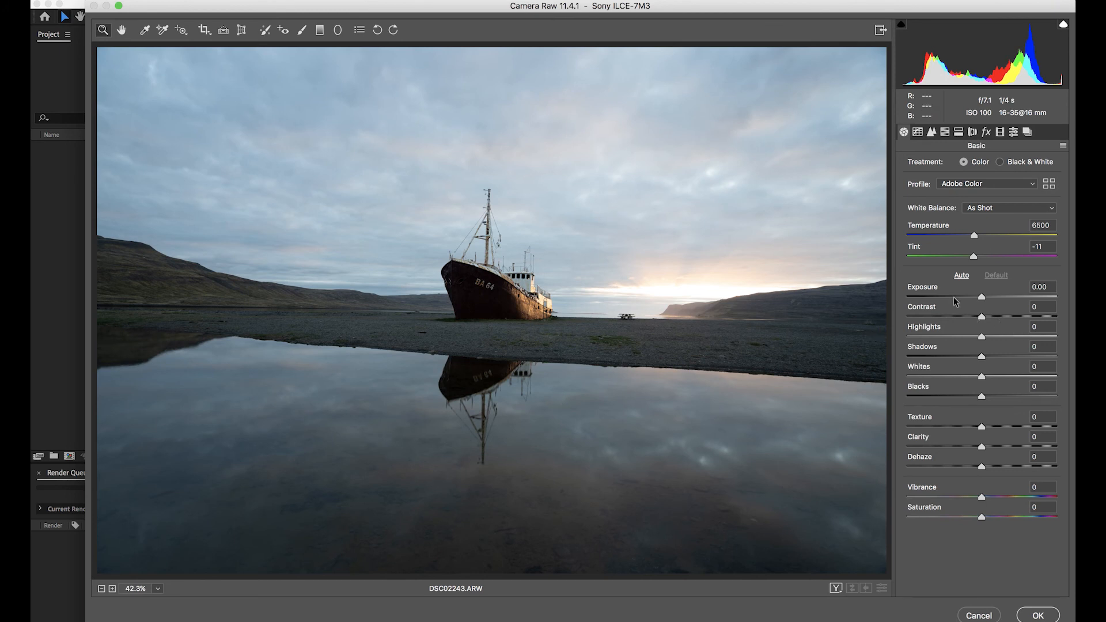
{"action": "mouse_move", "coordinate": [939, 163]}
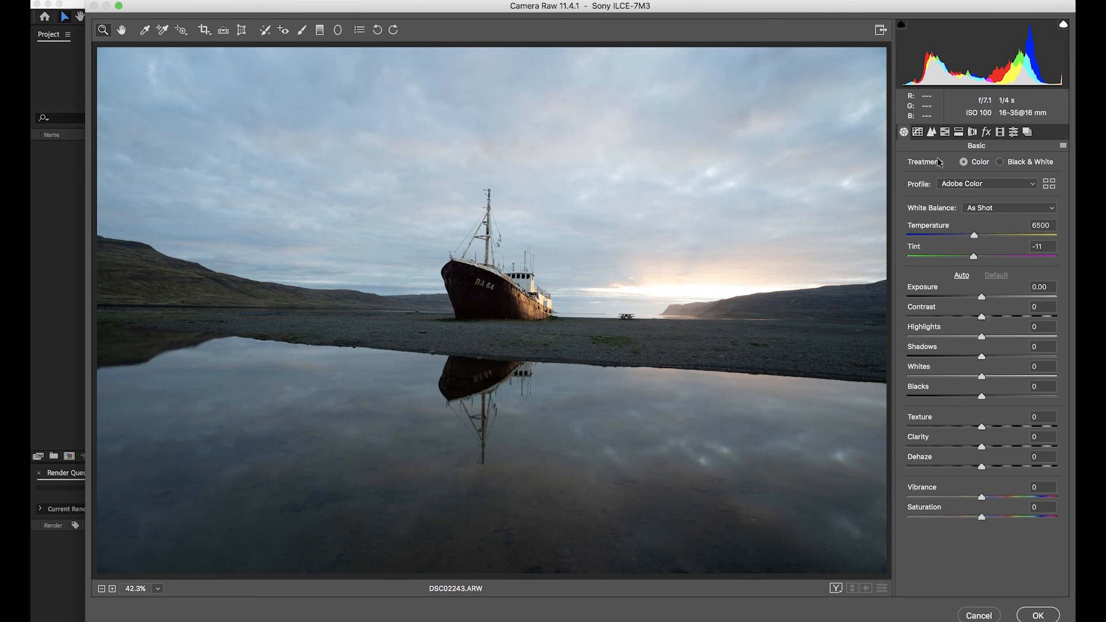
{"action": "mouse_move", "coordinate": [1046, 262]}
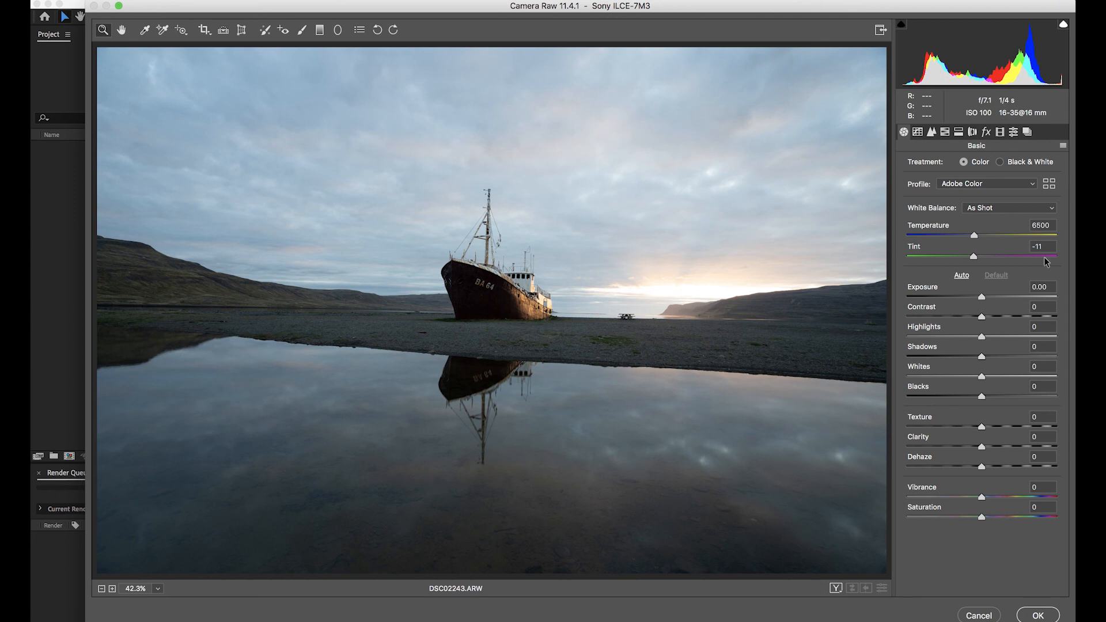
- Review the Camera Raw panels, warm the white balance temperature, and apply the grade
{"action": "left_click", "coordinate": [931, 131]}
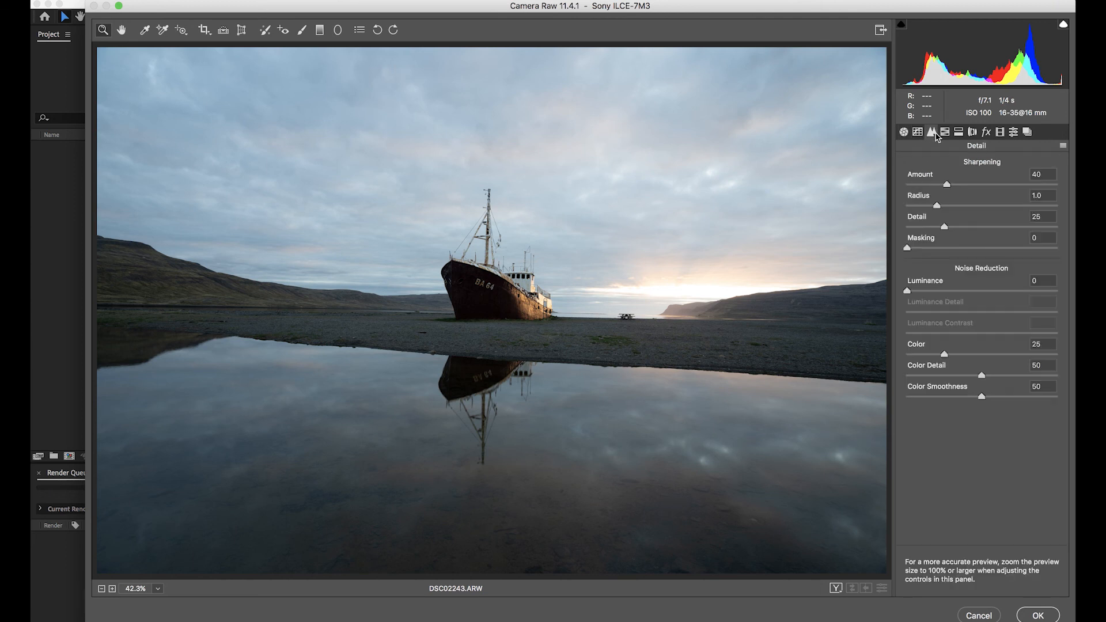
{"action": "left_click", "coordinate": [958, 132]}
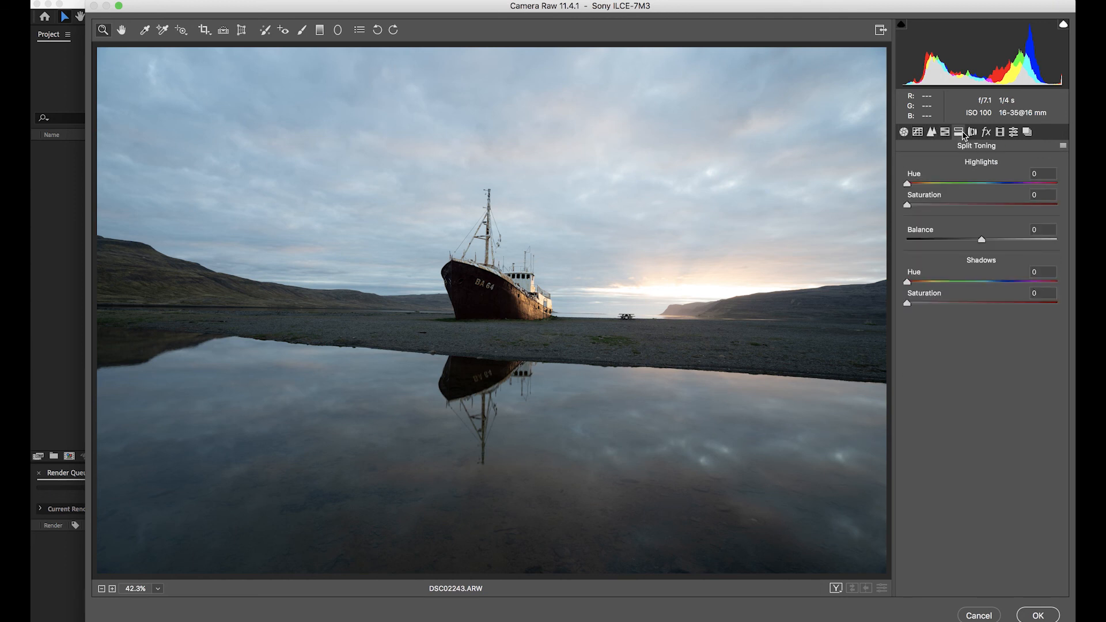
{"action": "left_click", "coordinate": [904, 132]}
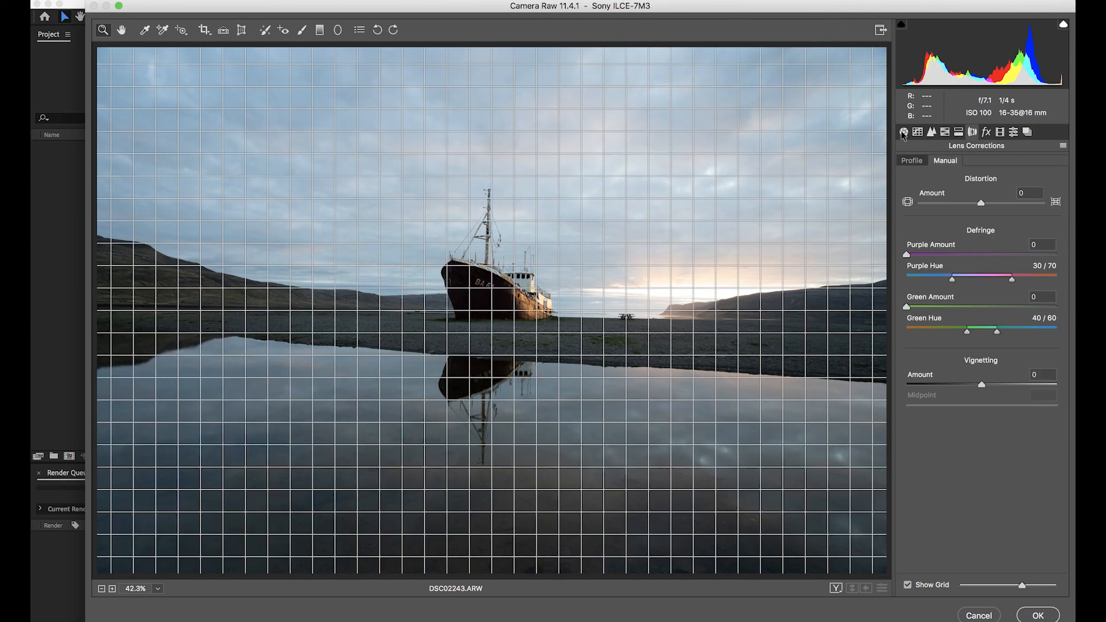
{"action": "left_click", "coordinate": [904, 132]}
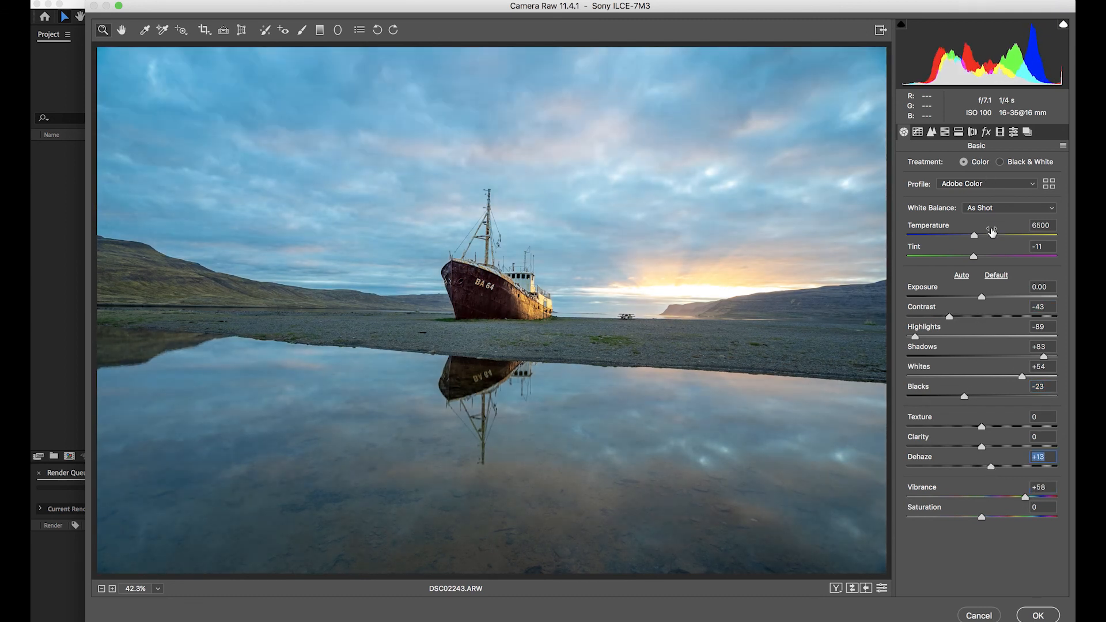
{"action": "left_click_drag", "start_coordinate": [974, 236], "coordinate": [1005, 236]}
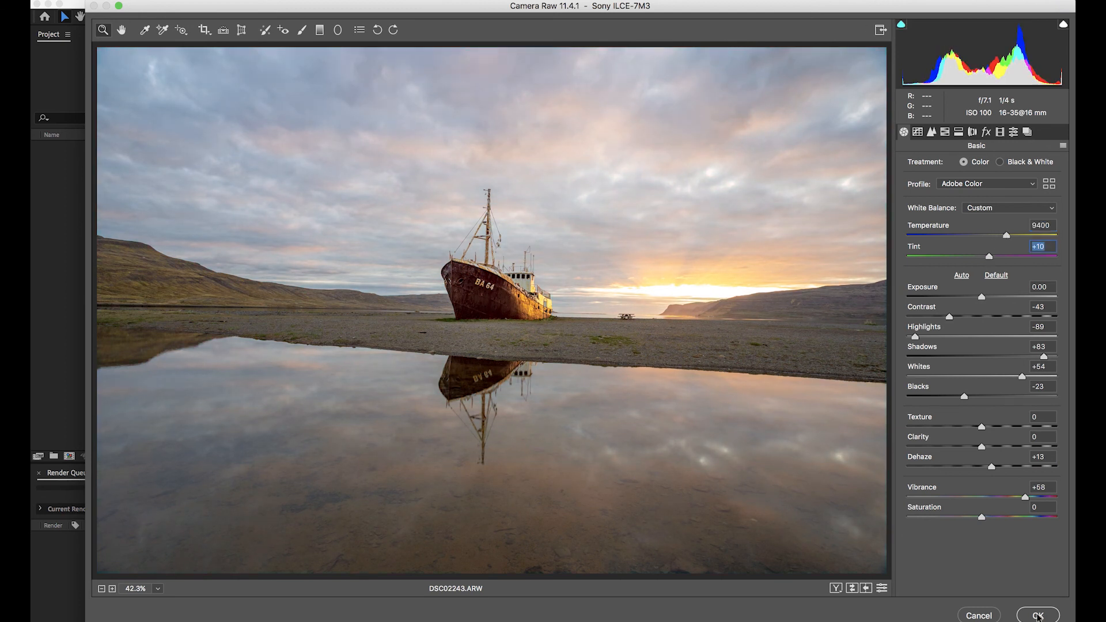
{"action": "left_click", "coordinate": [1036, 614]}
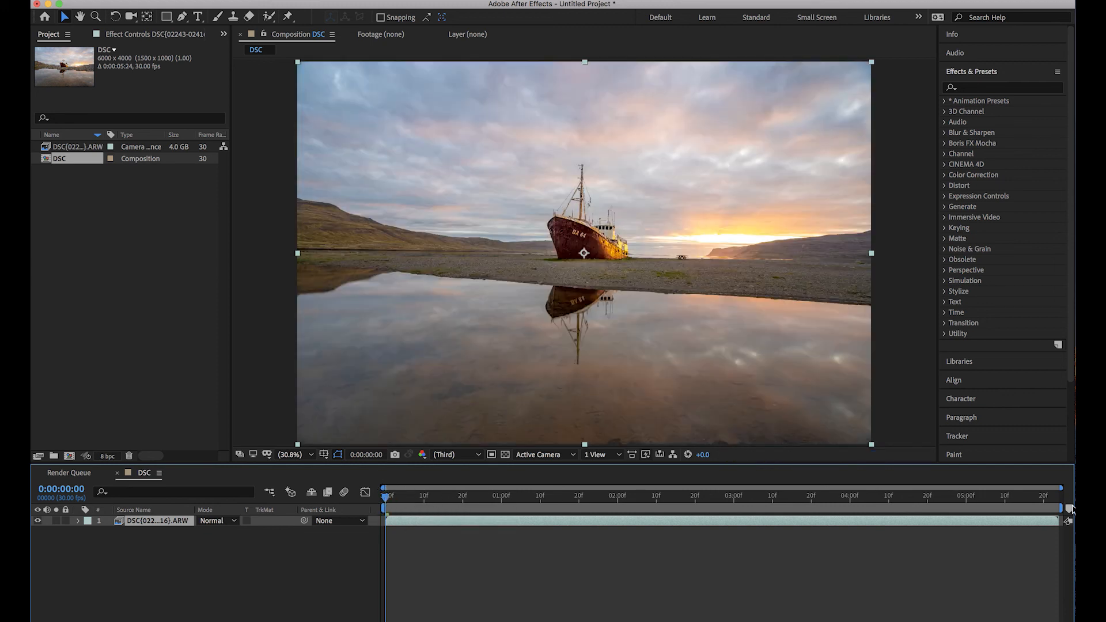
{"action": "mouse_move", "coordinate": [1067, 521]}
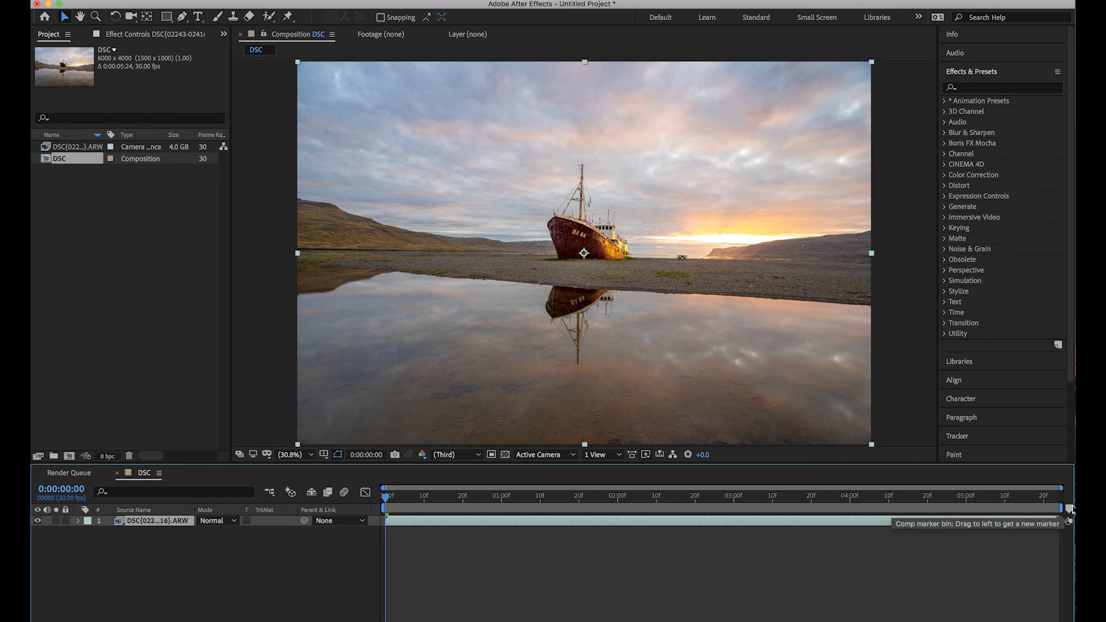